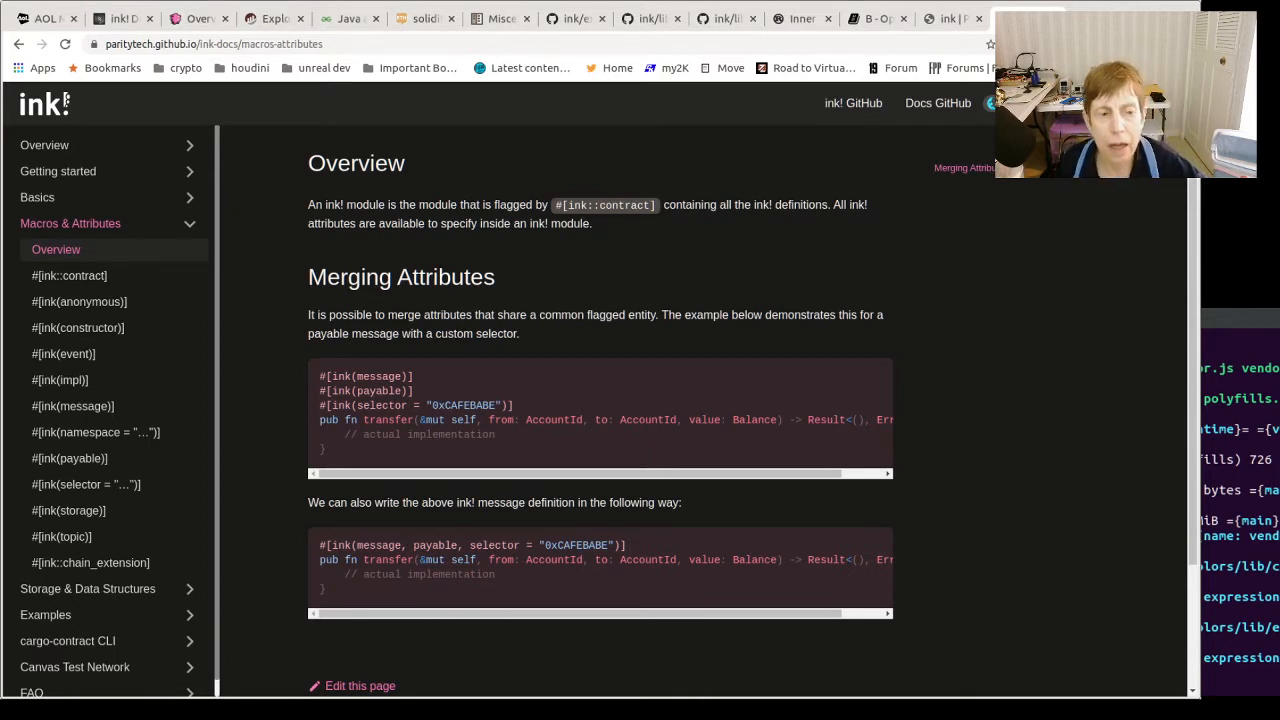
mouse_move(1192, 304)
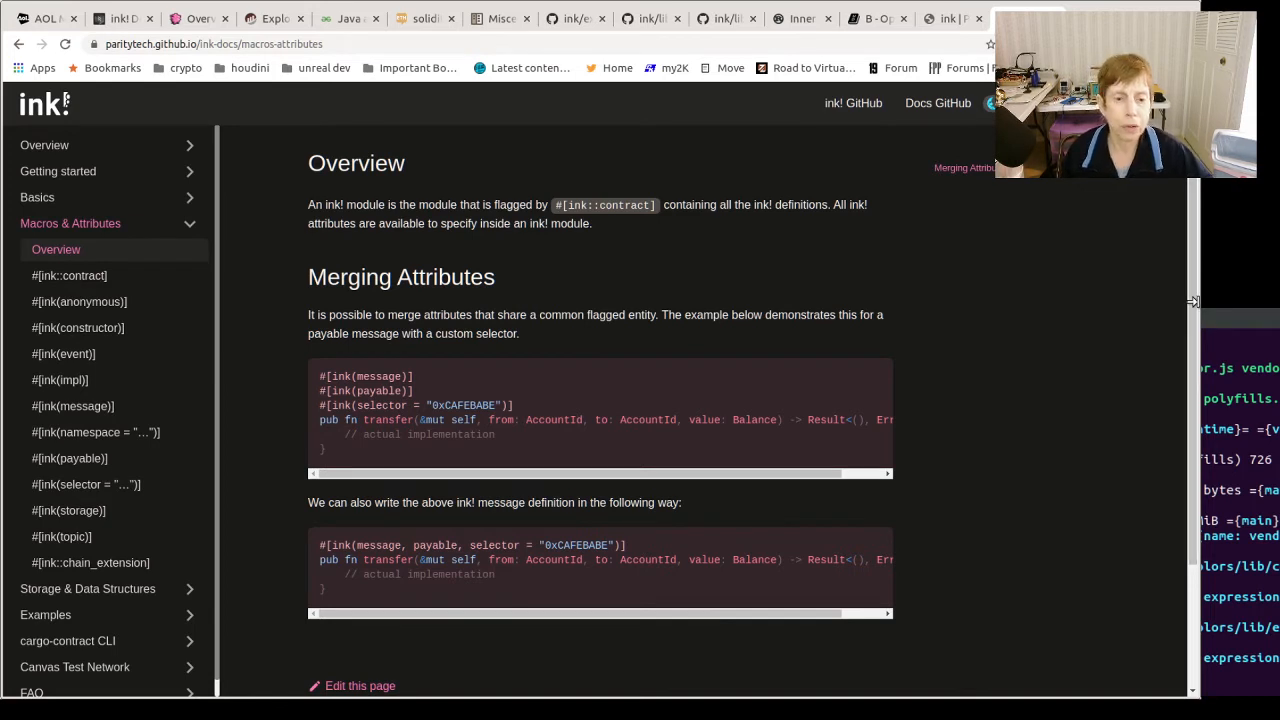
mouse_move(848, 578)
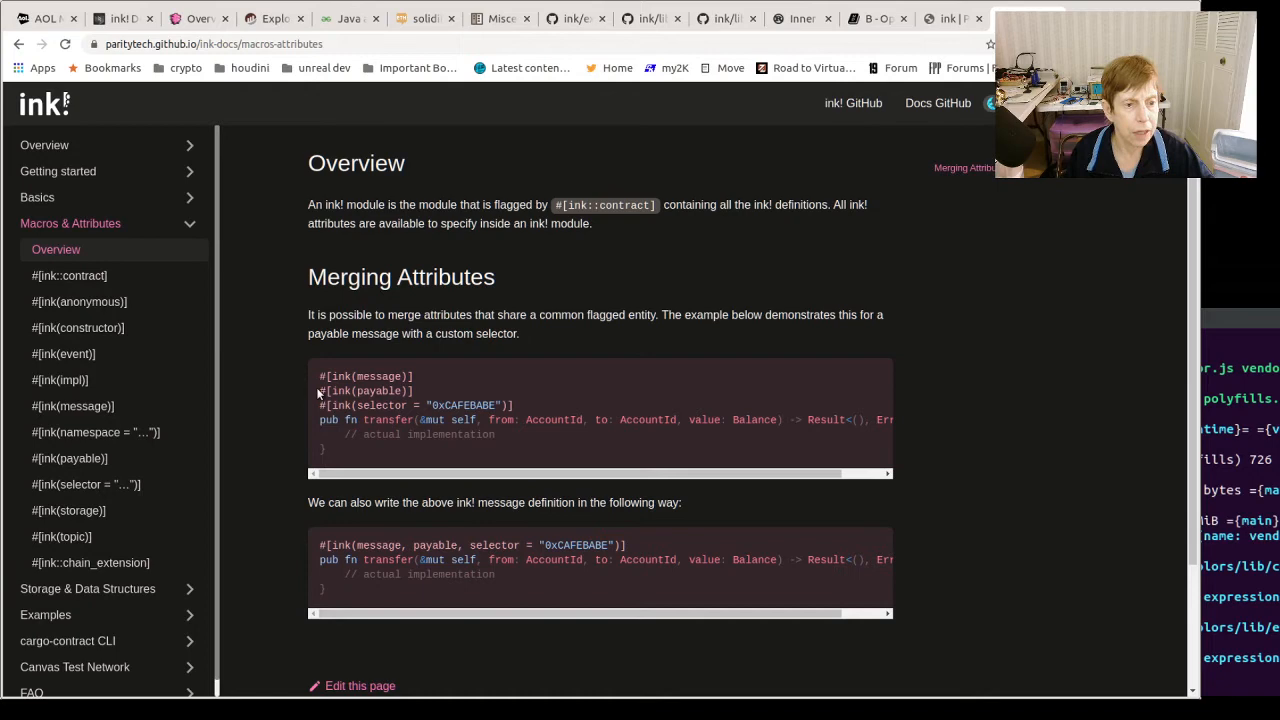
mouse_move(948, 18)
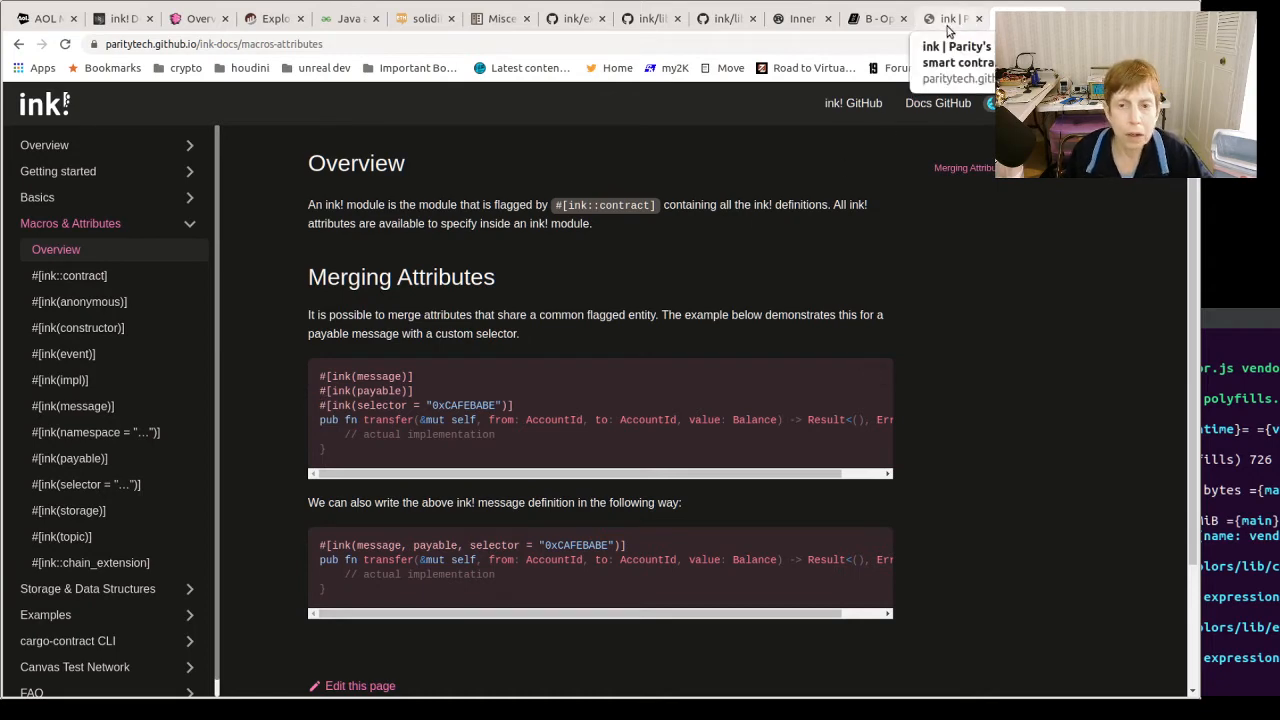
mouse_move(942, 28)
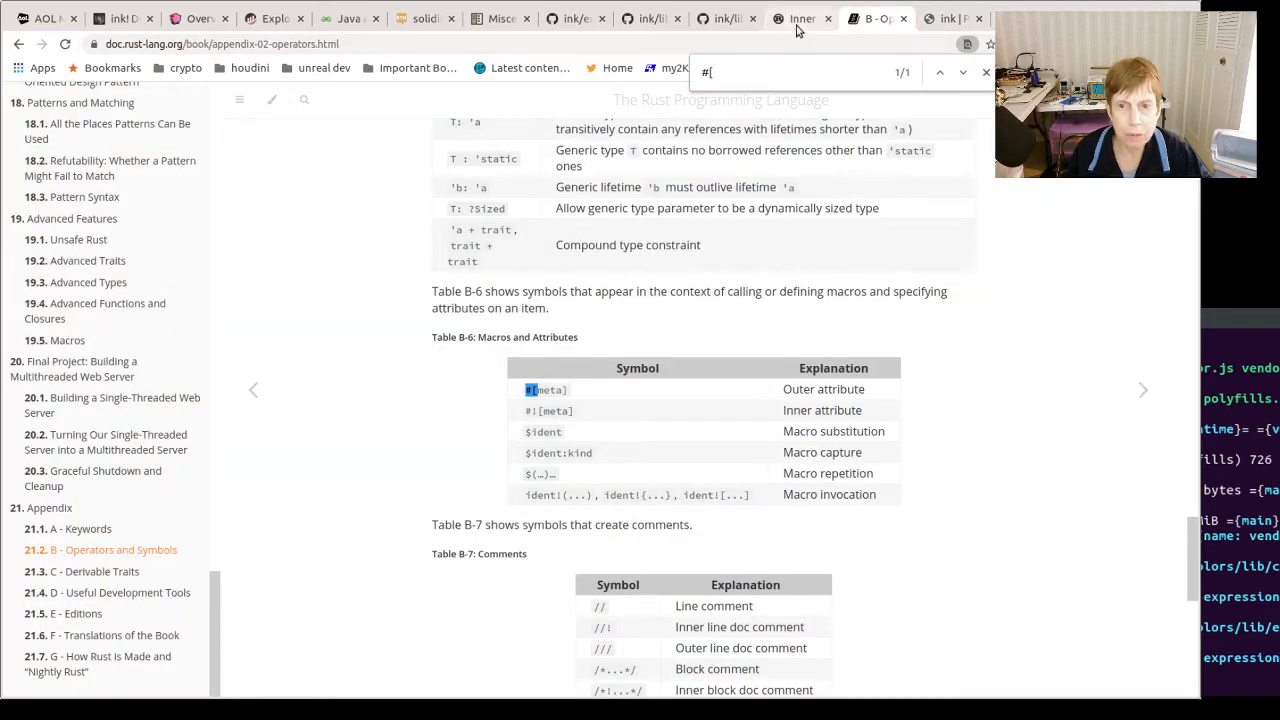
Read the 'Inner and Outer attributes' forum thread, then view trait-flipper's lib.rs on GitHub.
click(790, 18)
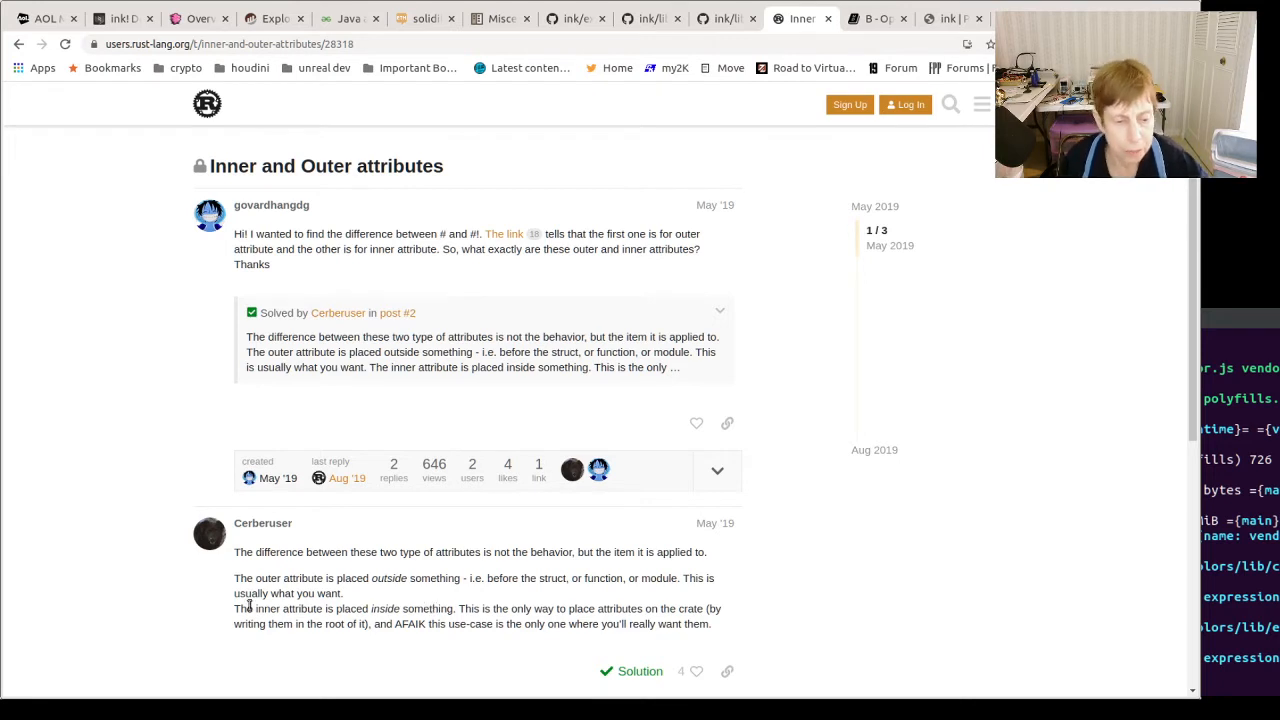
mouse_move(468, 580)
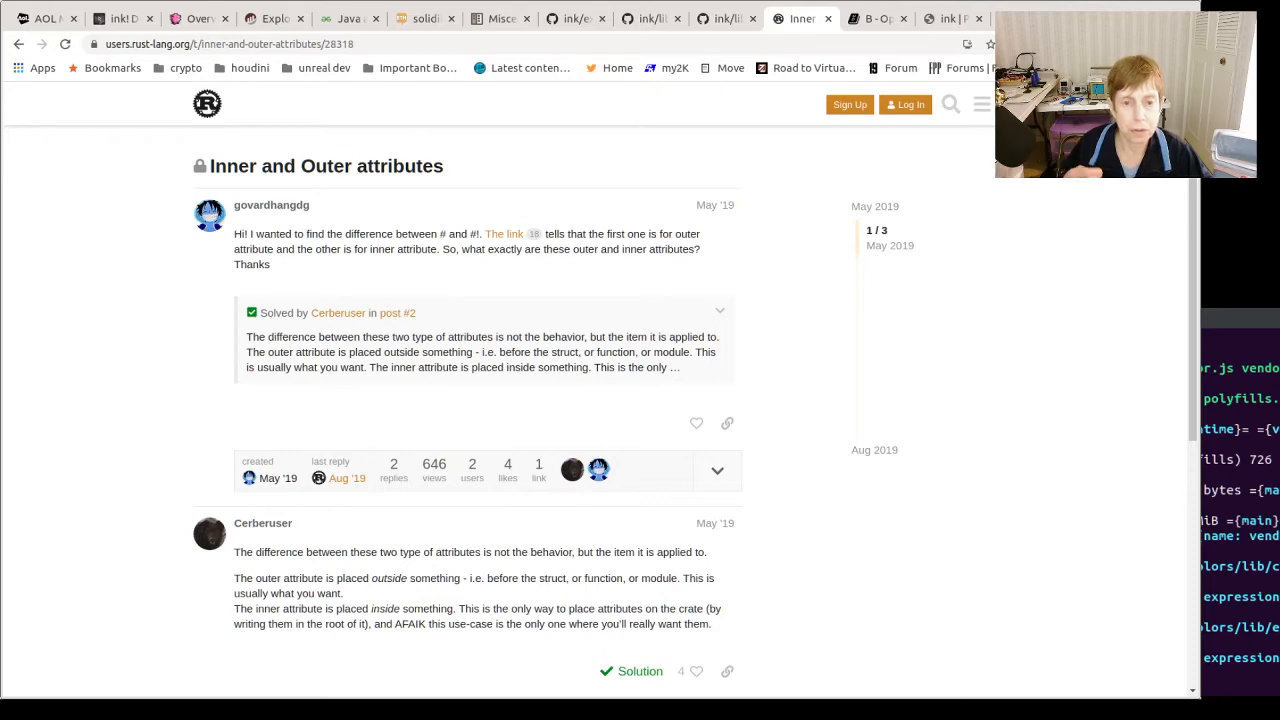
click(576, 18)
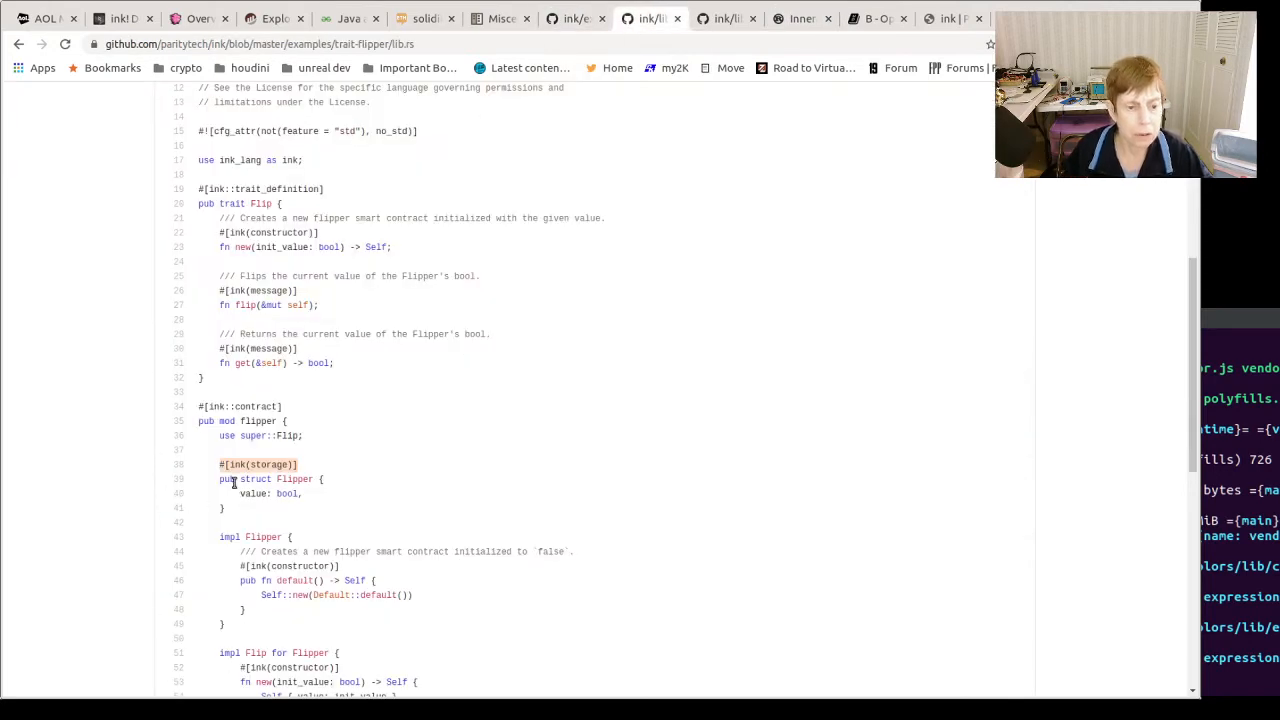
mouse_move(320, 414)
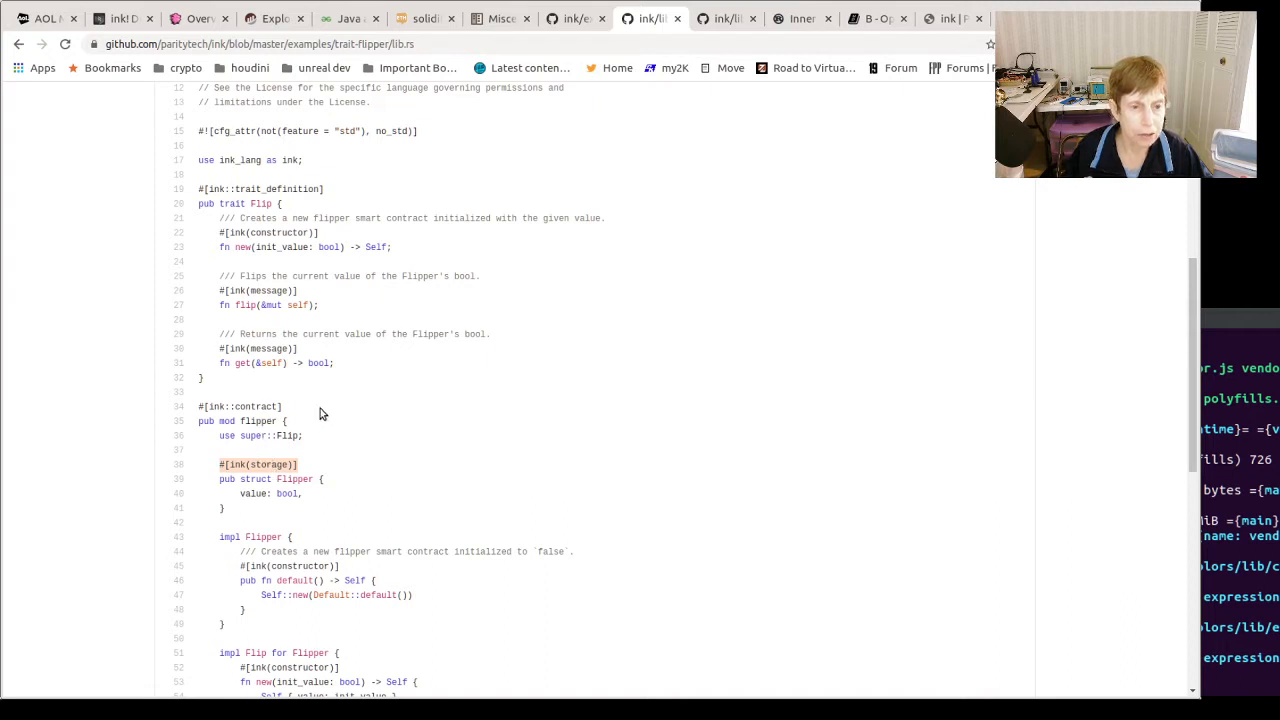
mouse_move(584, 202)
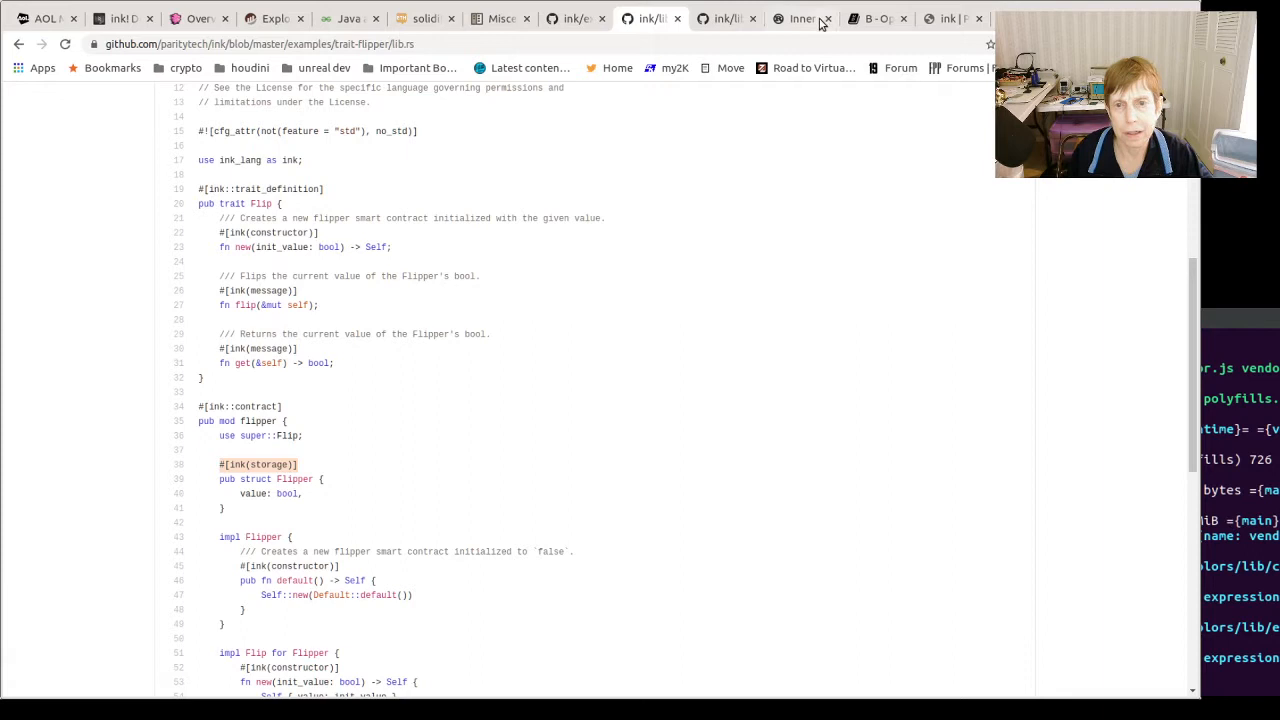
click(800, 18)
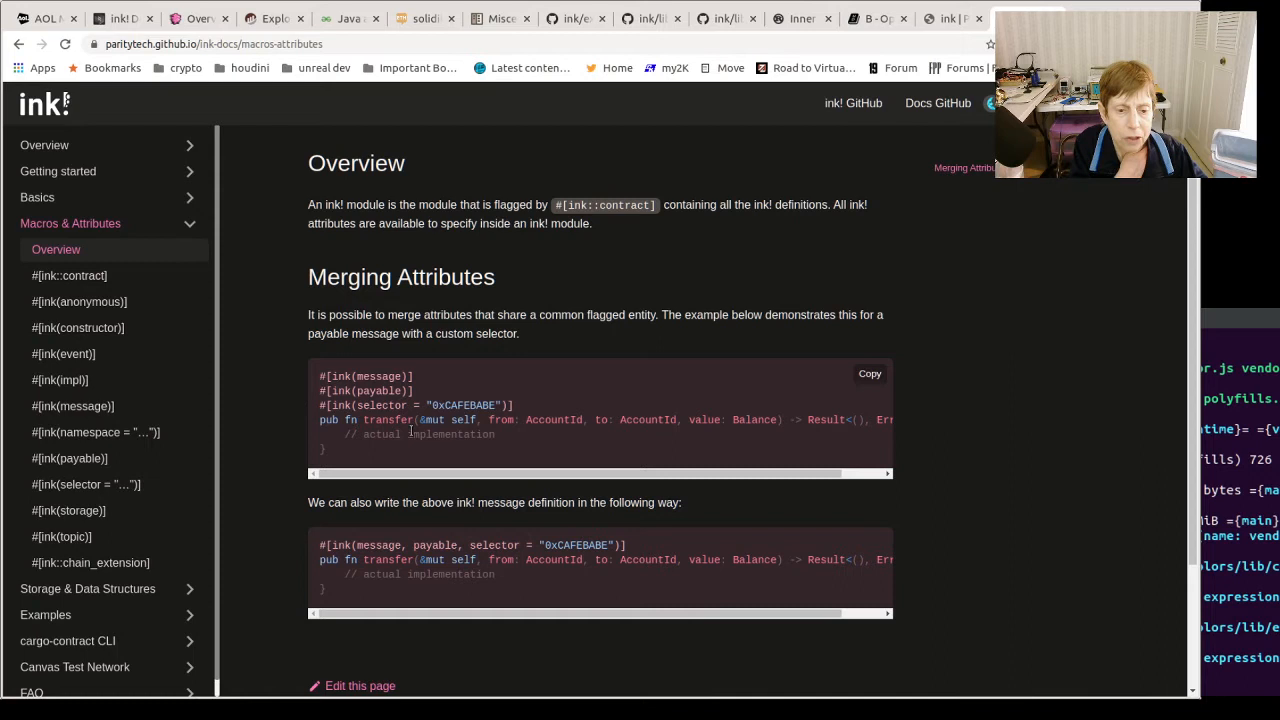
mouse_move(558, 400)
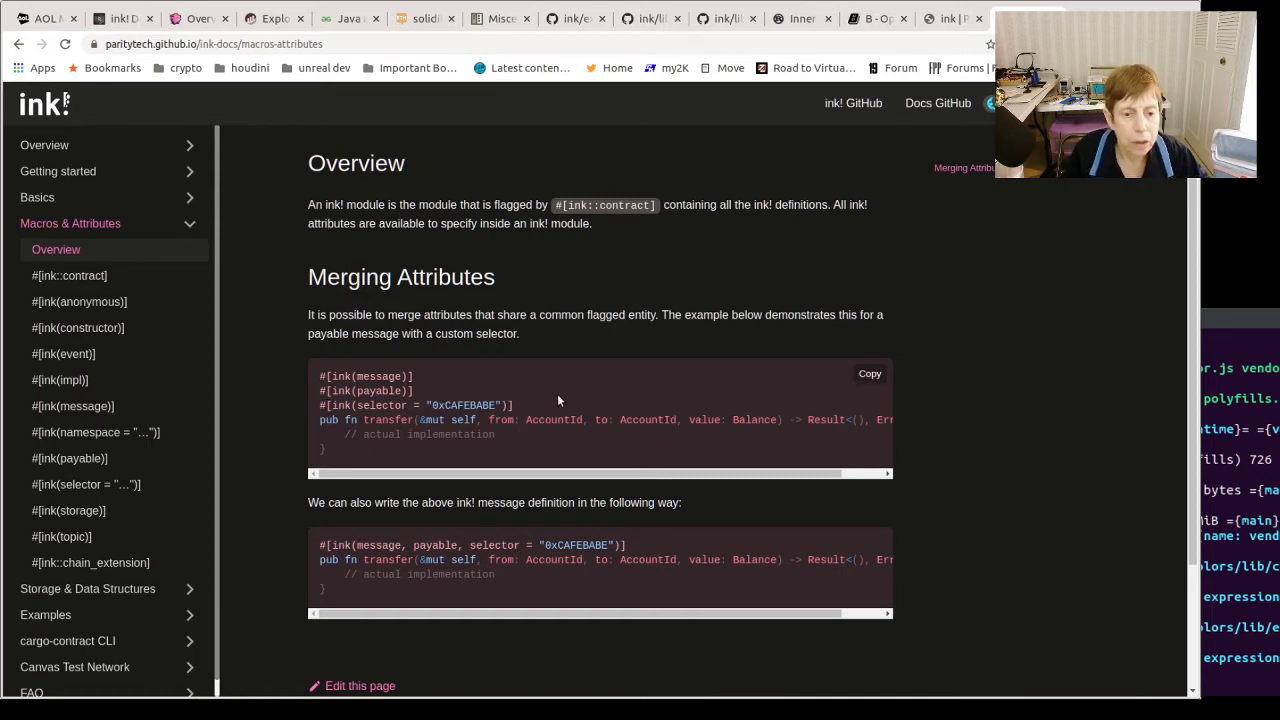
mouse_move(368, 468)
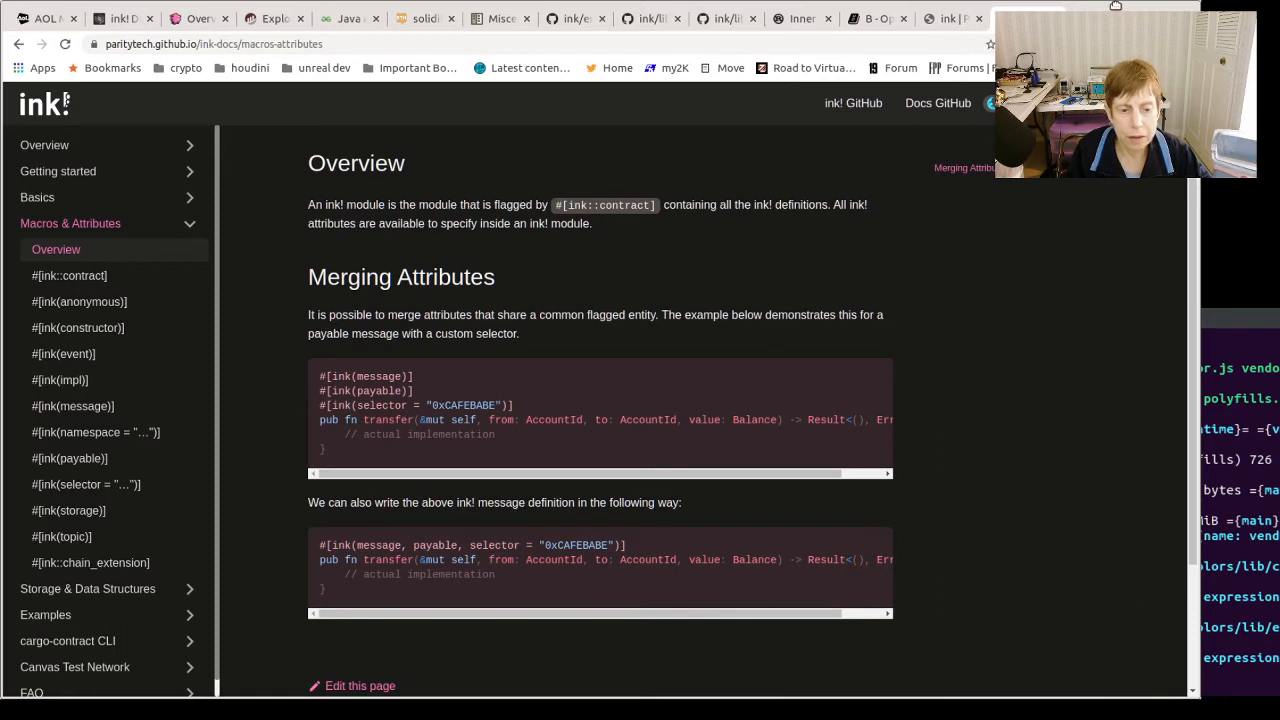
mouse_move(868, 542)
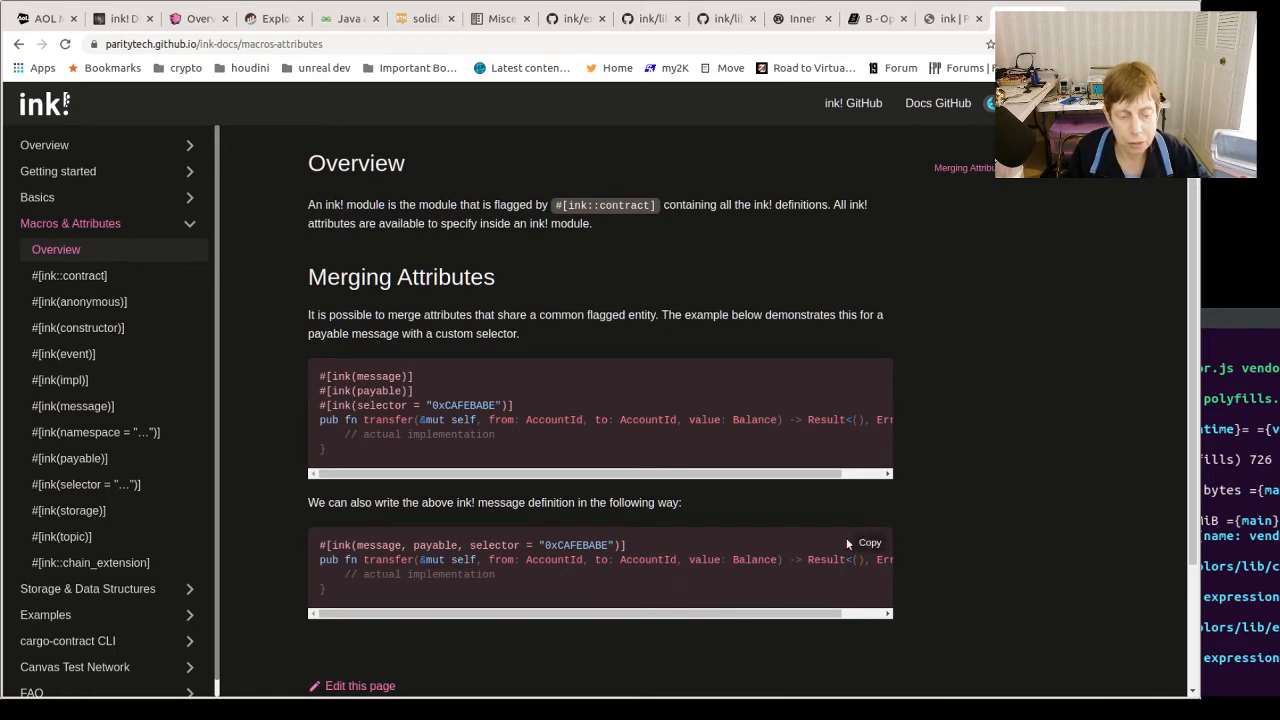
mouse_move(596, 514)
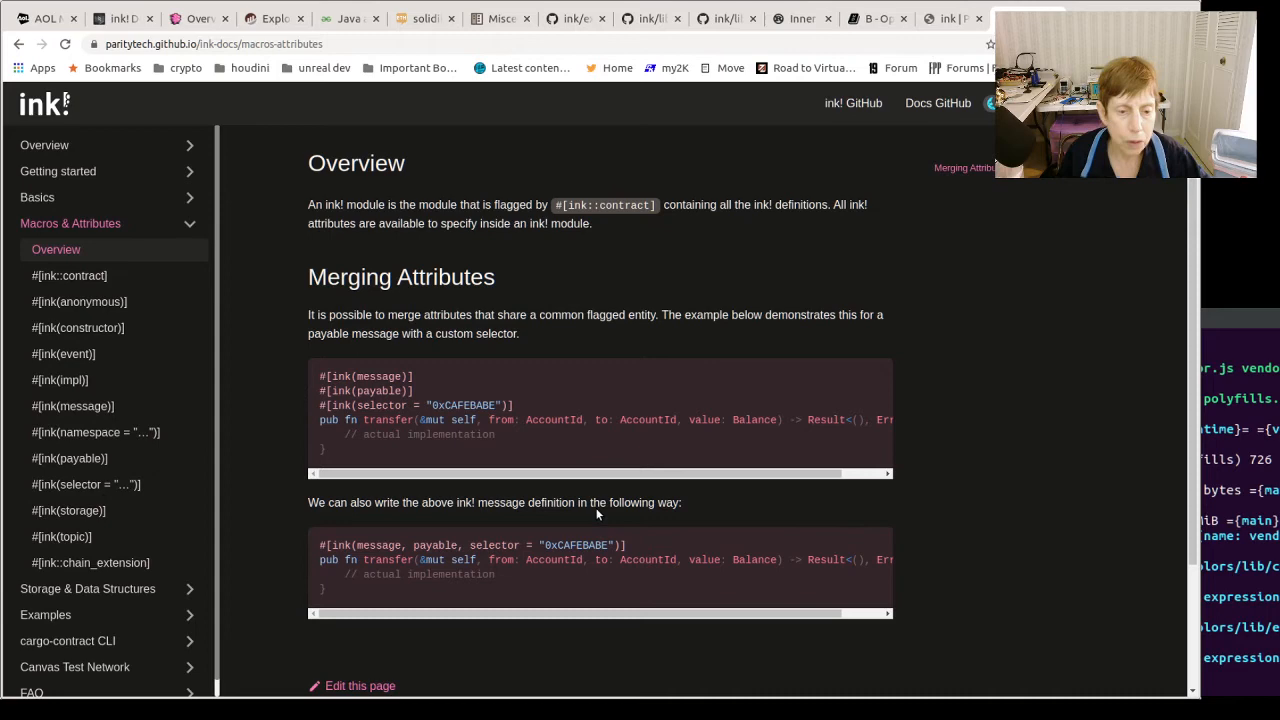
mouse_move(168, 338)
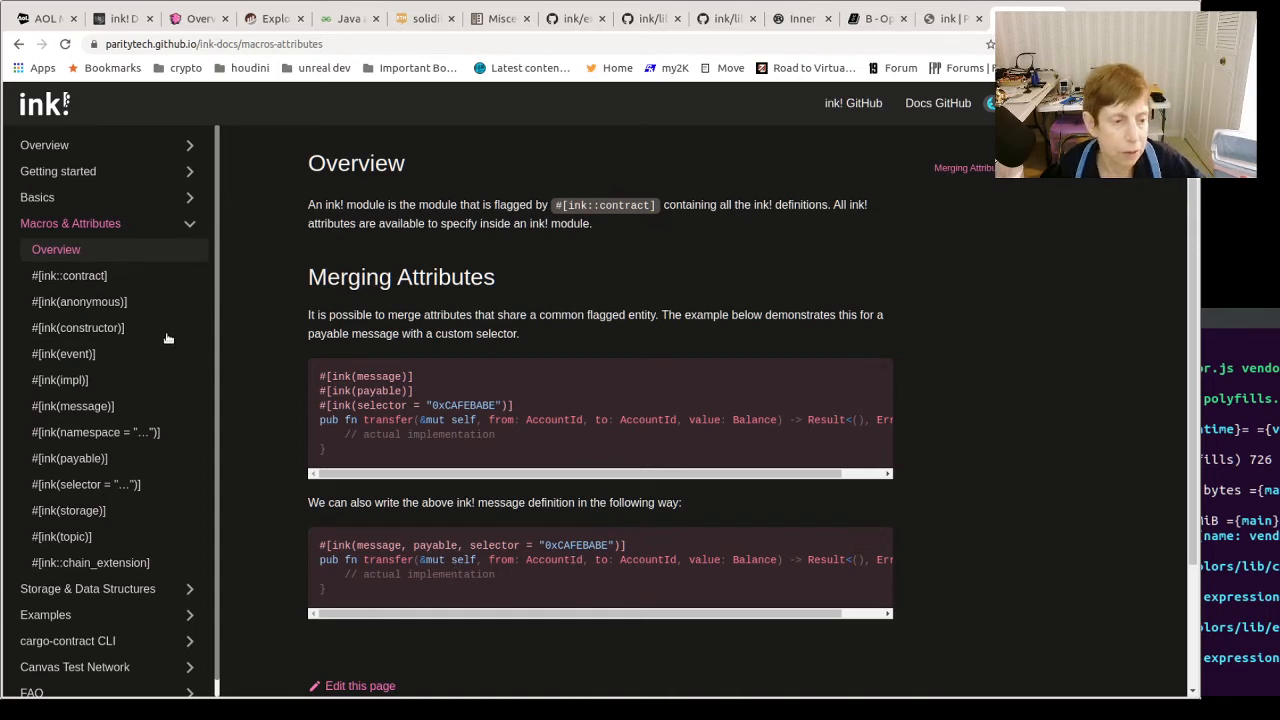
View the #[ink::contract] macro page, then the #[ink(anonymous)] attribute page from the sidebar.
click(68, 276)
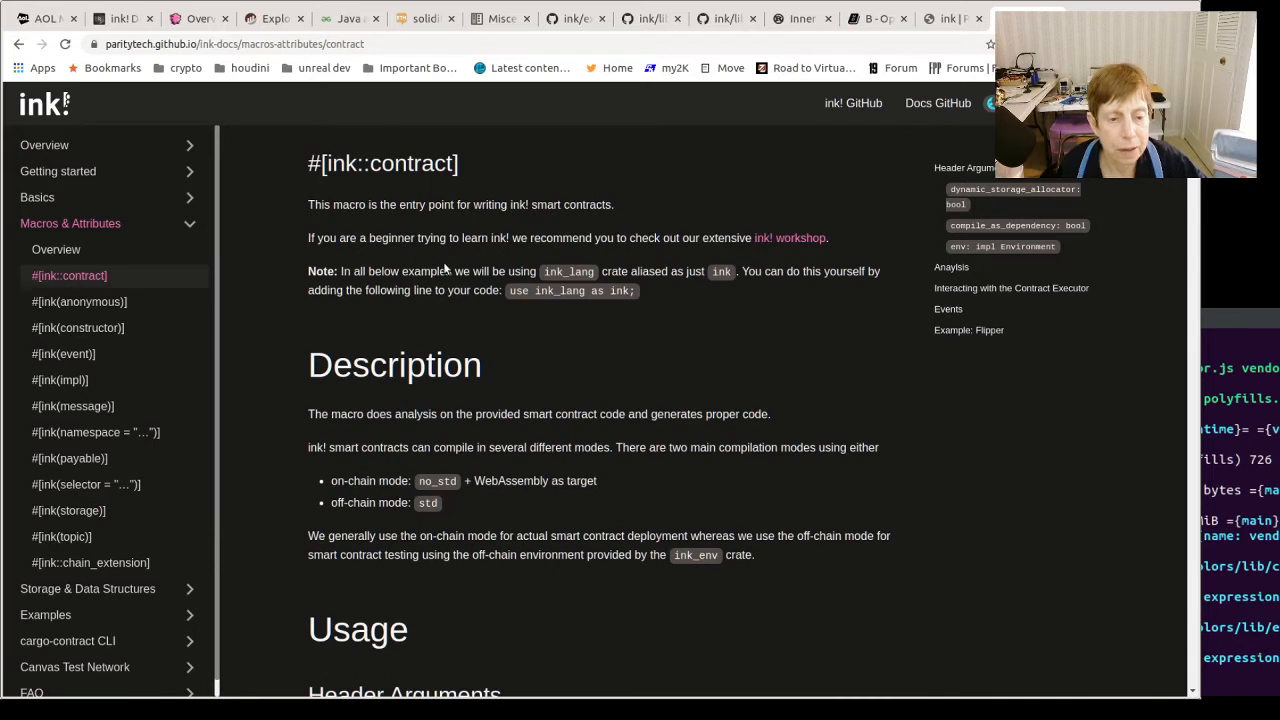
mouse_move(460, 336)
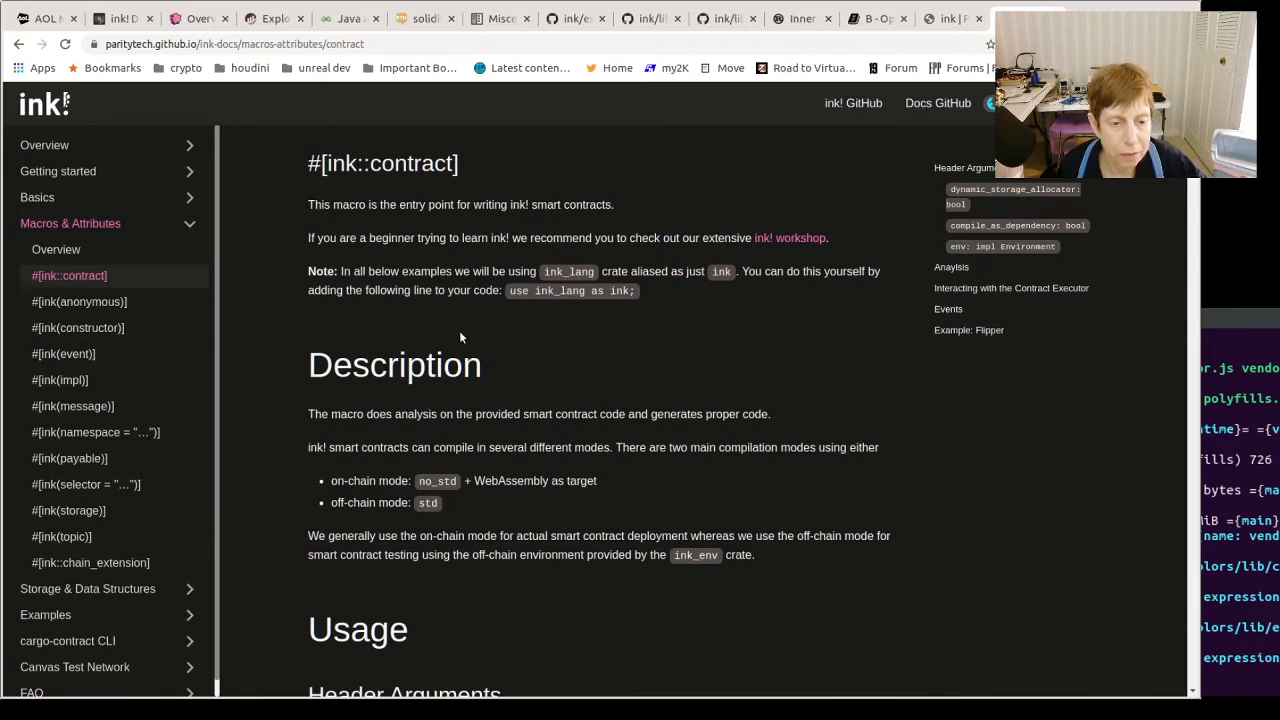
mouse_move(184, 322)
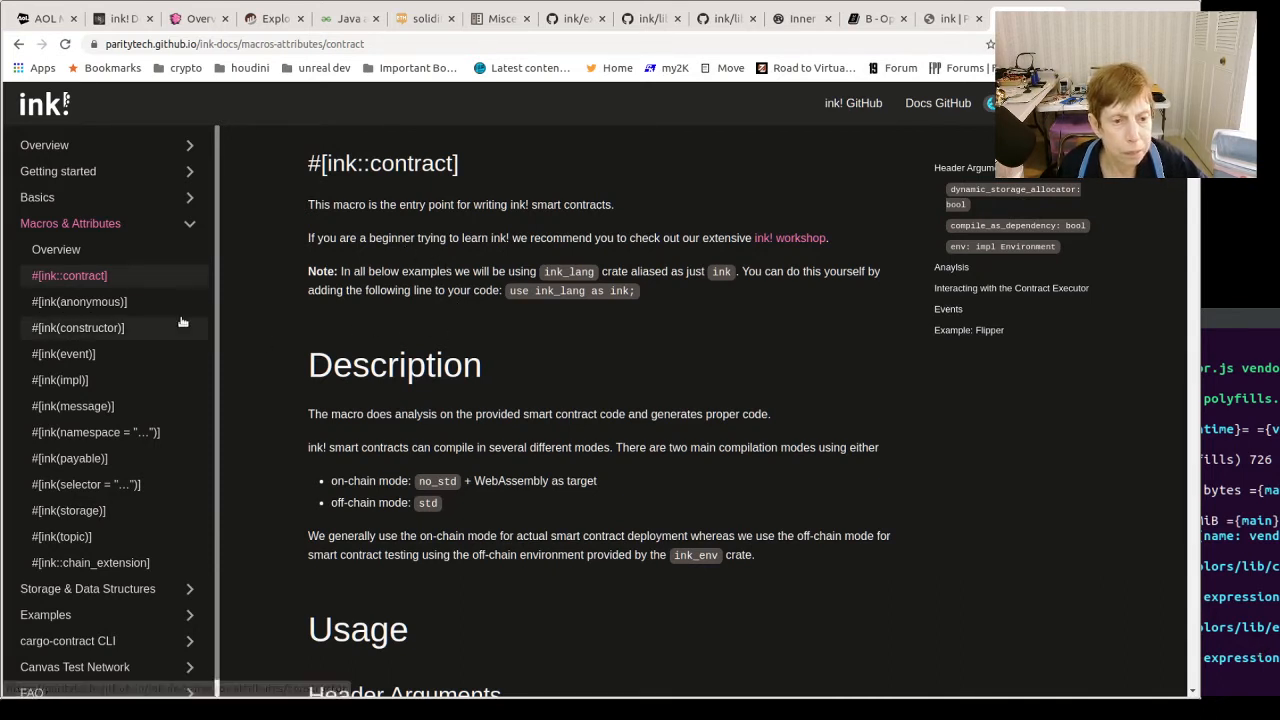
click(80, 300)
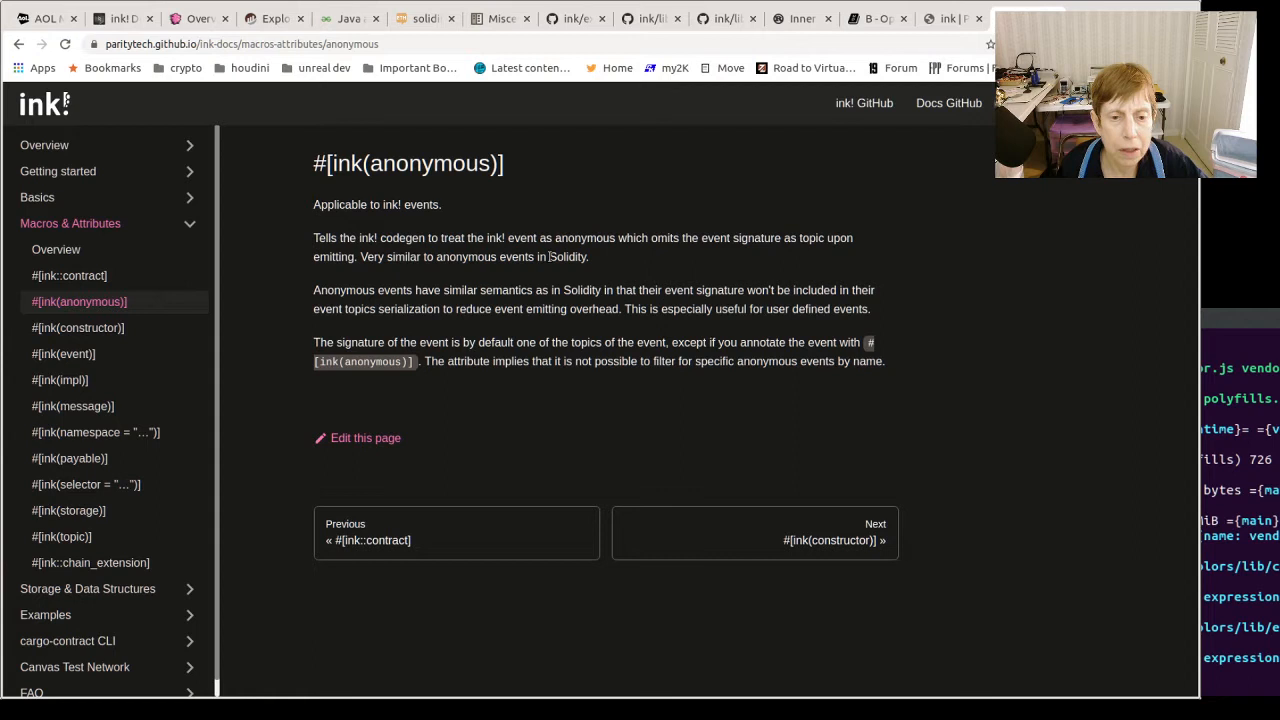
mouse_move(824, 262)
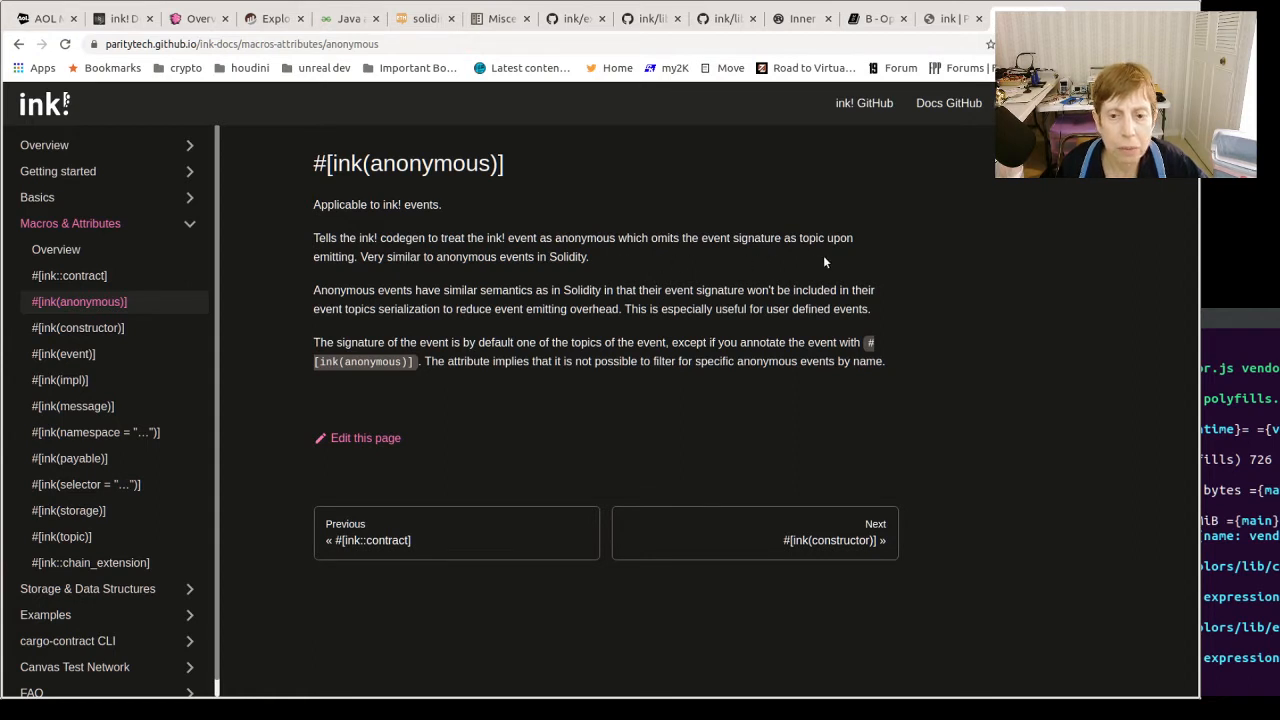
mouse_move(864, 262)
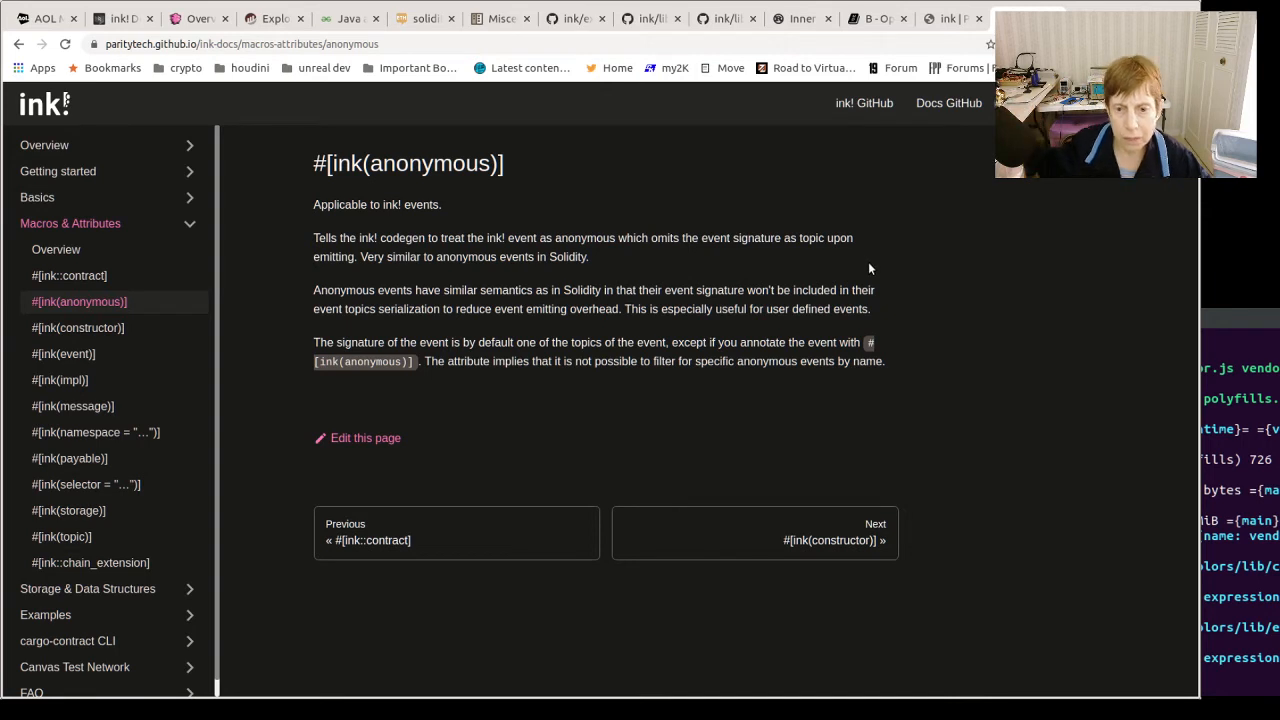
mouse_move(804, 280)
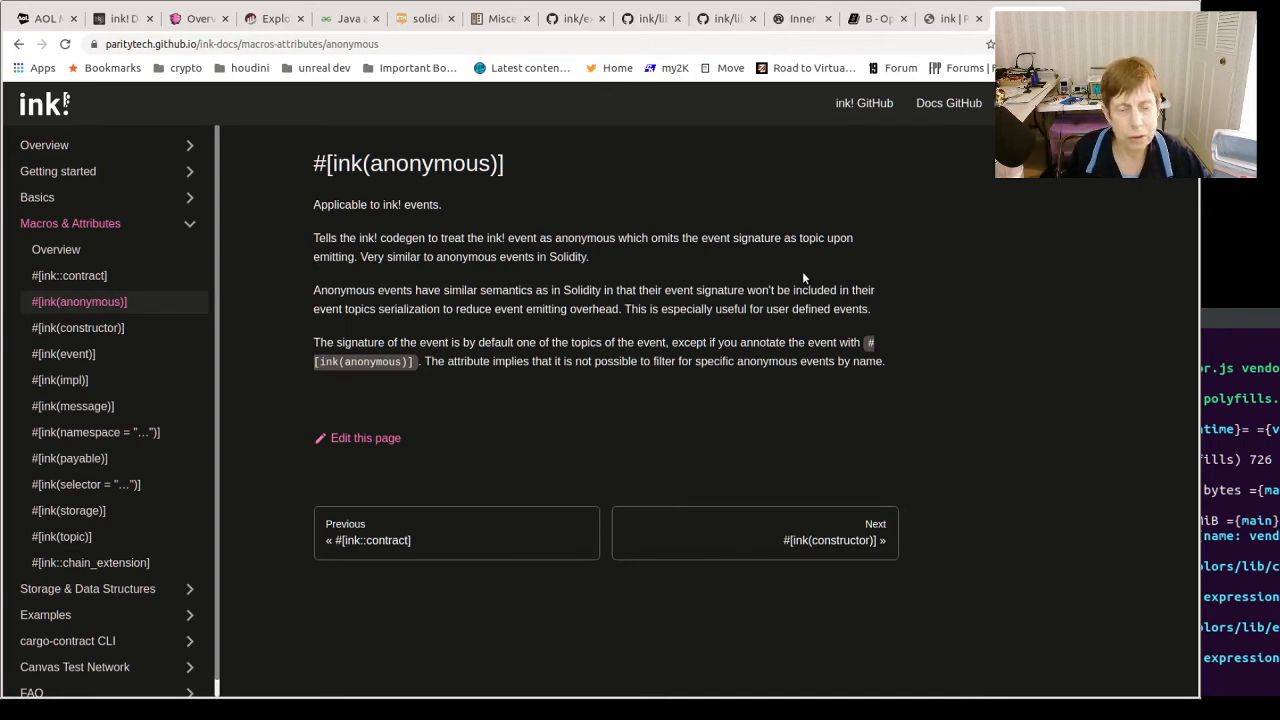
mouse_move(124, 302)
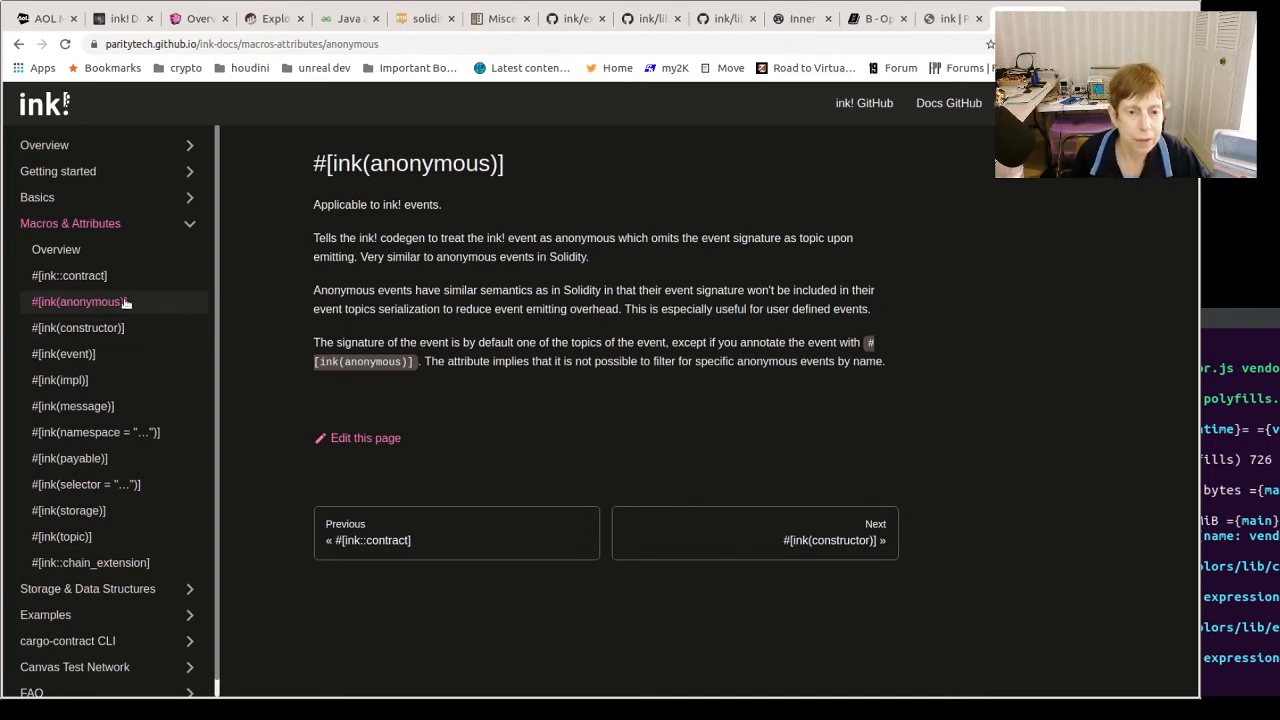
View the #[ink(constructor)] attribute page, then the #[ink(event)] attribute page.
click(78, 328)
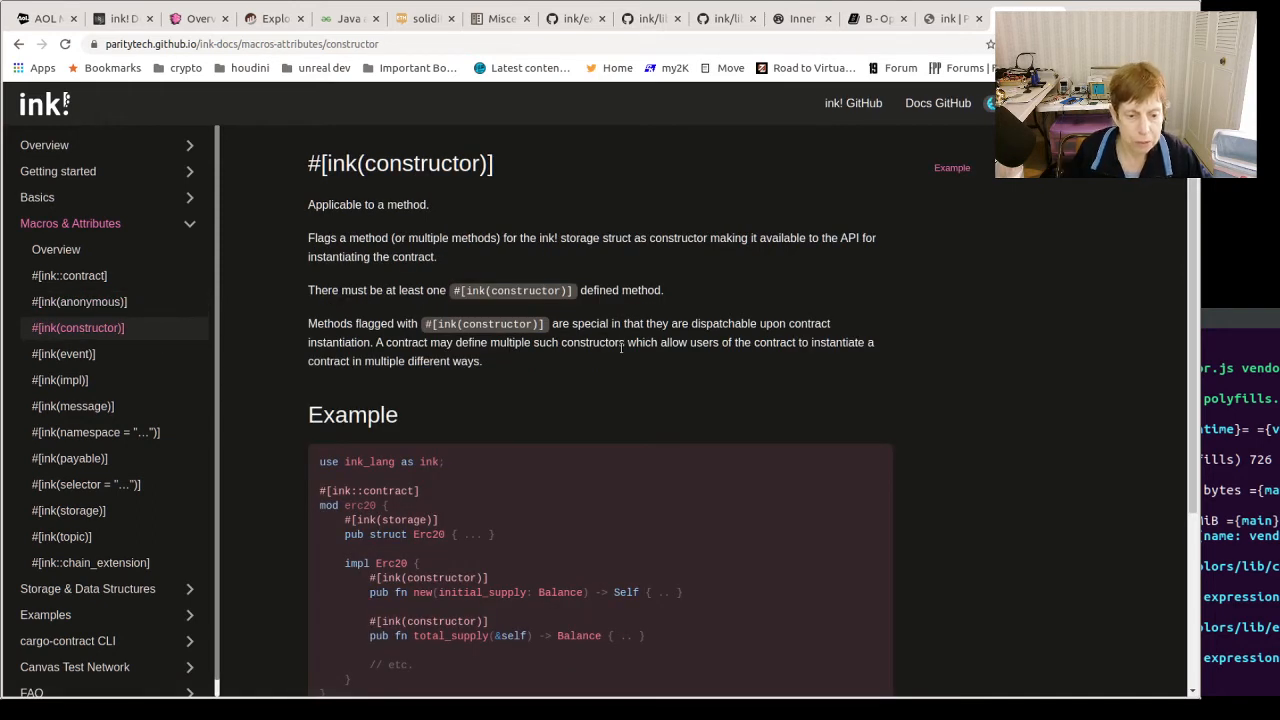
mouse_move(396, 504)
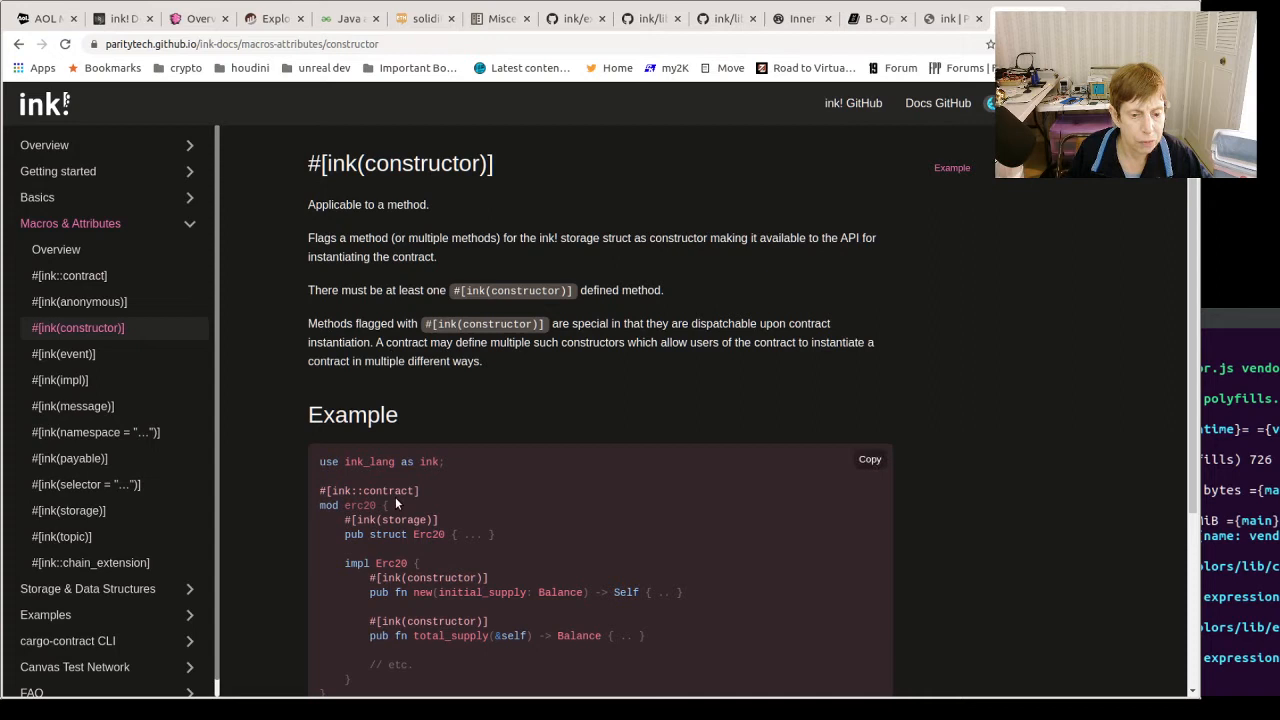
mouse_move(470, 588)
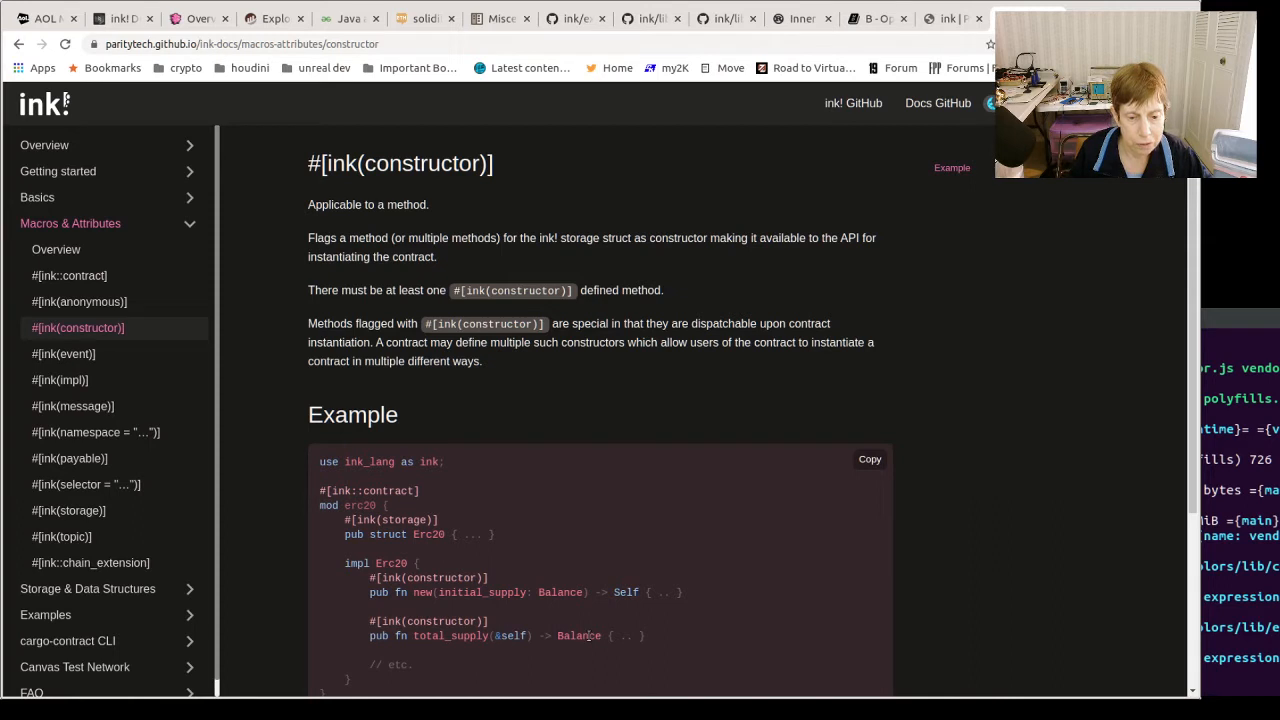
mouse_move(676, 640)
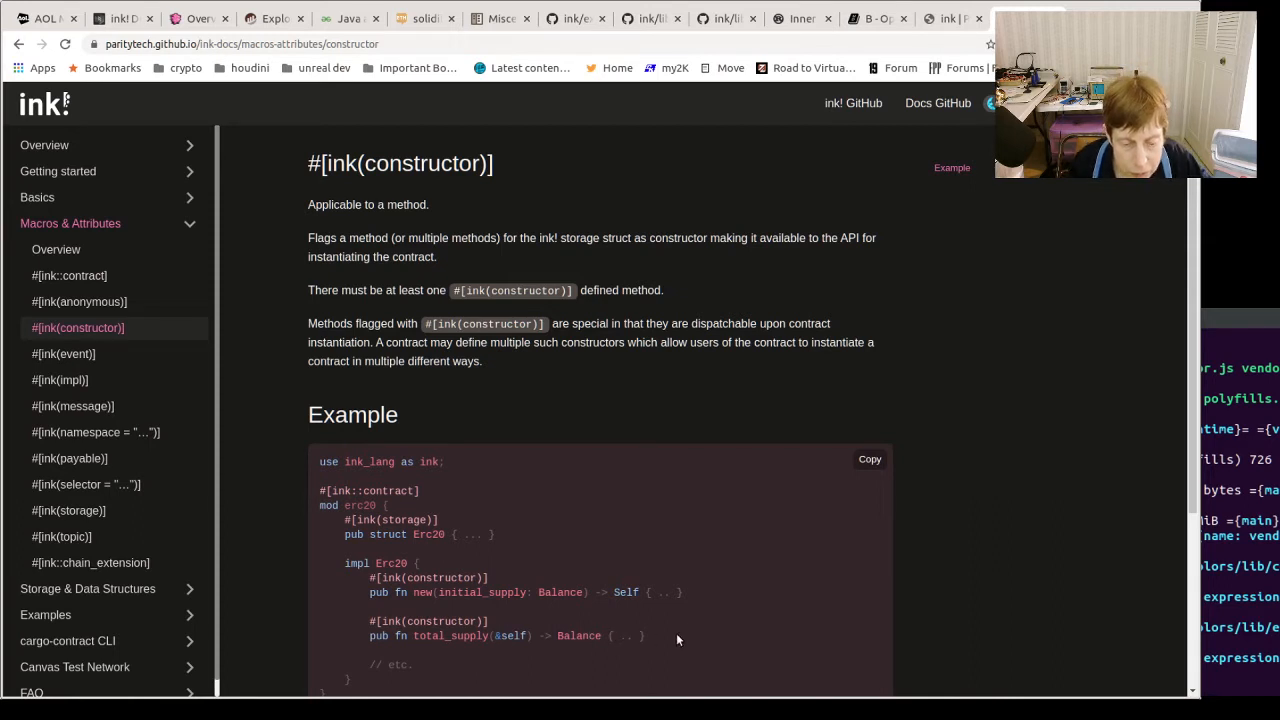
mouse_move(344, 632)
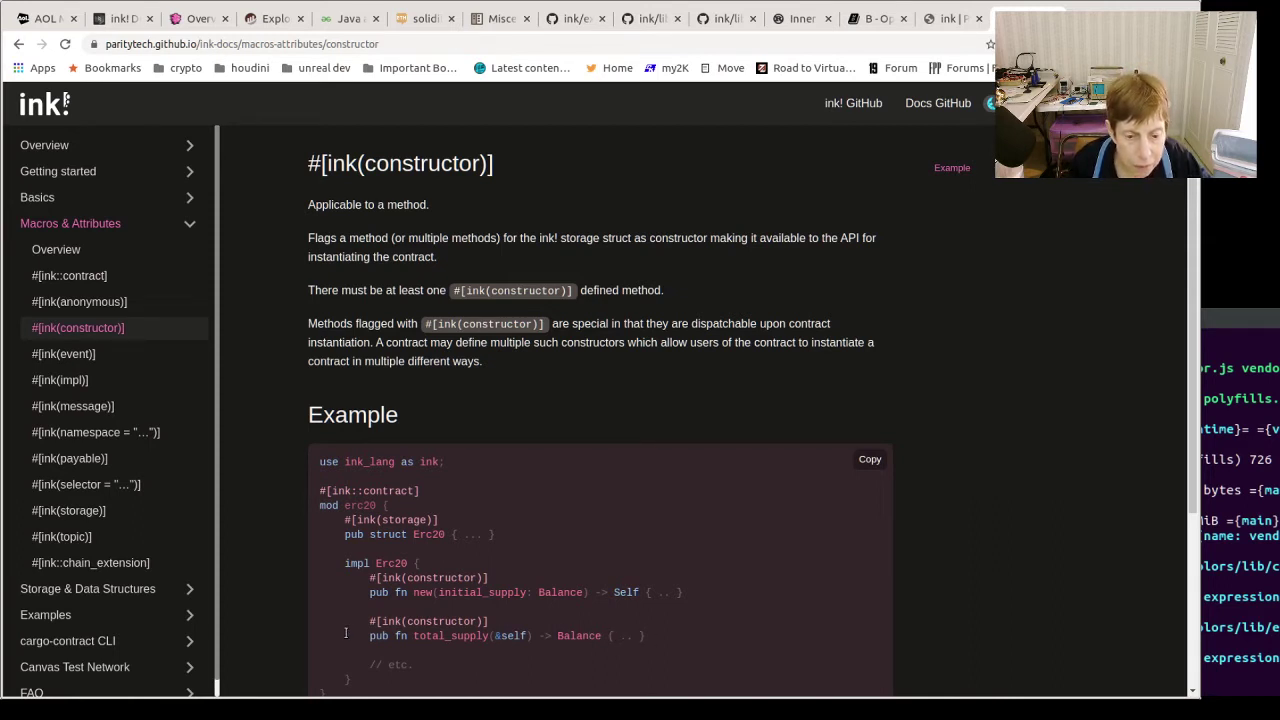
mouse_move(60, 380)
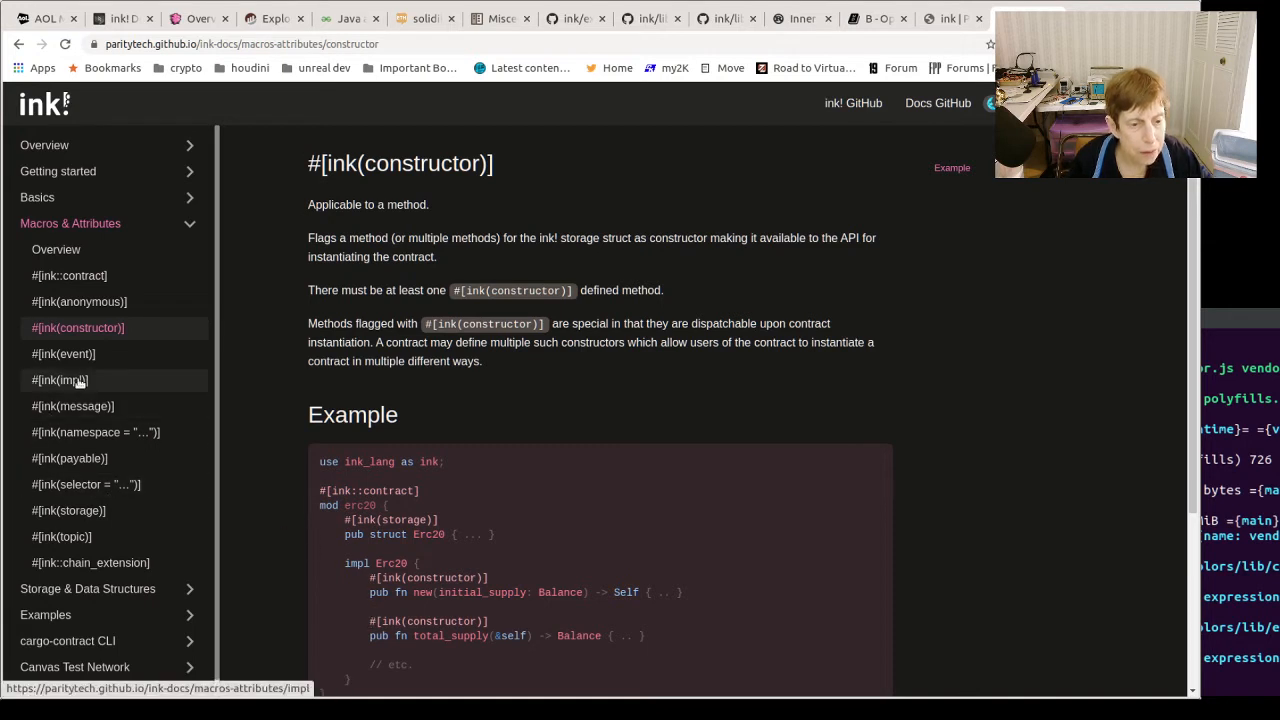
click(64, 352)
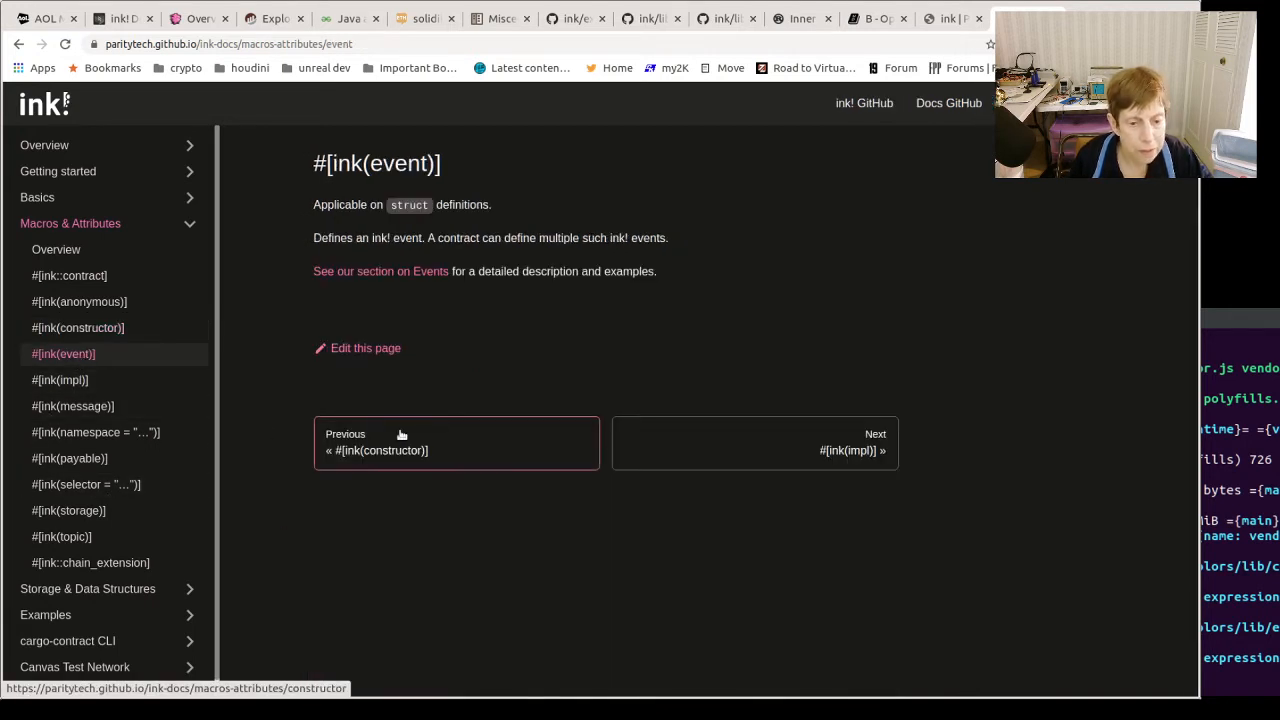
mouse_move(434, 264)
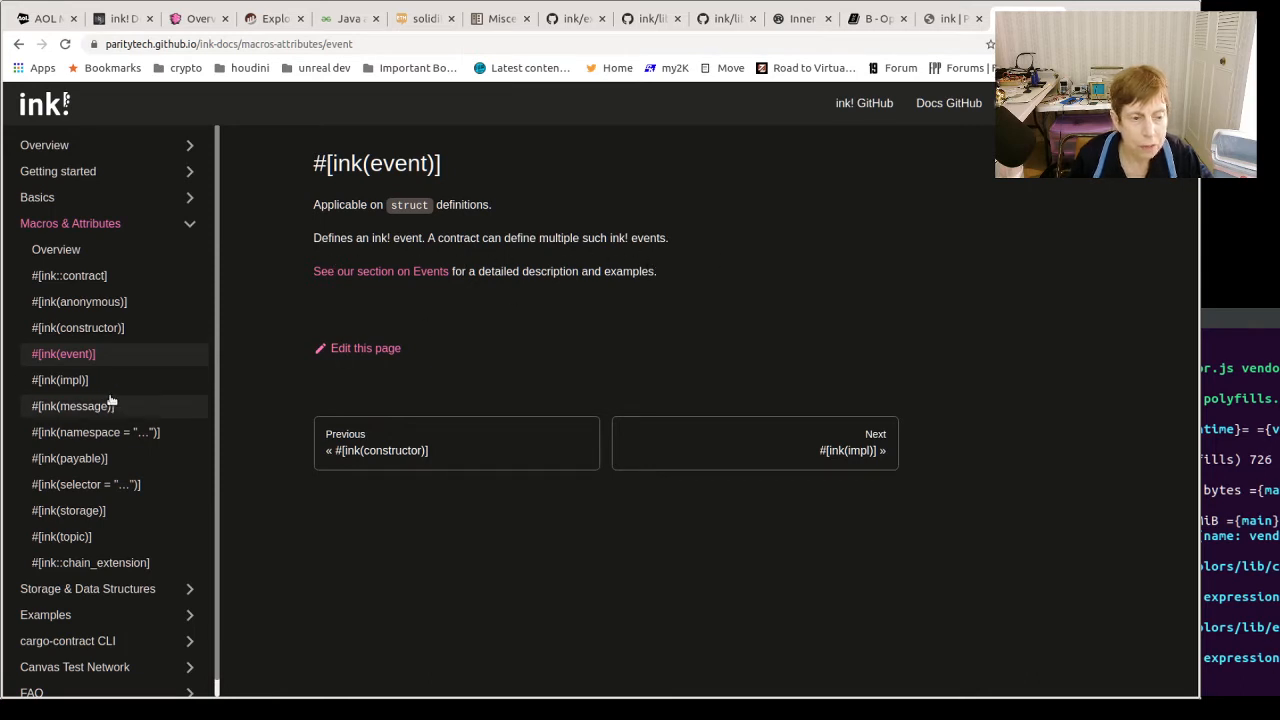
mouse_move(60, 380)
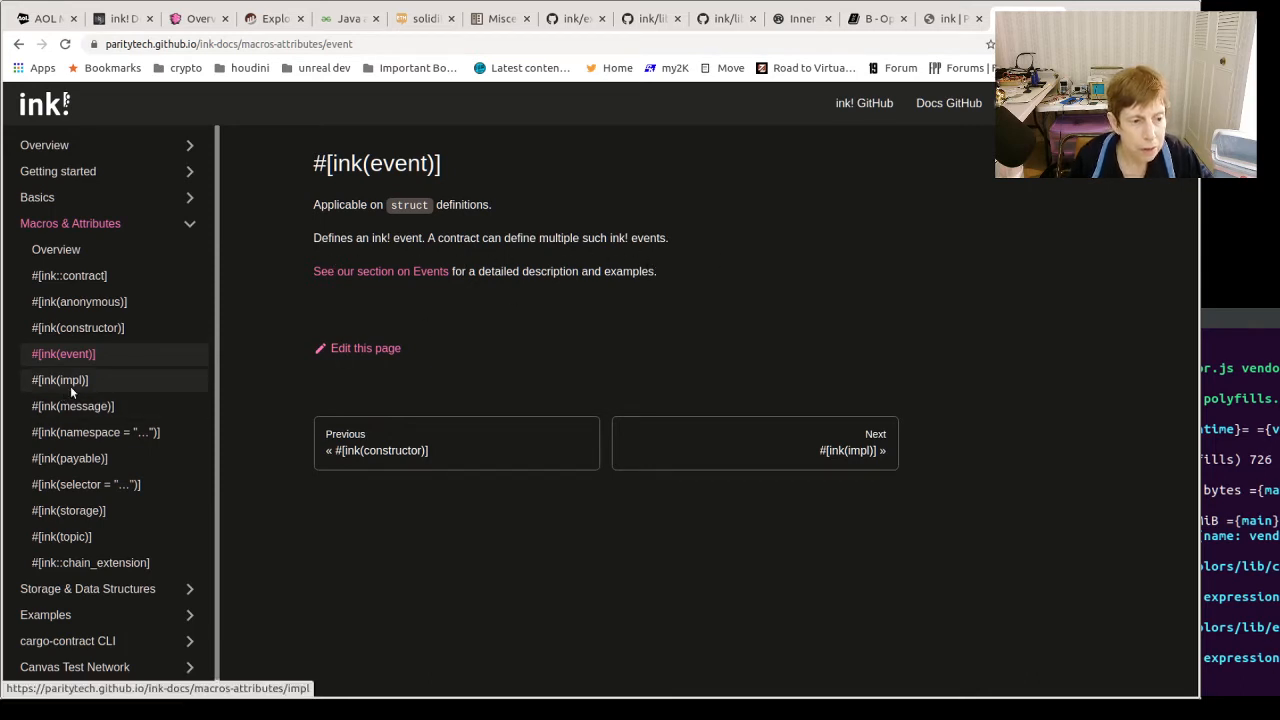
Show the #[ink(impl)] attribute page for flagging implementation blocks, with its example code.
click(60, 380)
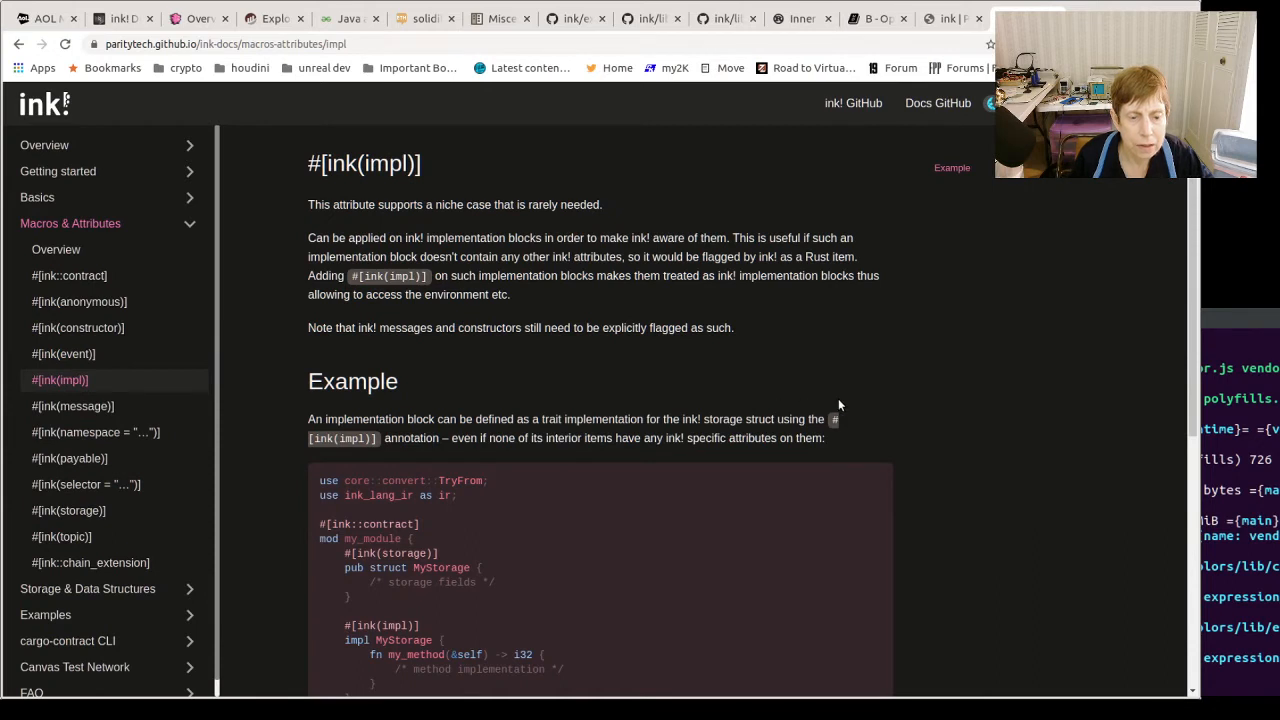
mouse_move(672, 584)
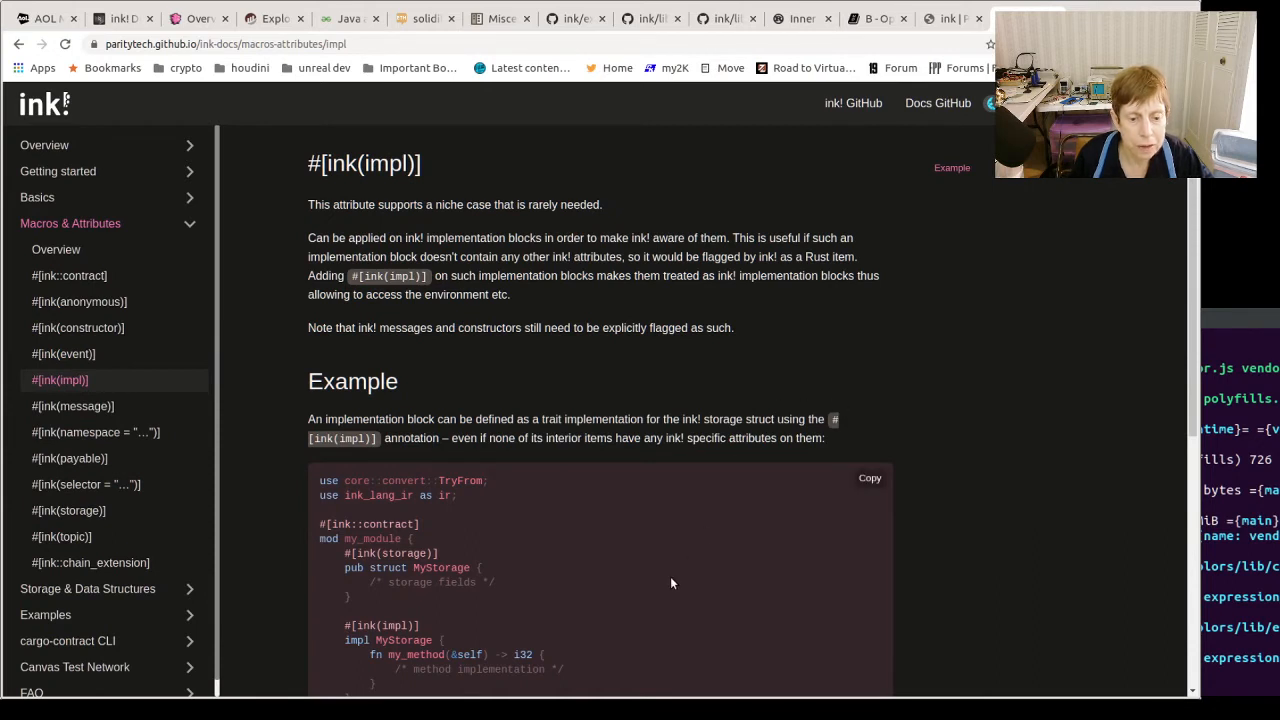
mouse_move(576, 396)
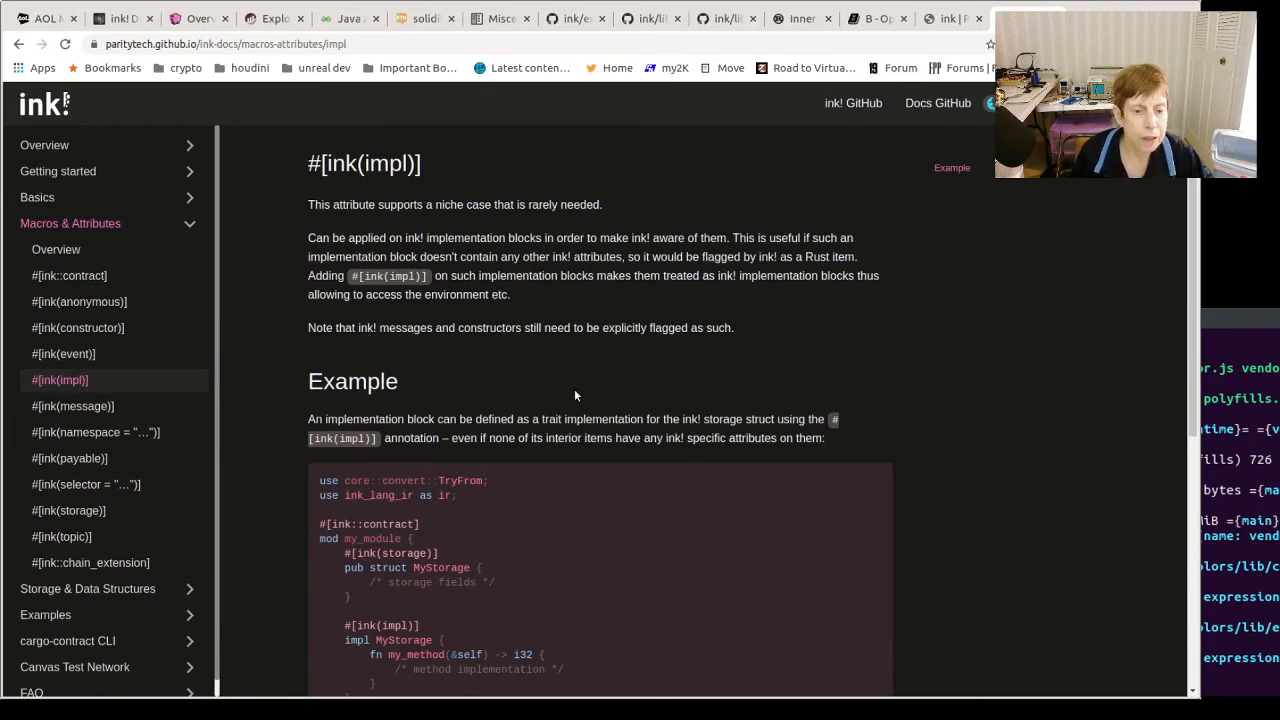
mouse_move(510, 472)
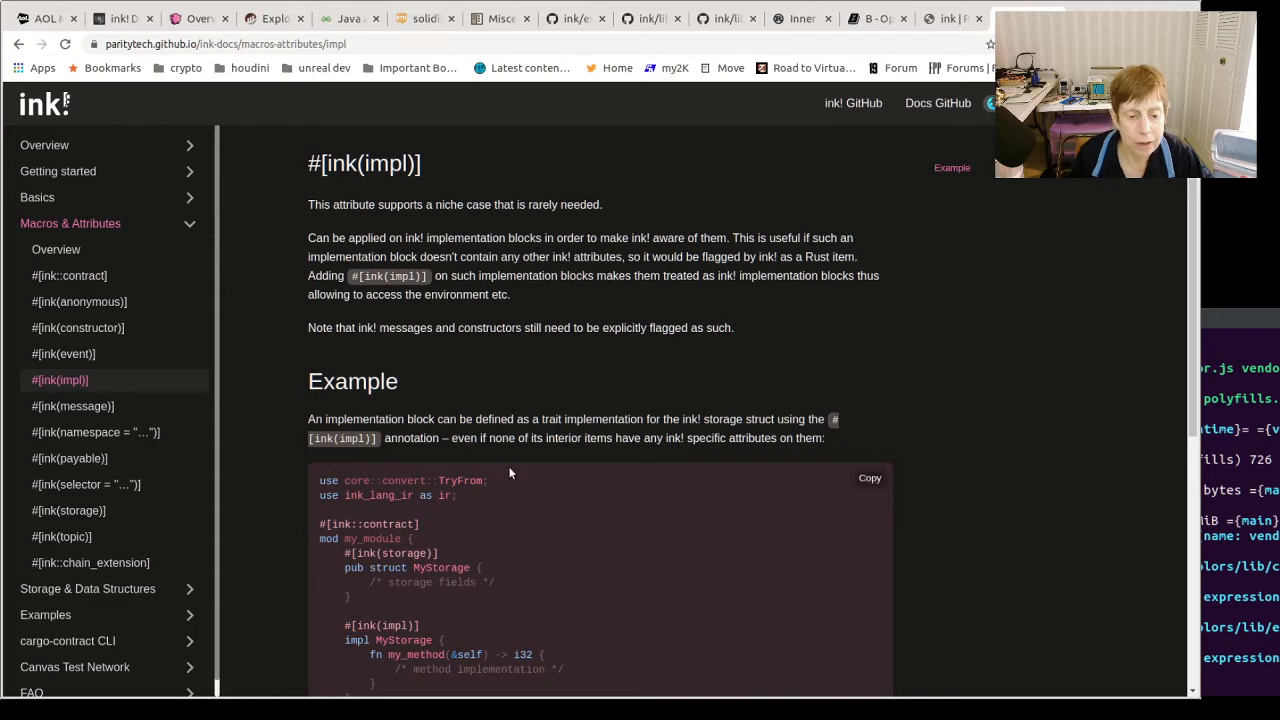
mouse_move(512, 478)
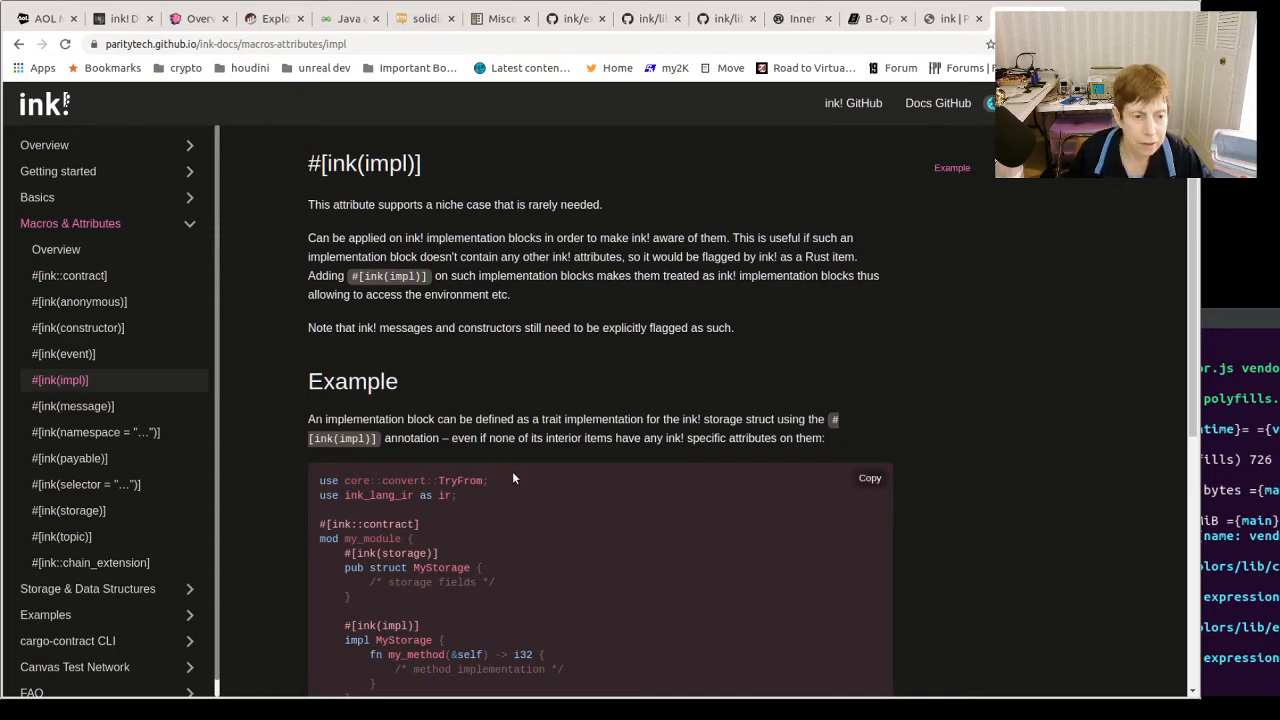
mouse_move(72, 406)
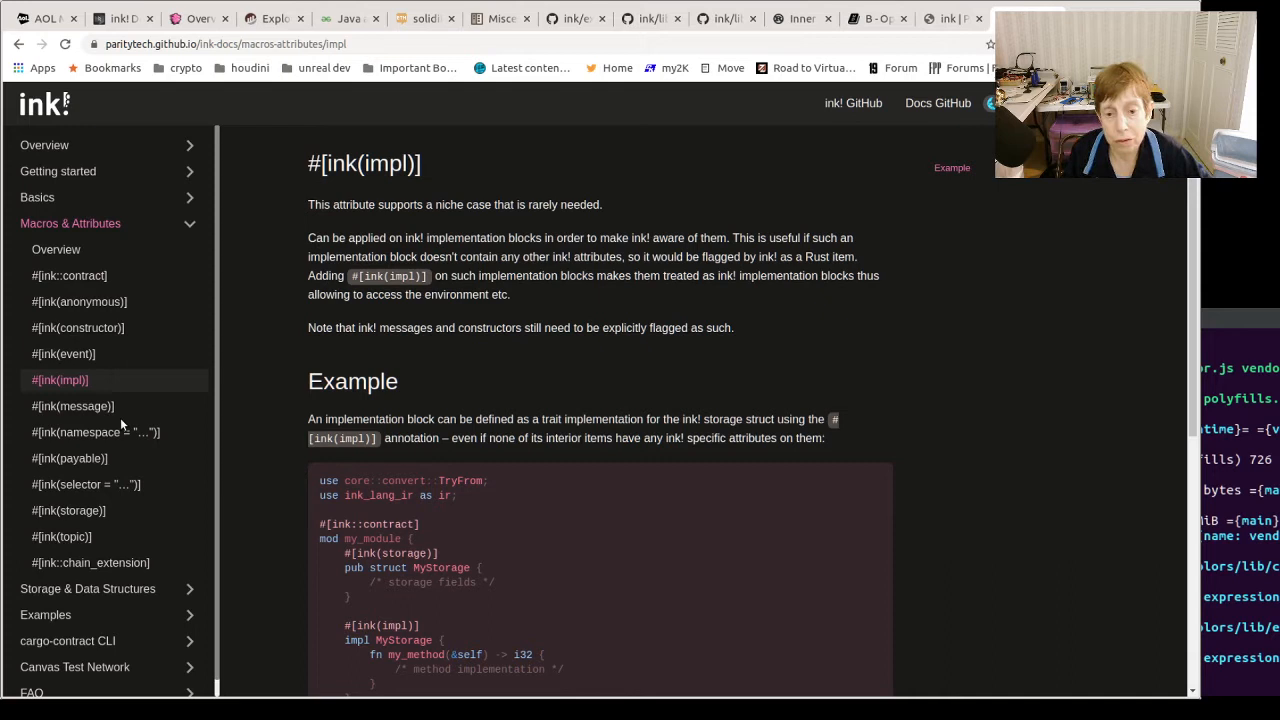
mouse_move(72, 406)
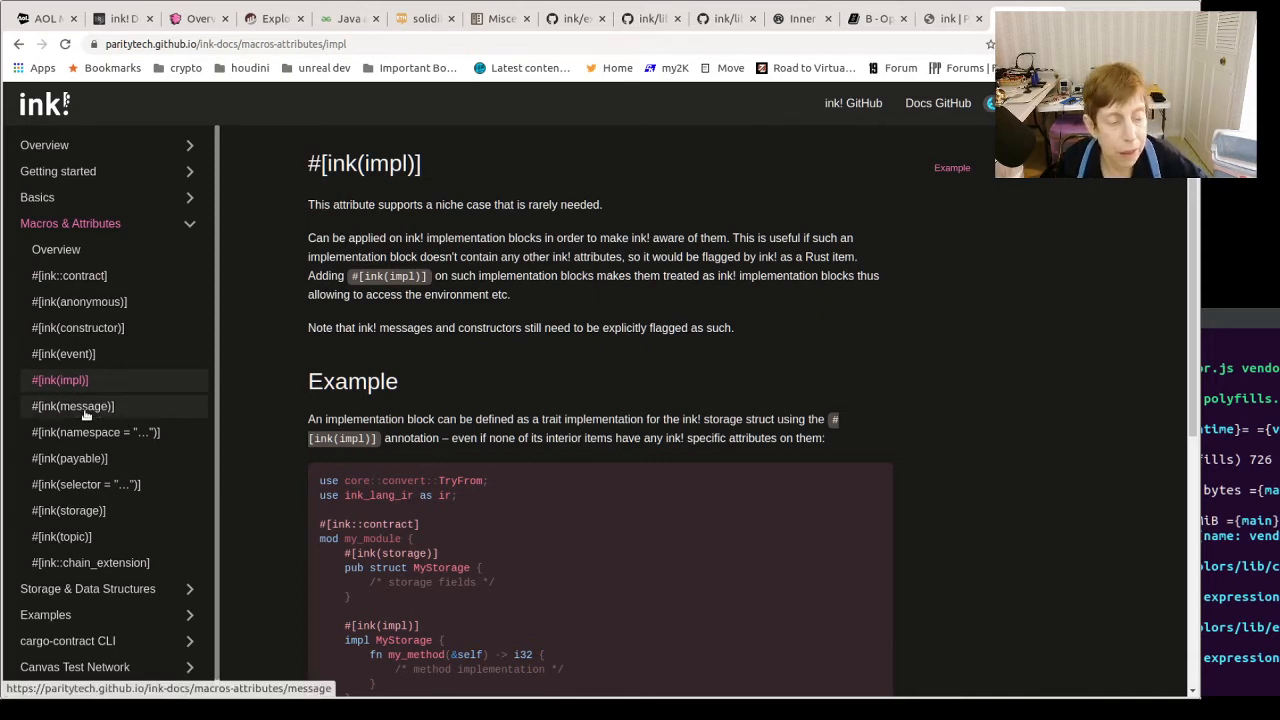
Go through the #[ink(message)], #[ink(namespace = "…")] and #[ink(payable)] attribute pages in turn.
click(72, 406)
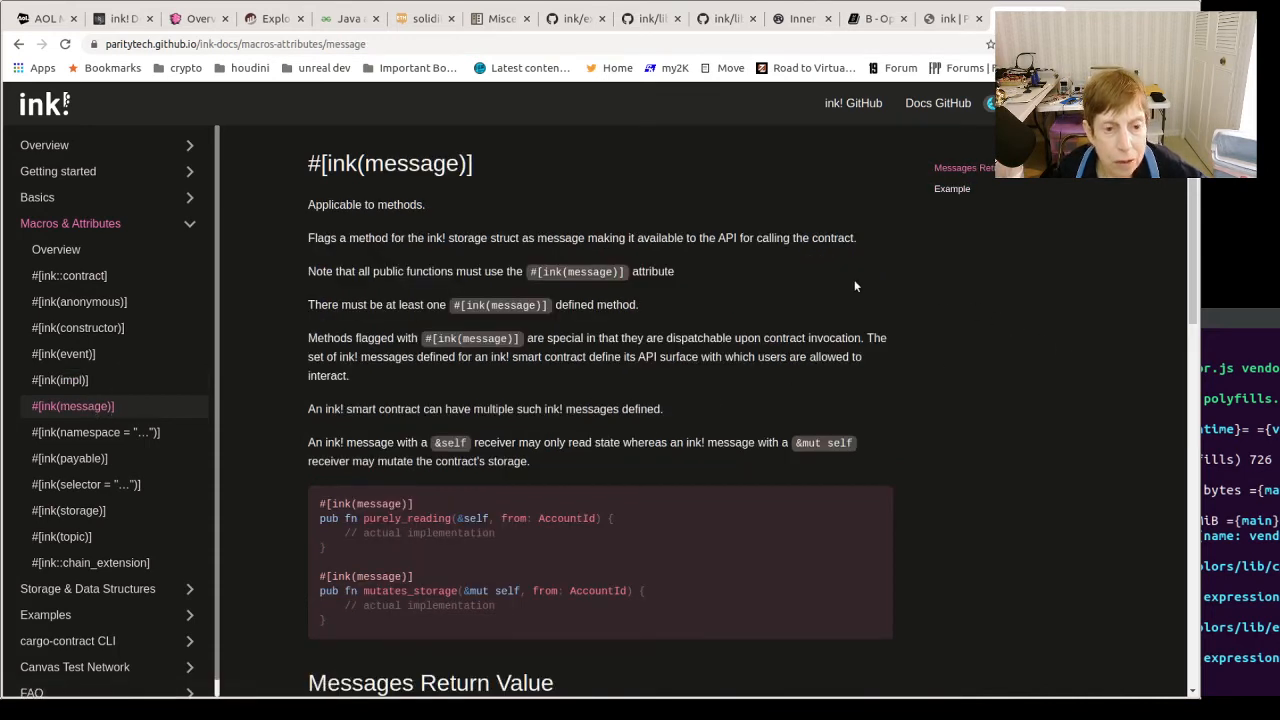
mouse_move(464, 374)
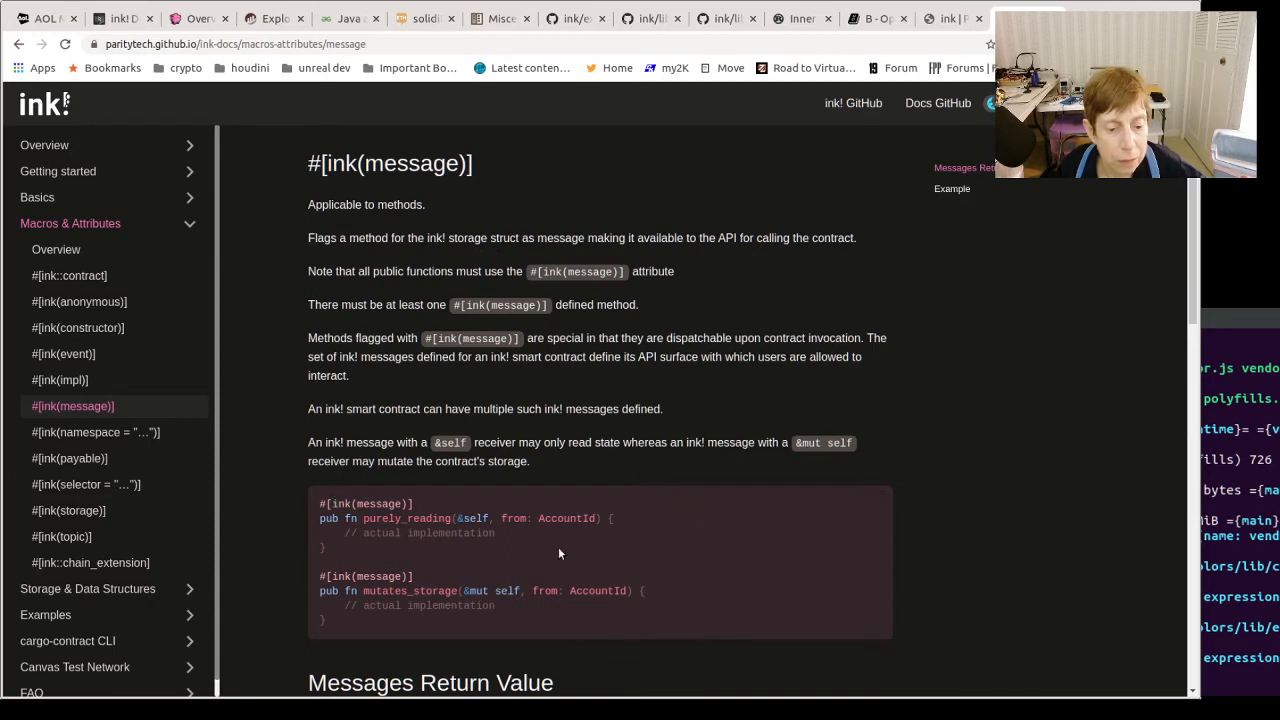
mouse_move(244, 468)
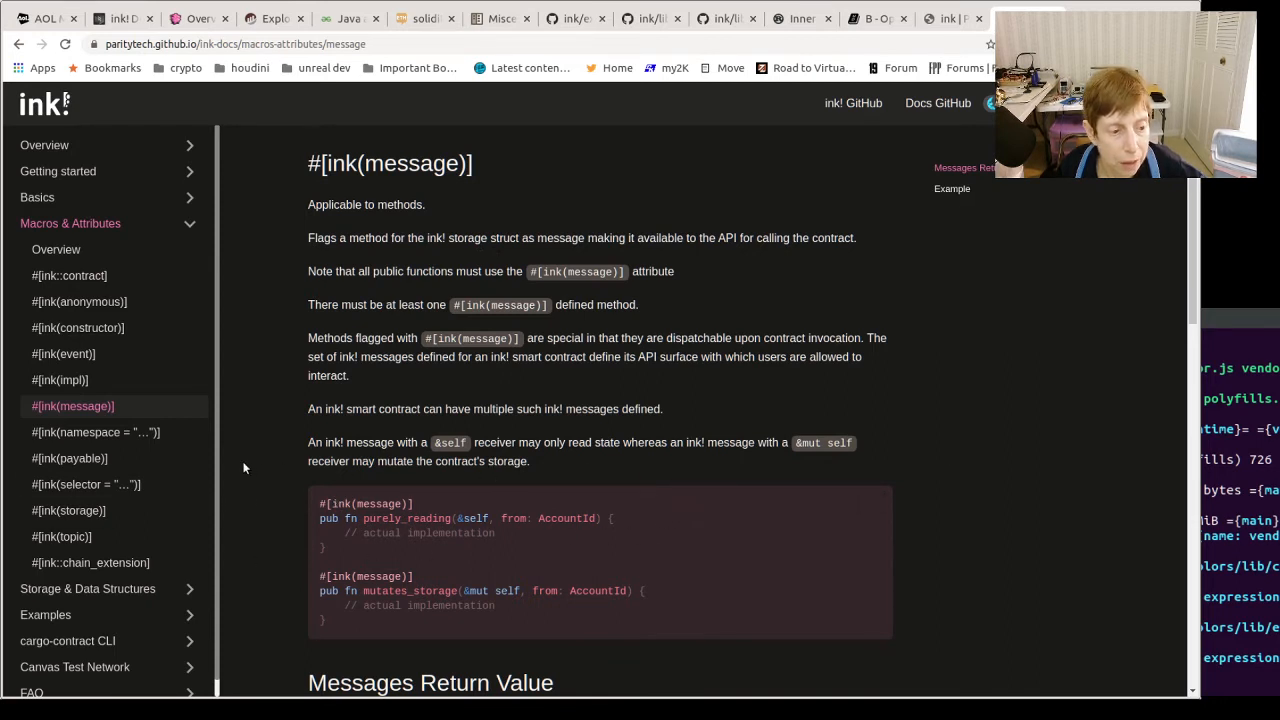
click(96, 432)
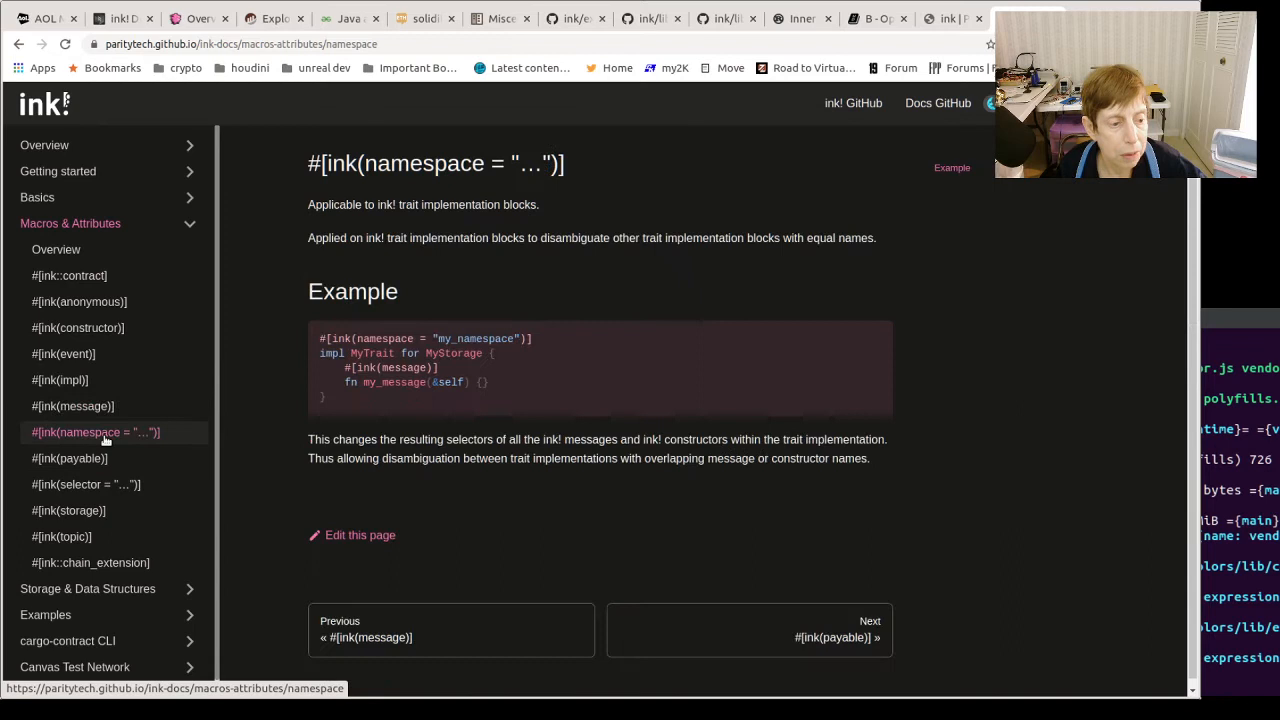
mouse_move(170, 452)
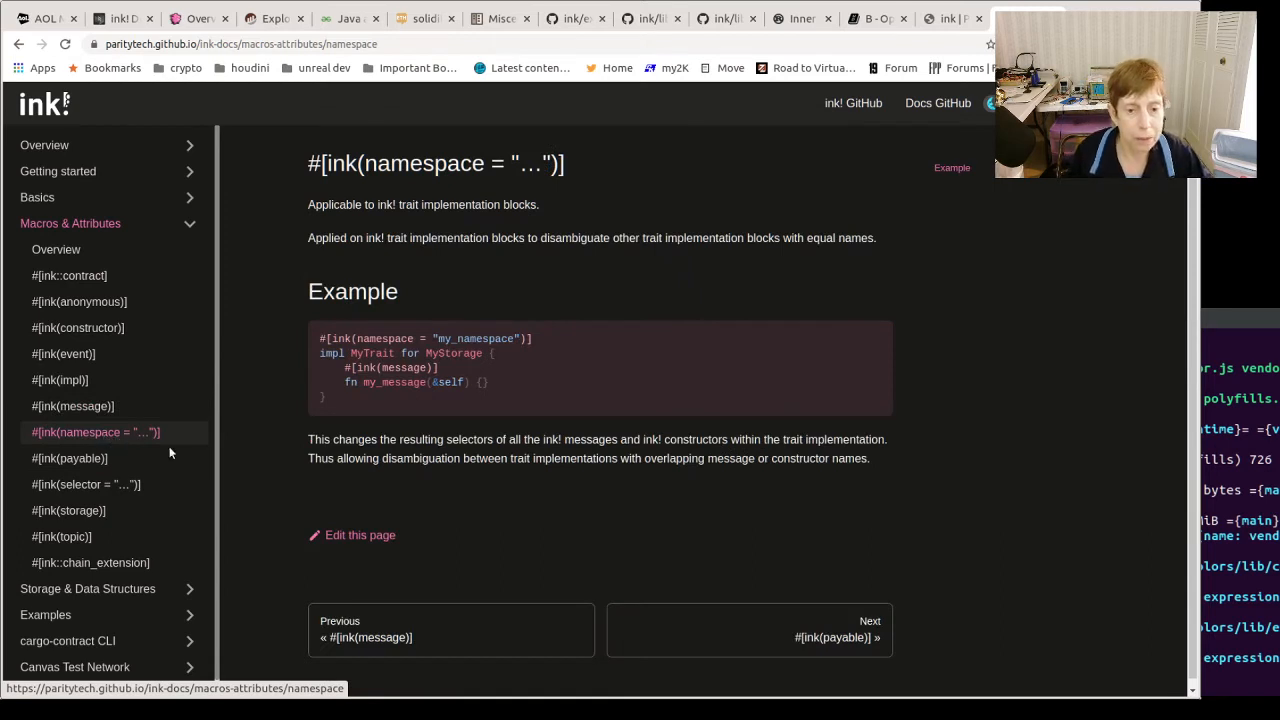
mouse_move(602, 424)
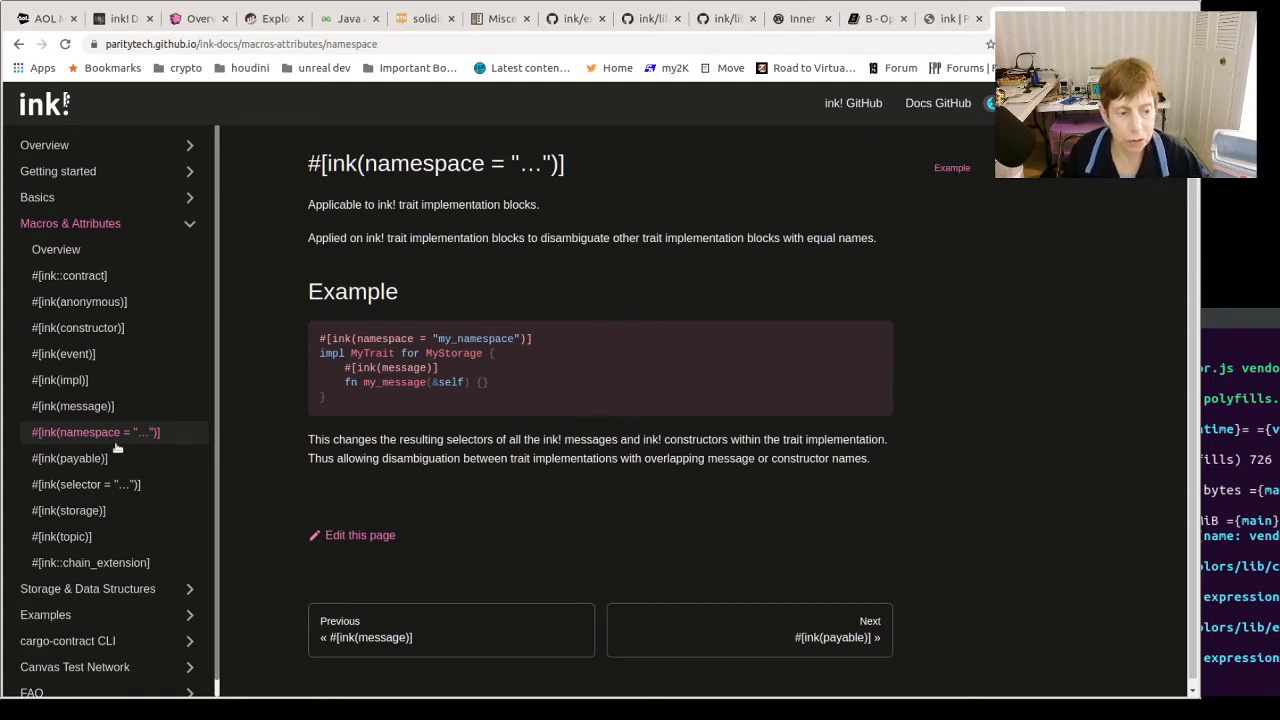
click(70, 458)
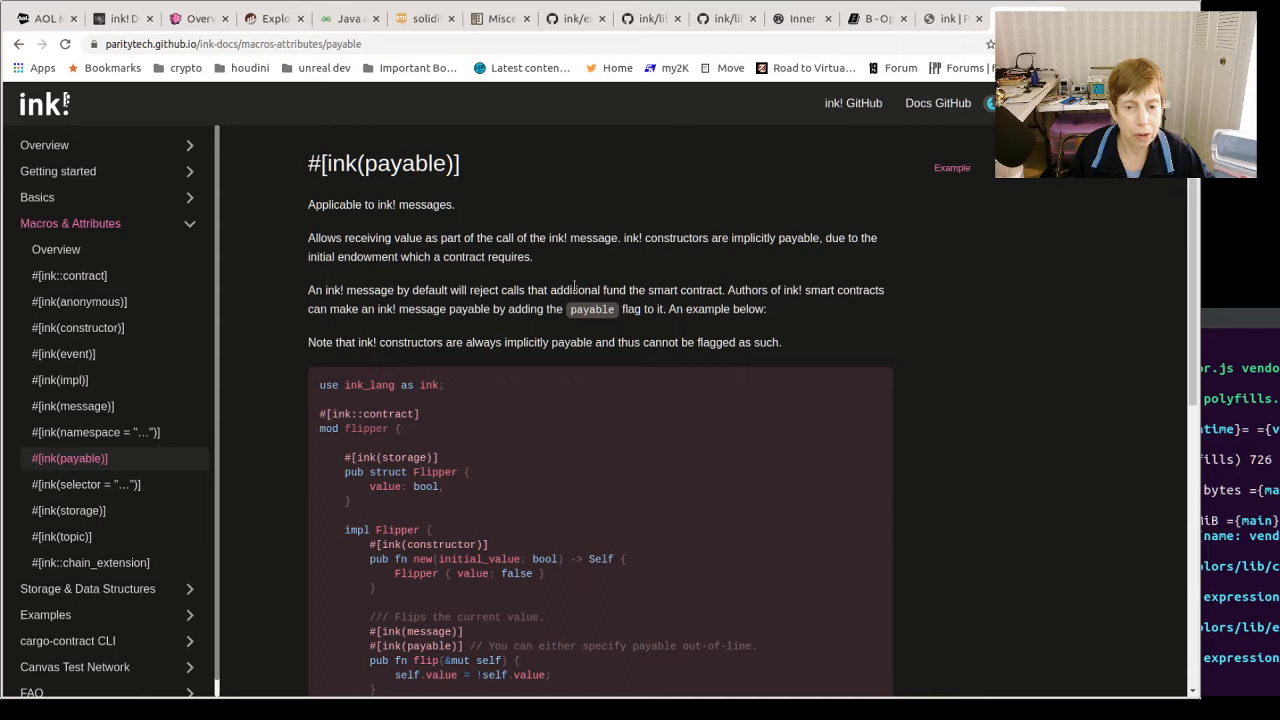
mouse_move(994, 280)
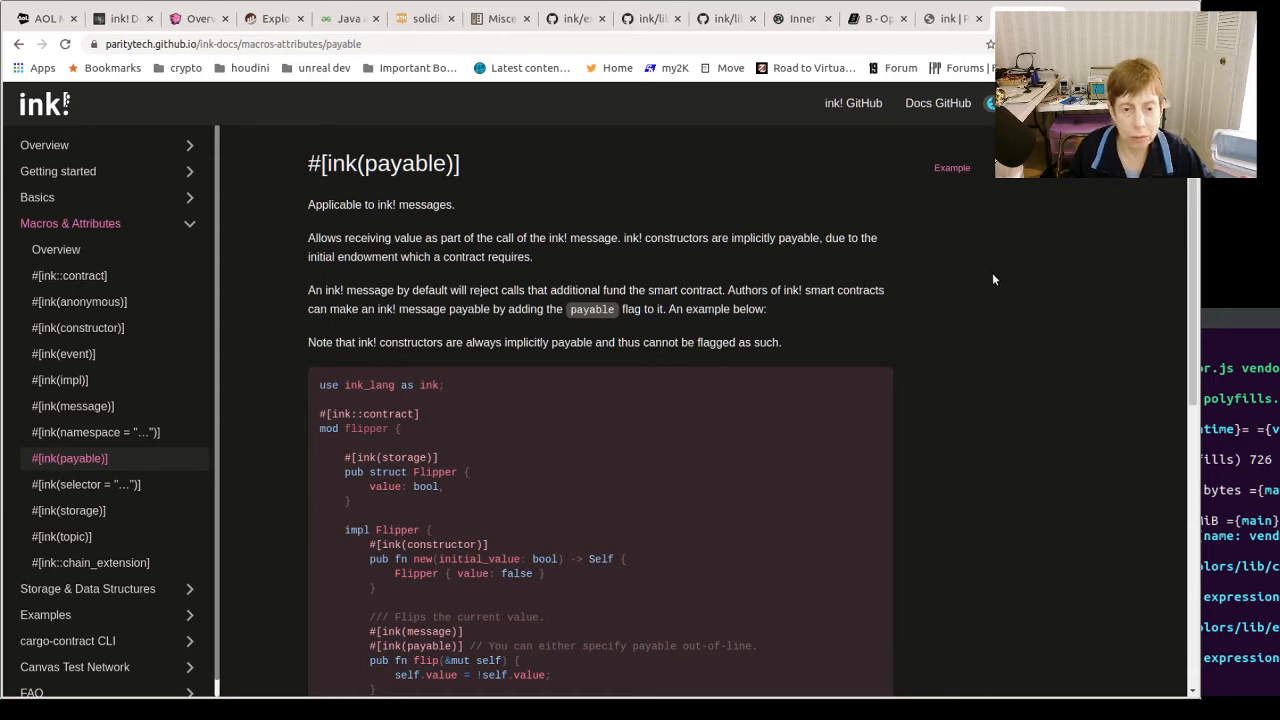
mouse_move(1062, 288)
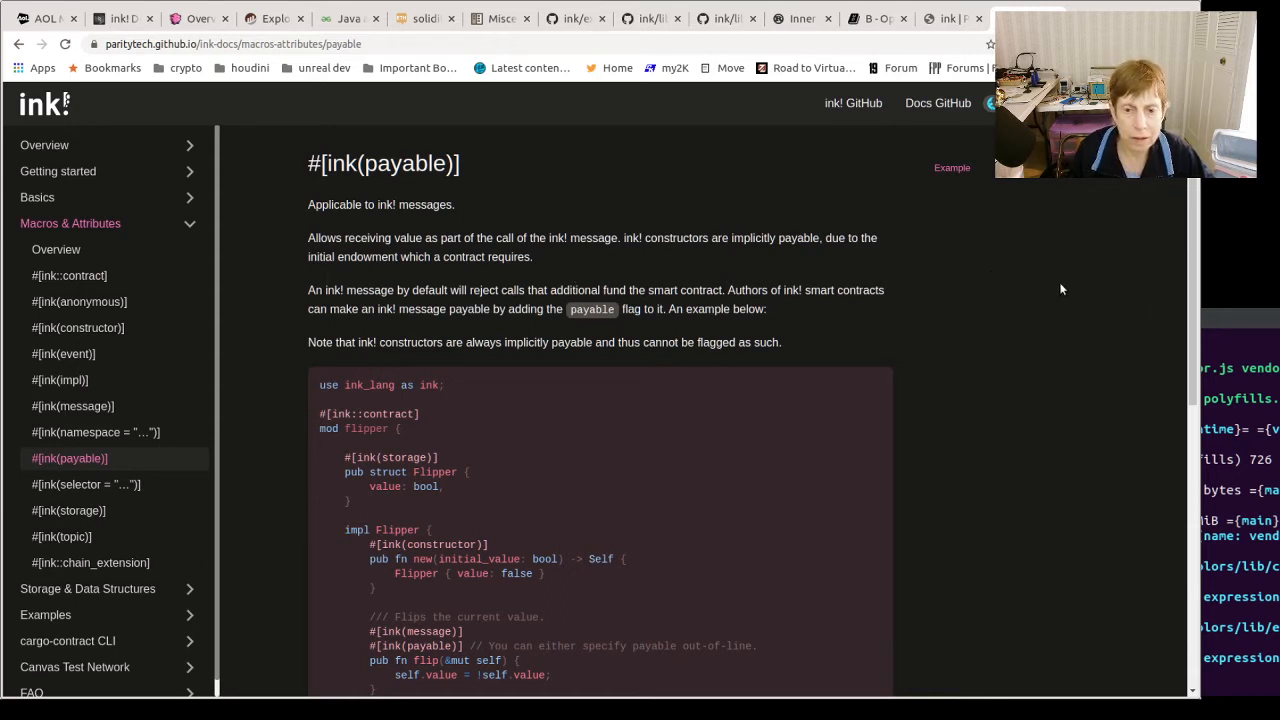
mouse_move(224, 336)
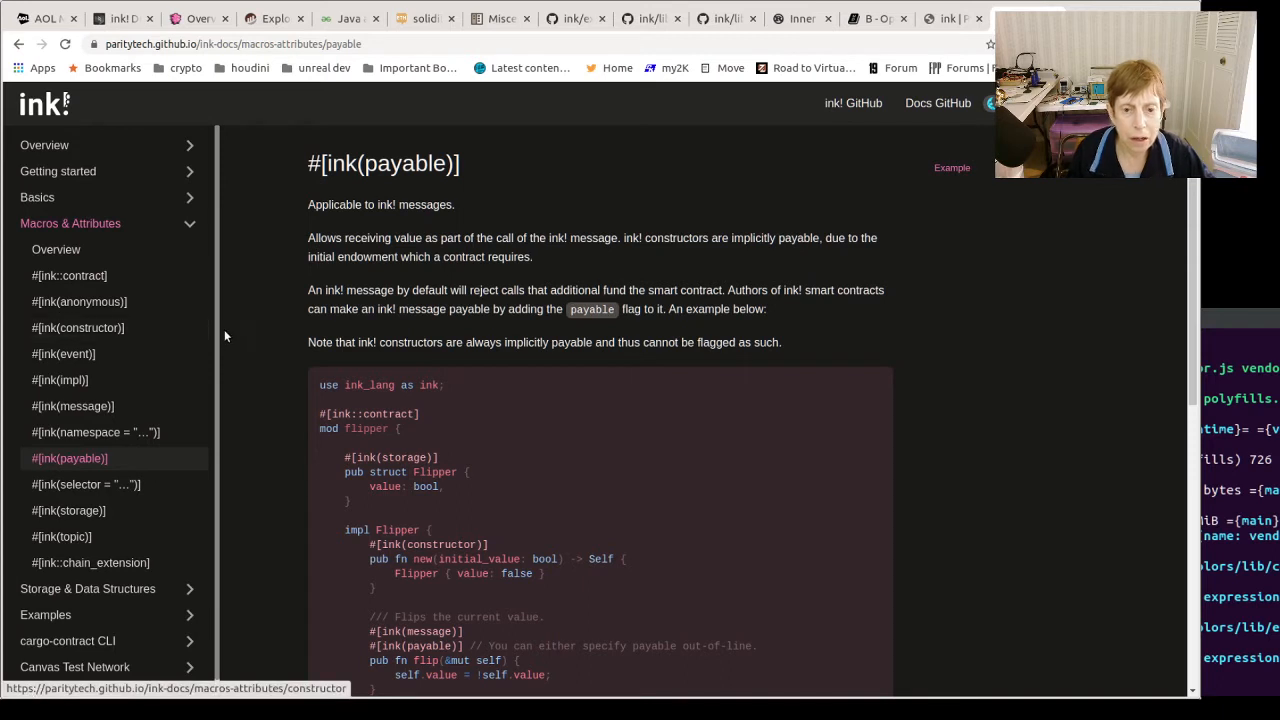
mouse_move(84, 484)
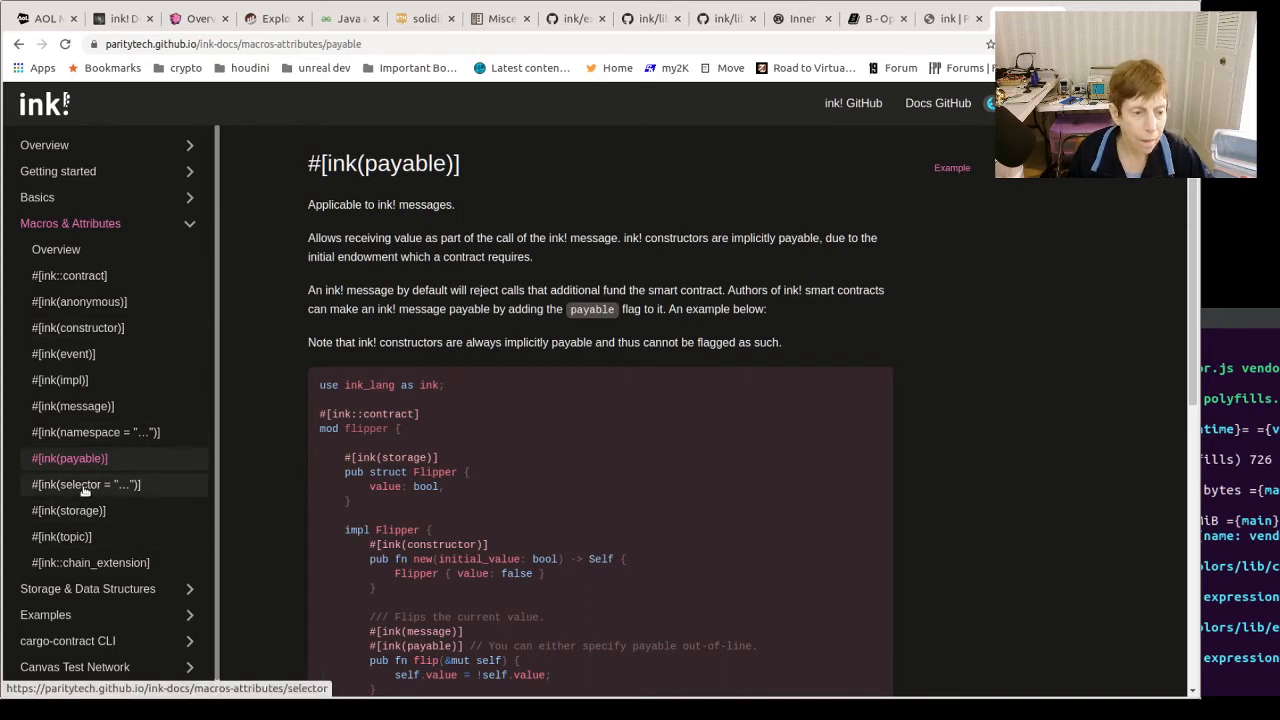
Show the #[ink(selector = "…")] page on custom dispatch selectors via the sidebar.
click(86, 484)
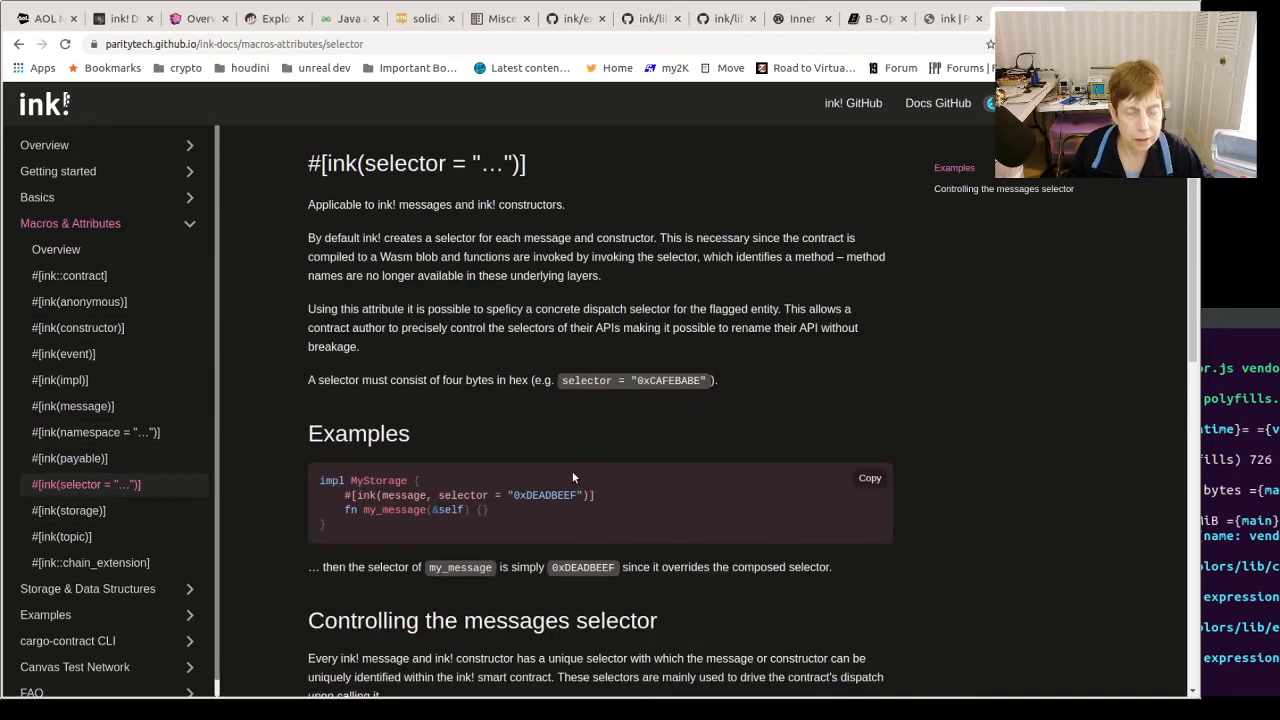
mouse_move(616, 462)
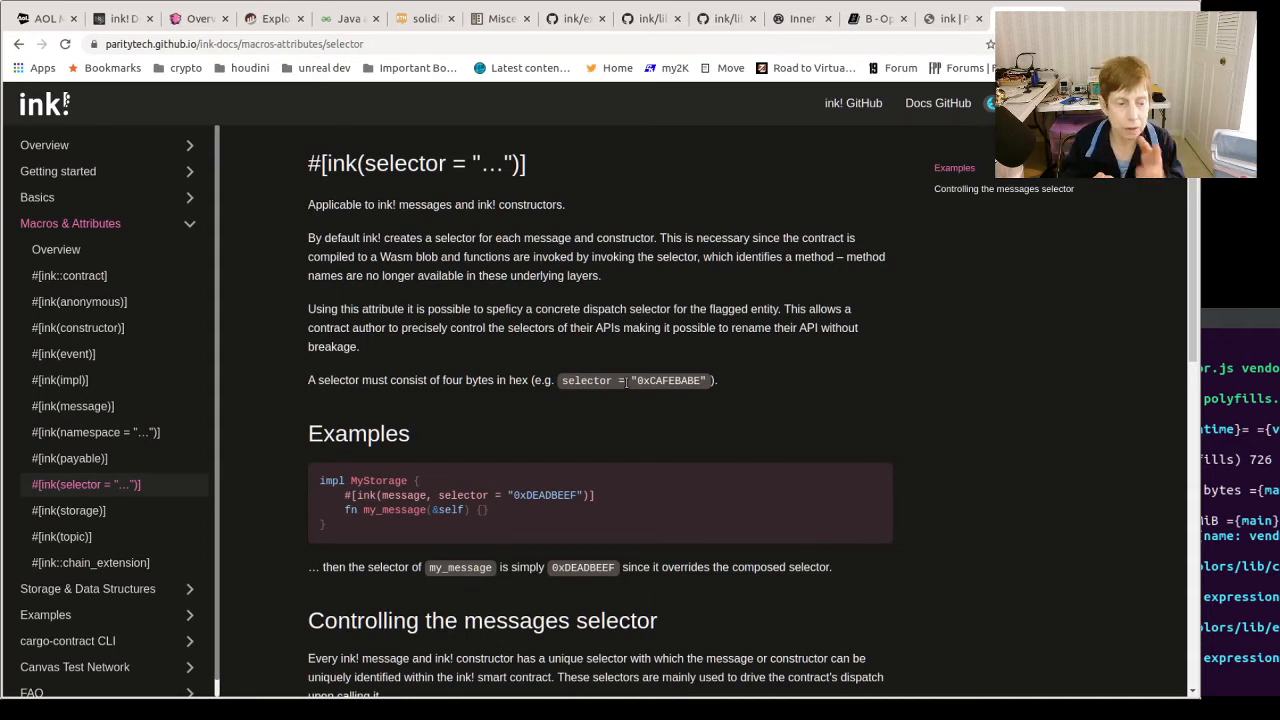
mouse_move(68, 510)
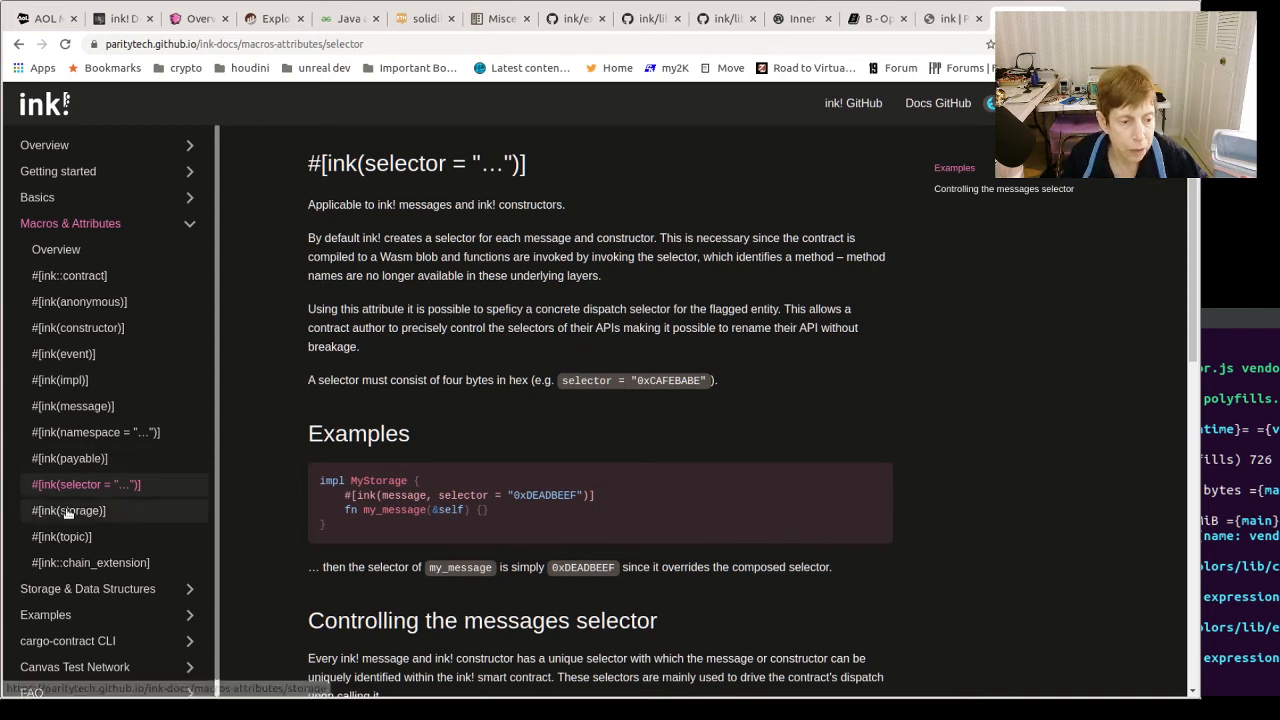
Show the #[ink(storage)] page describing the contract storage struct with a flipper example.
click(68, 510)
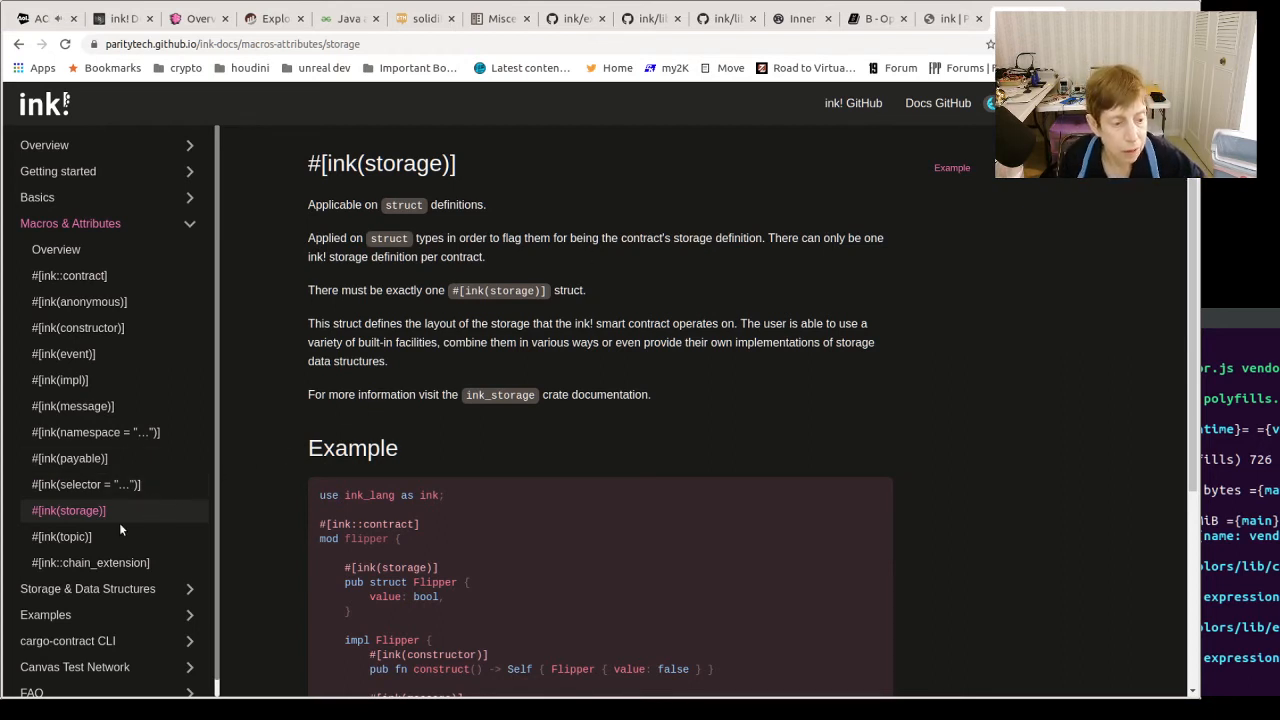
Show the #[ink(topic)] page on event topic fields with its Transferred example.
click(60, 536)
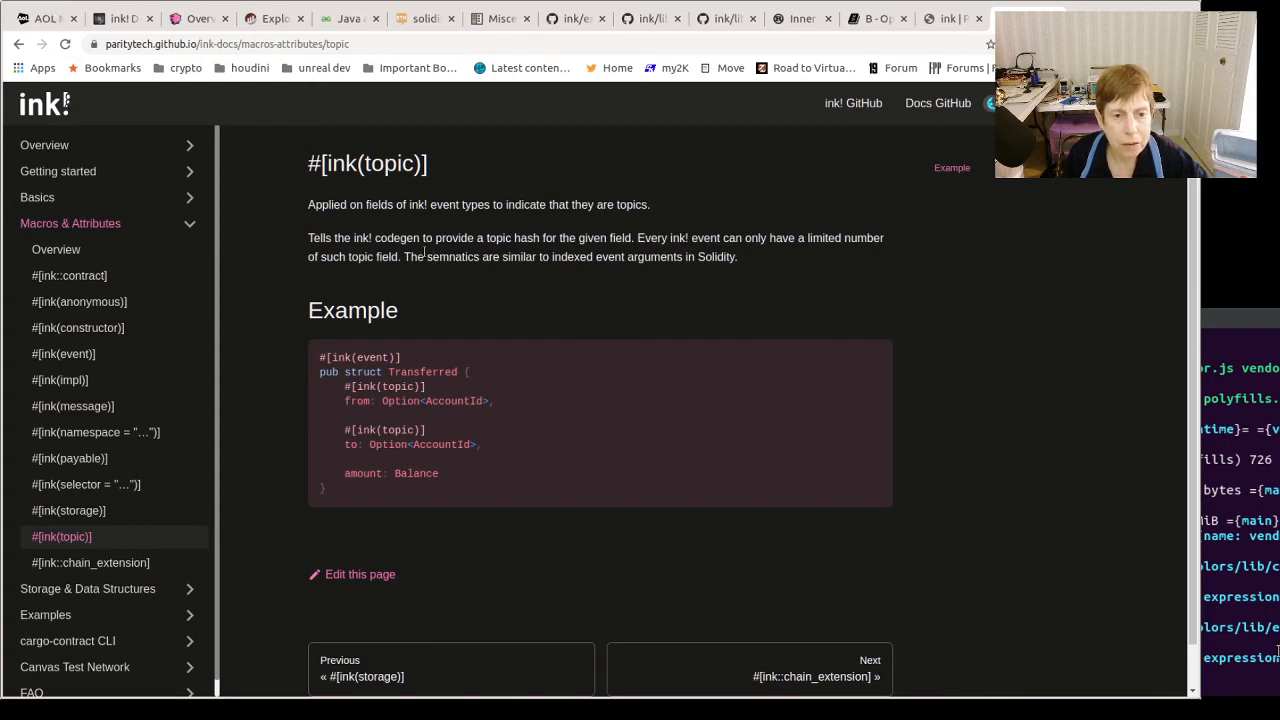
mouse_move(562, 222)
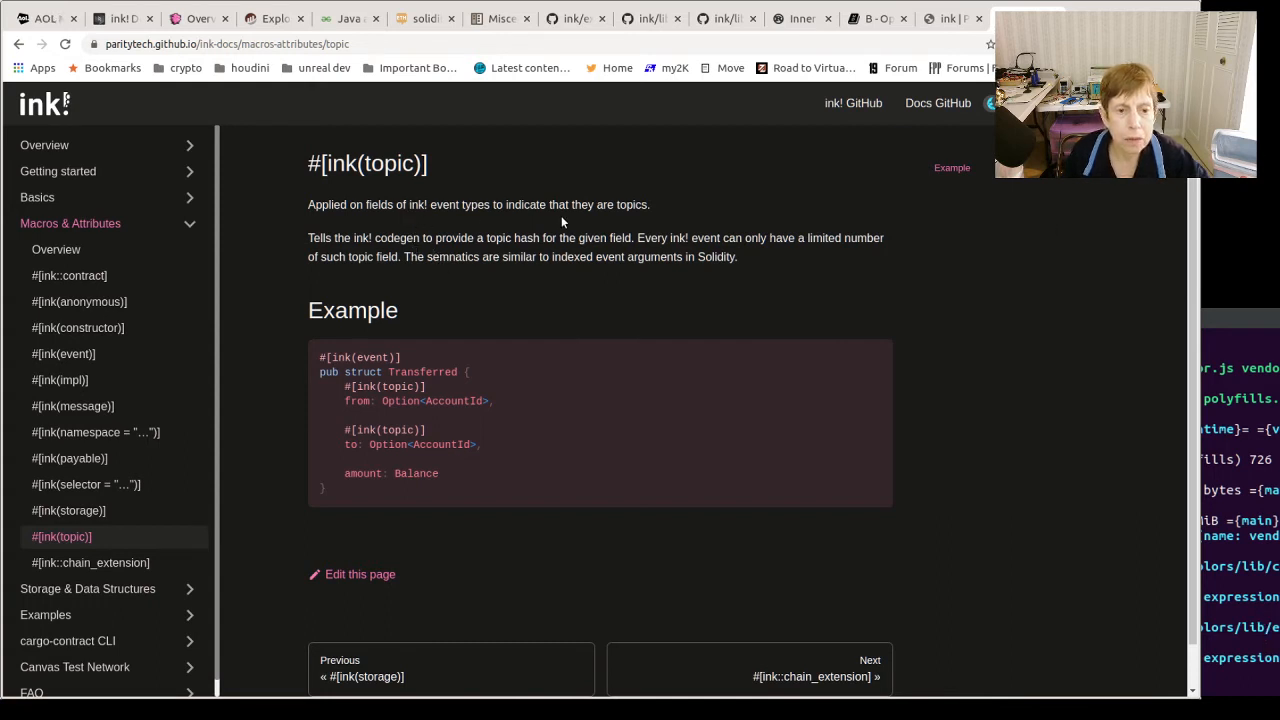
mouse_move(844, 238)
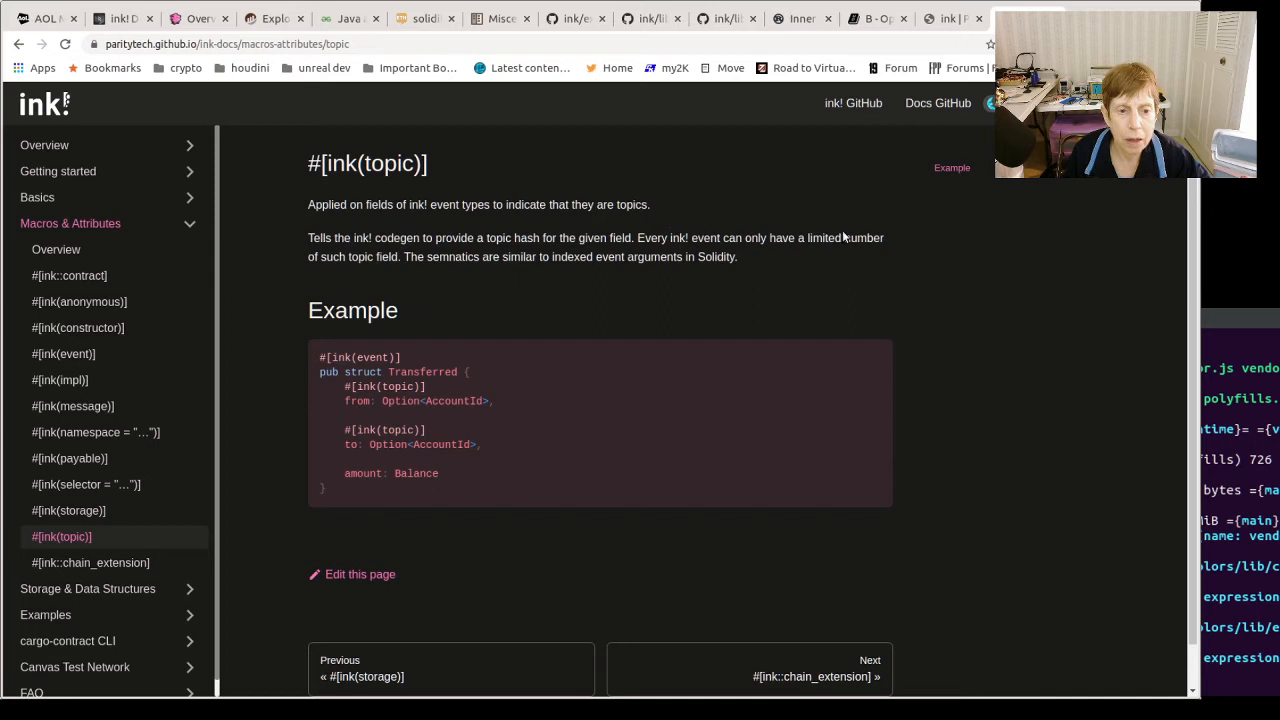
mouse_move(488, 252)
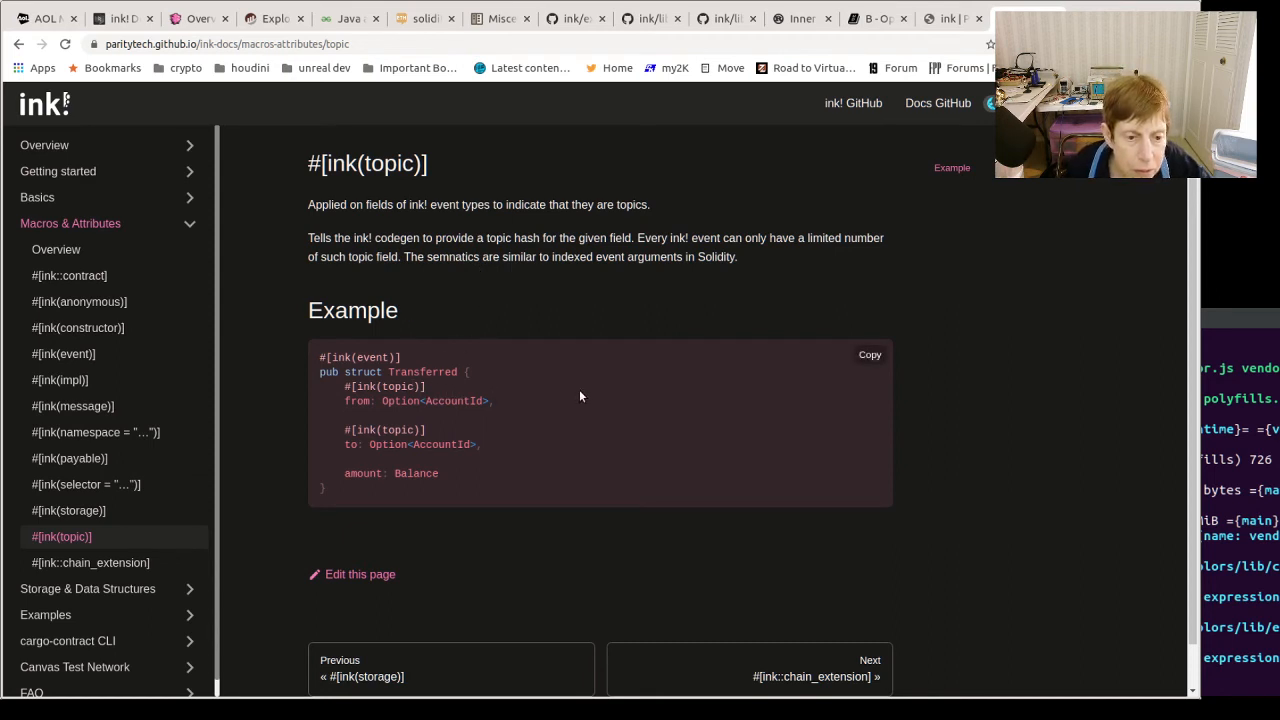
mouse_move(464, 524)
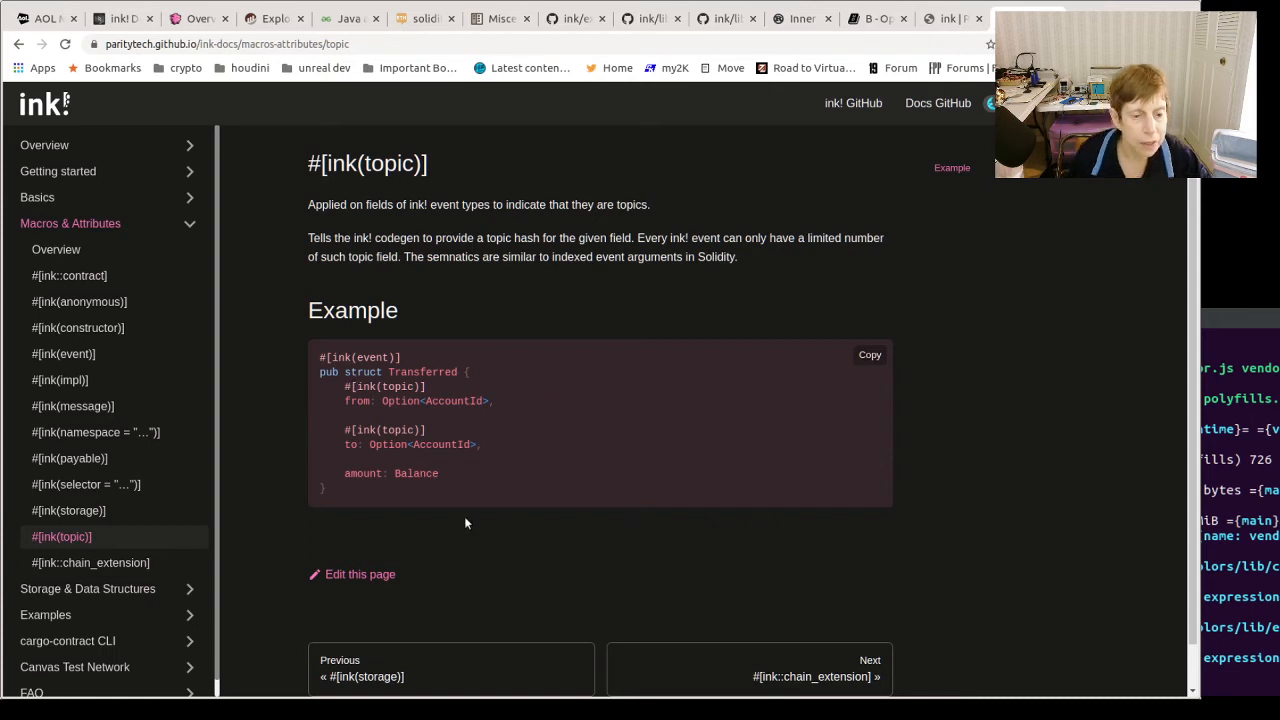
mouse_move(164, 448)
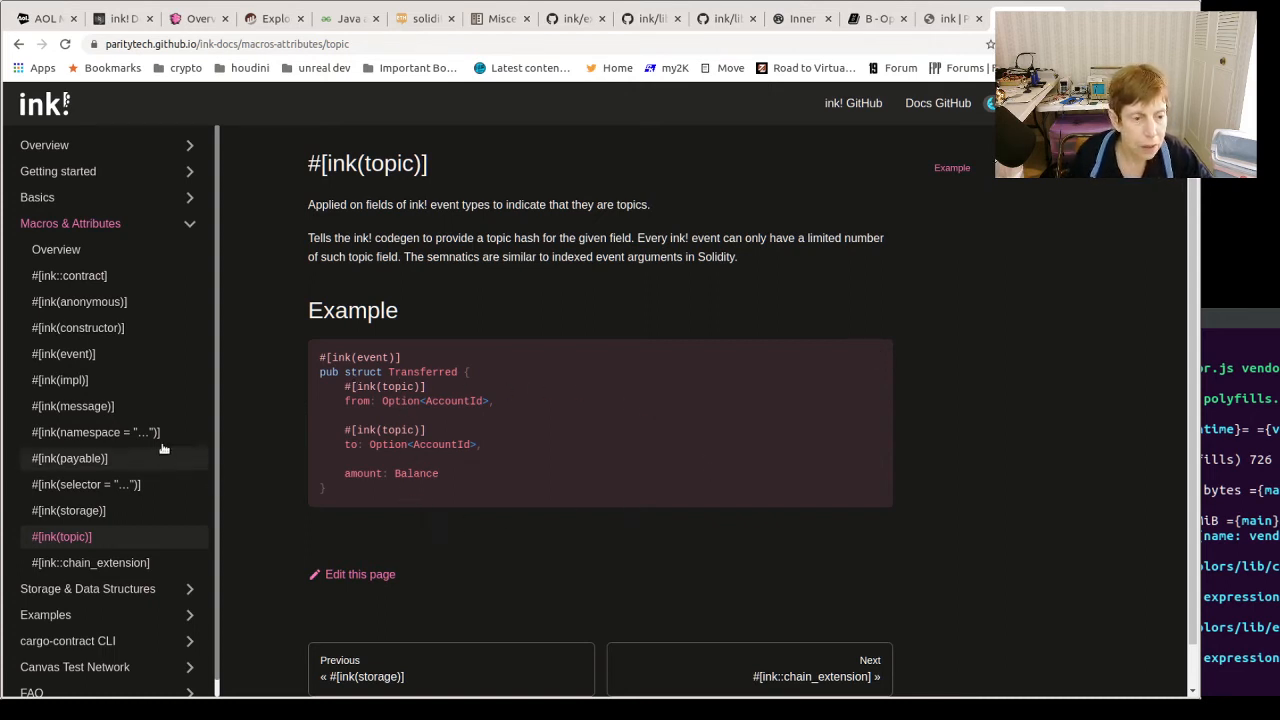
mouse_move(70, 458)
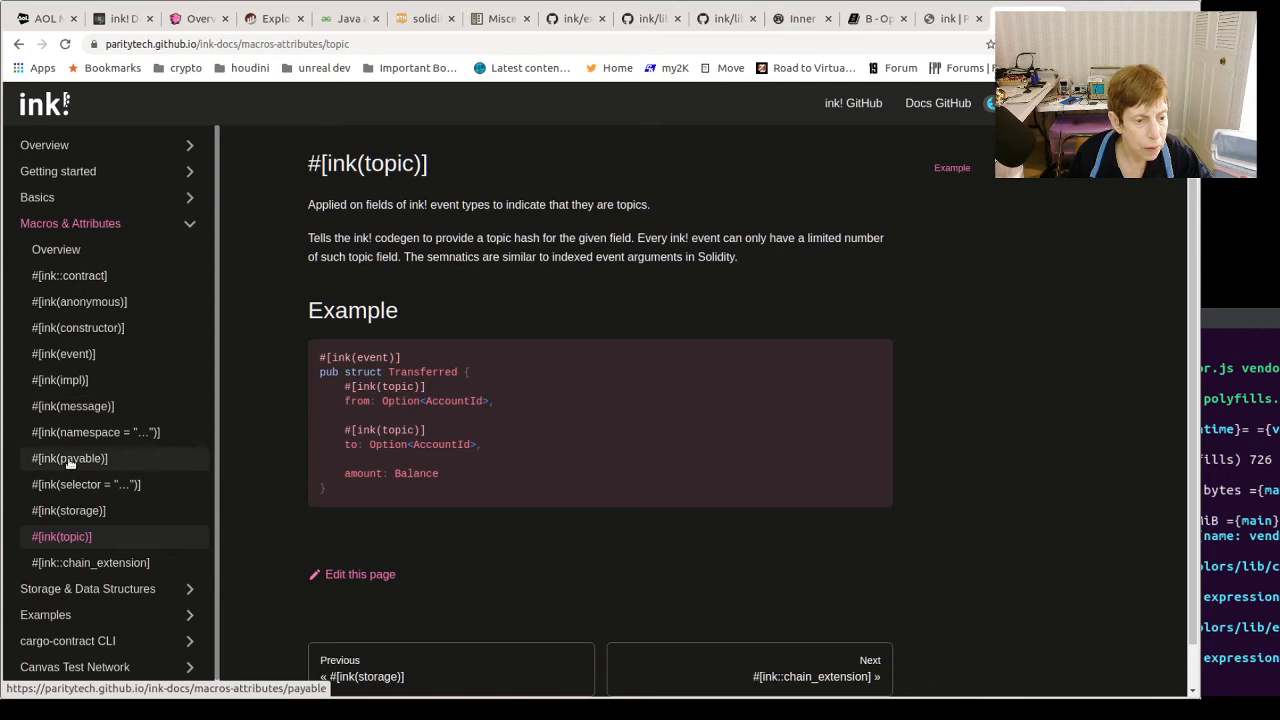
mouse_move(90, 562)
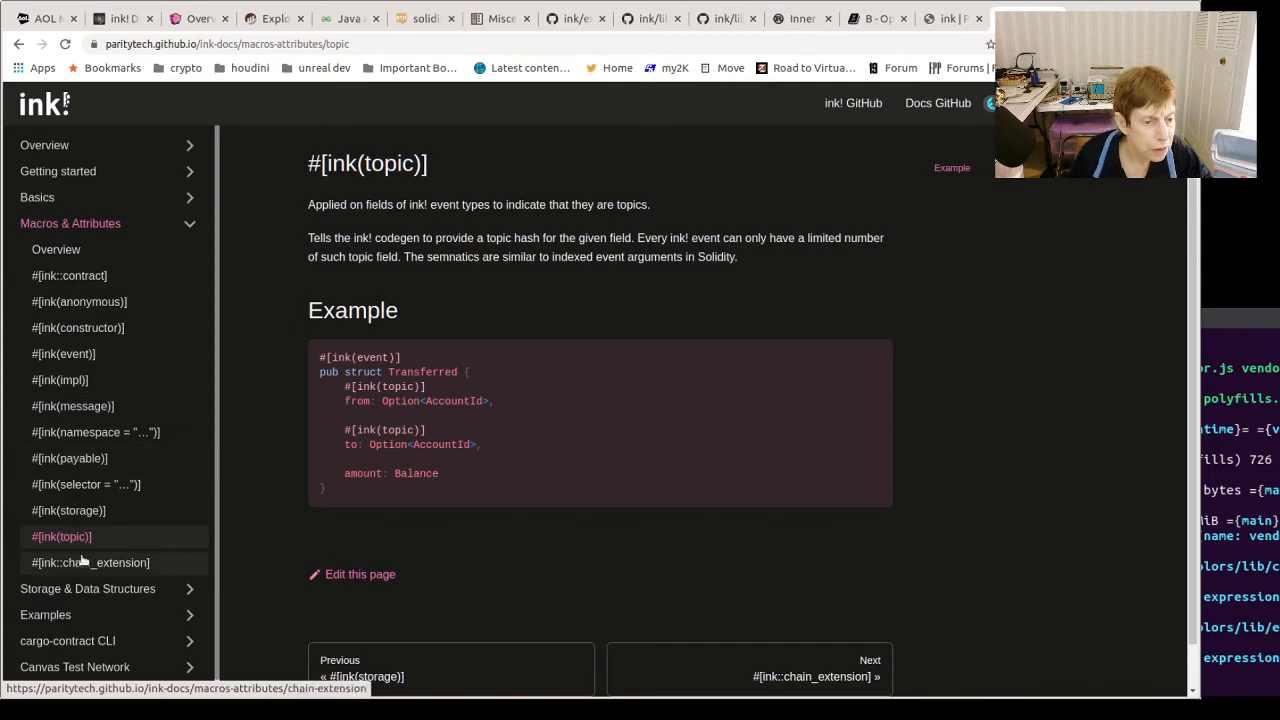
Show the #[ink::chain_extension] page introducing chain extensions and their structure.
click(90, 562)
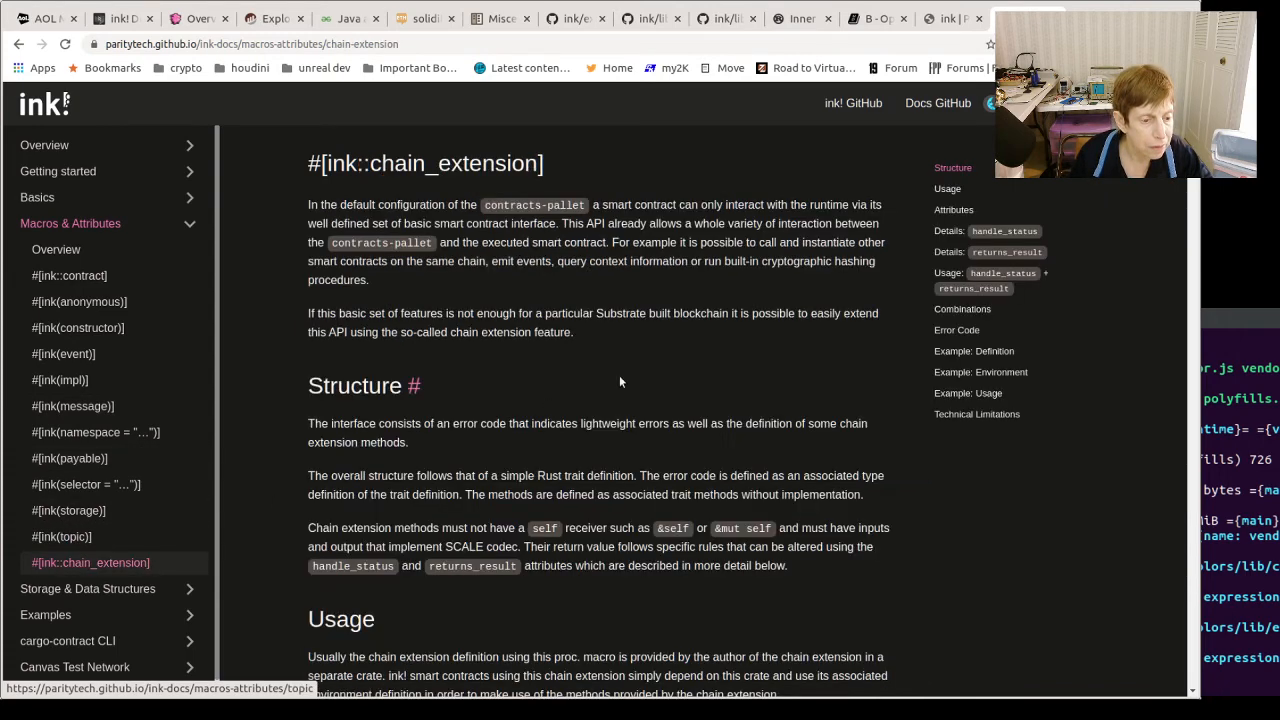
mouse_move(388, 256)
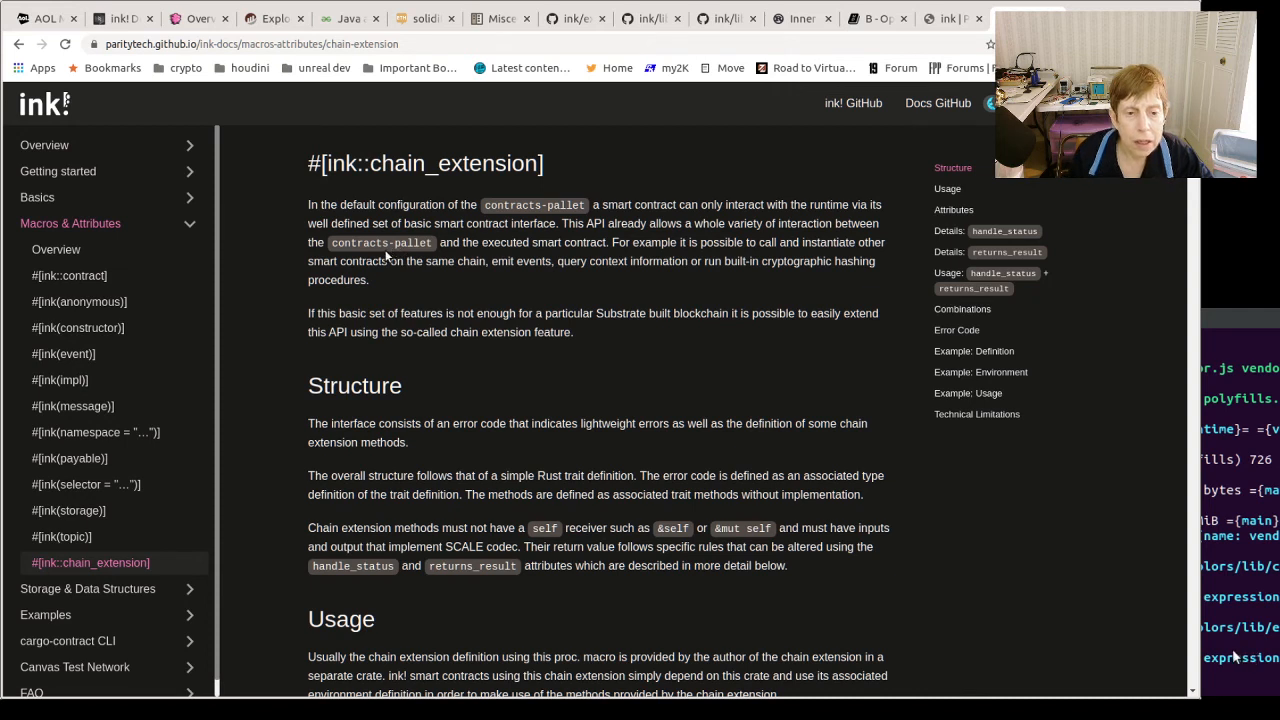
mouse_move(850, 220)
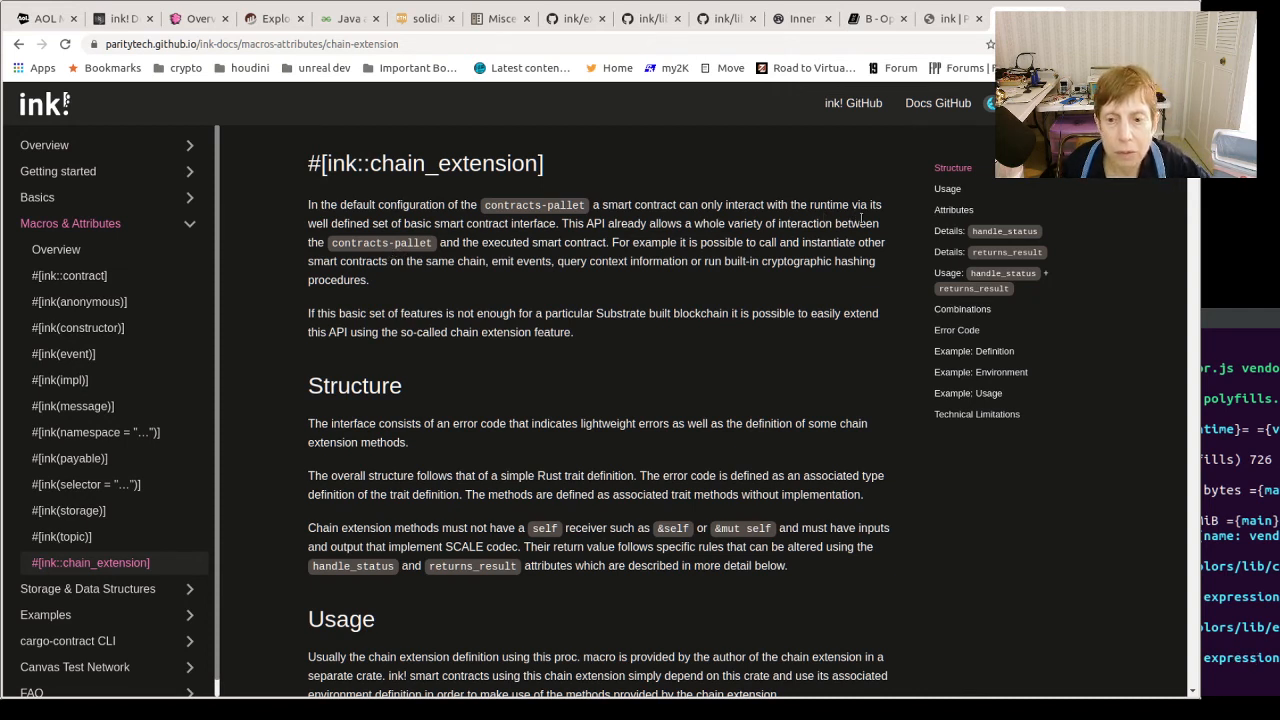
mouse_move(484, 238)
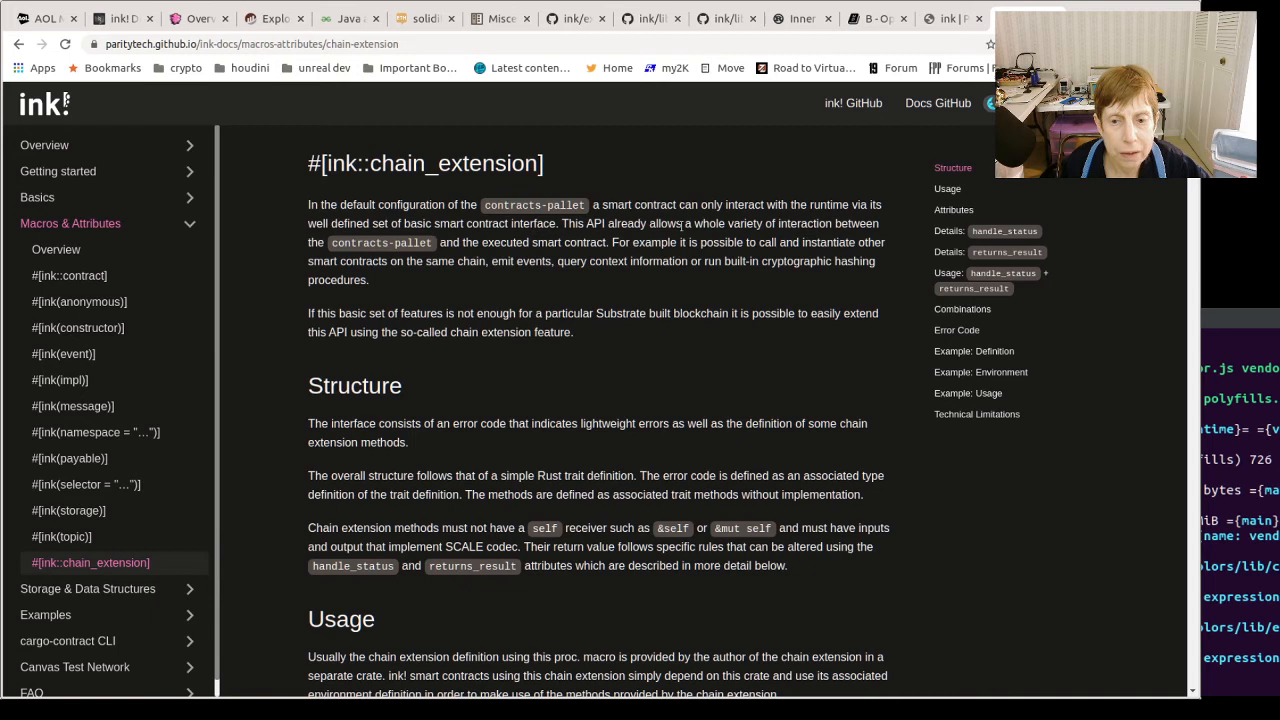
mouse_move(896, 224)
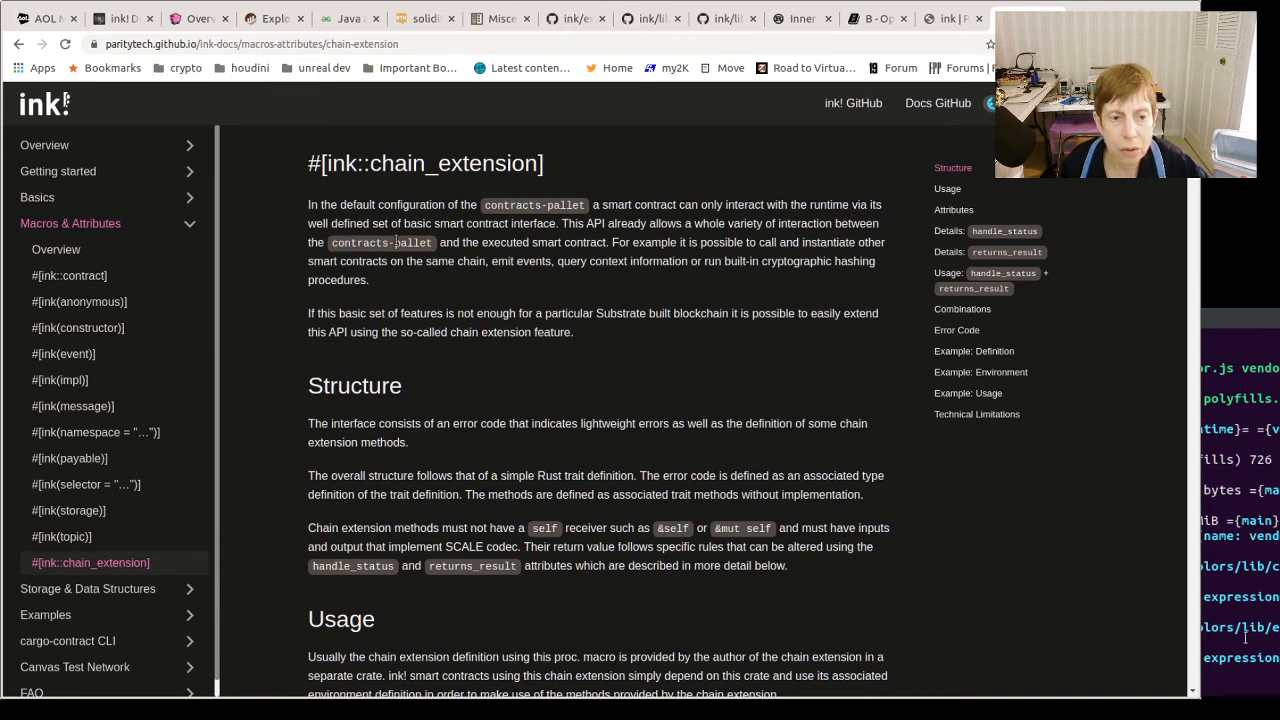
mouse_move(500, 258)
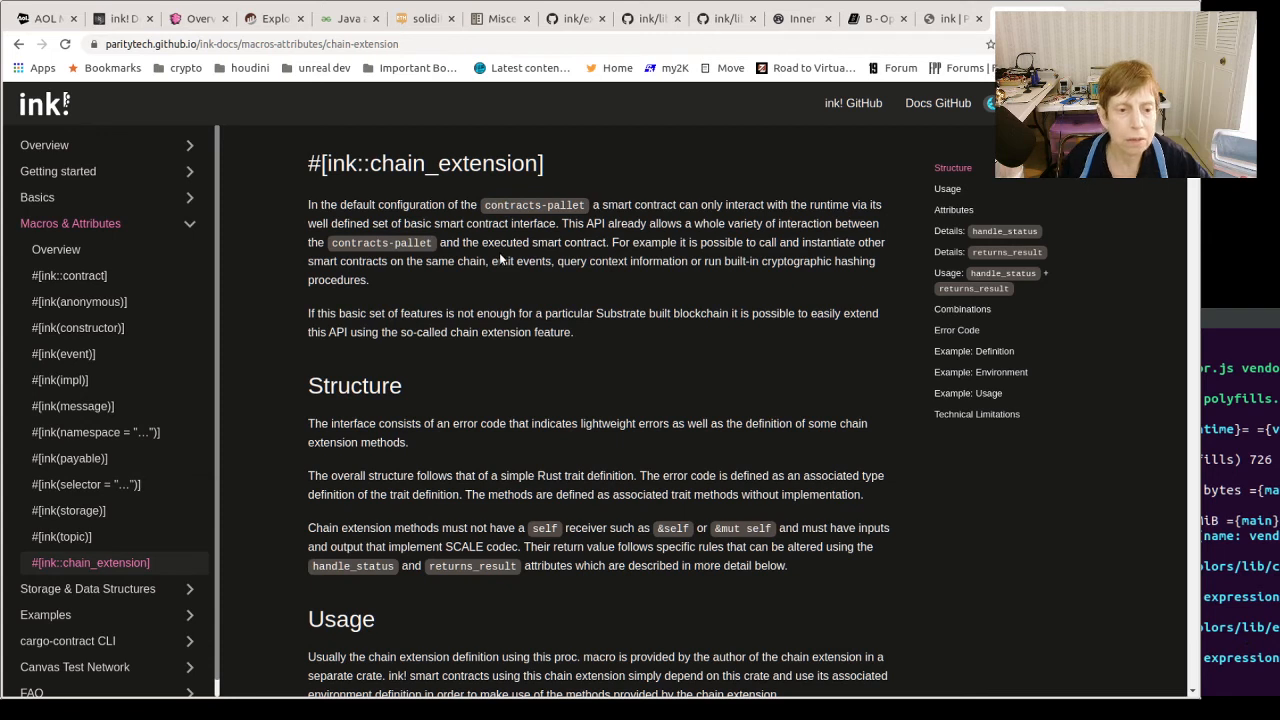
mouse_move(600, 260)
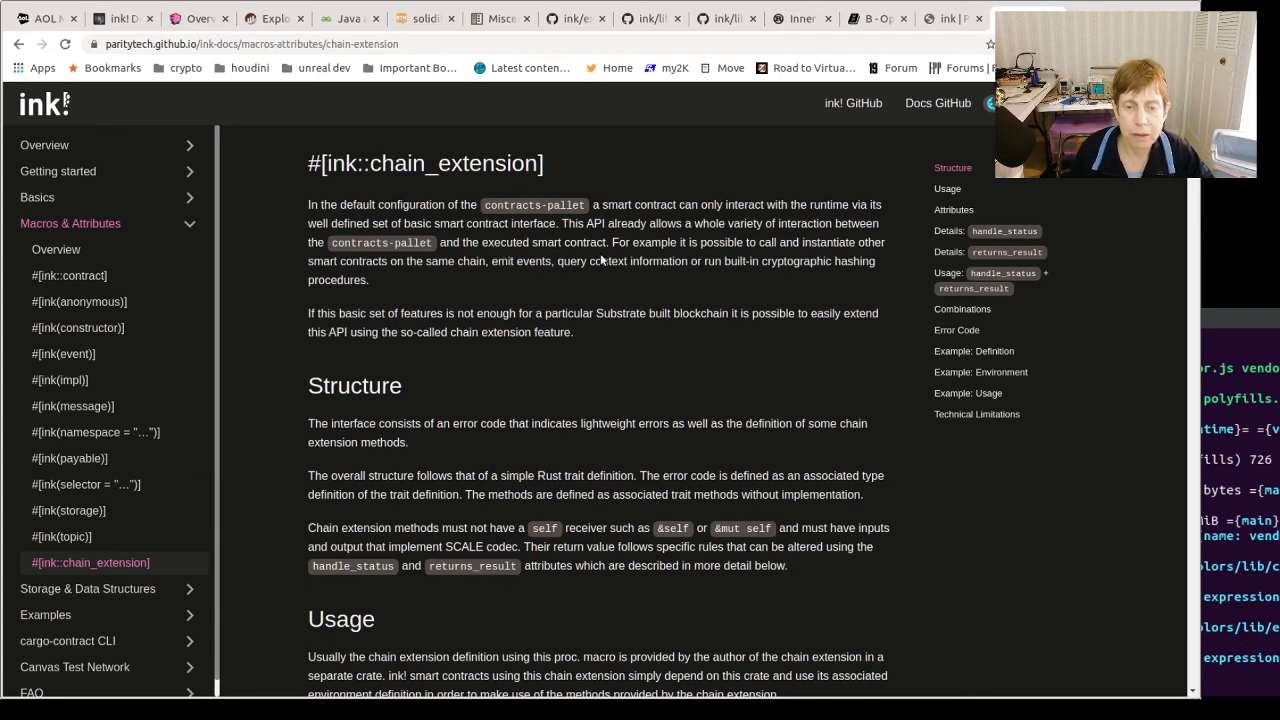
mouse_move(772, 292)
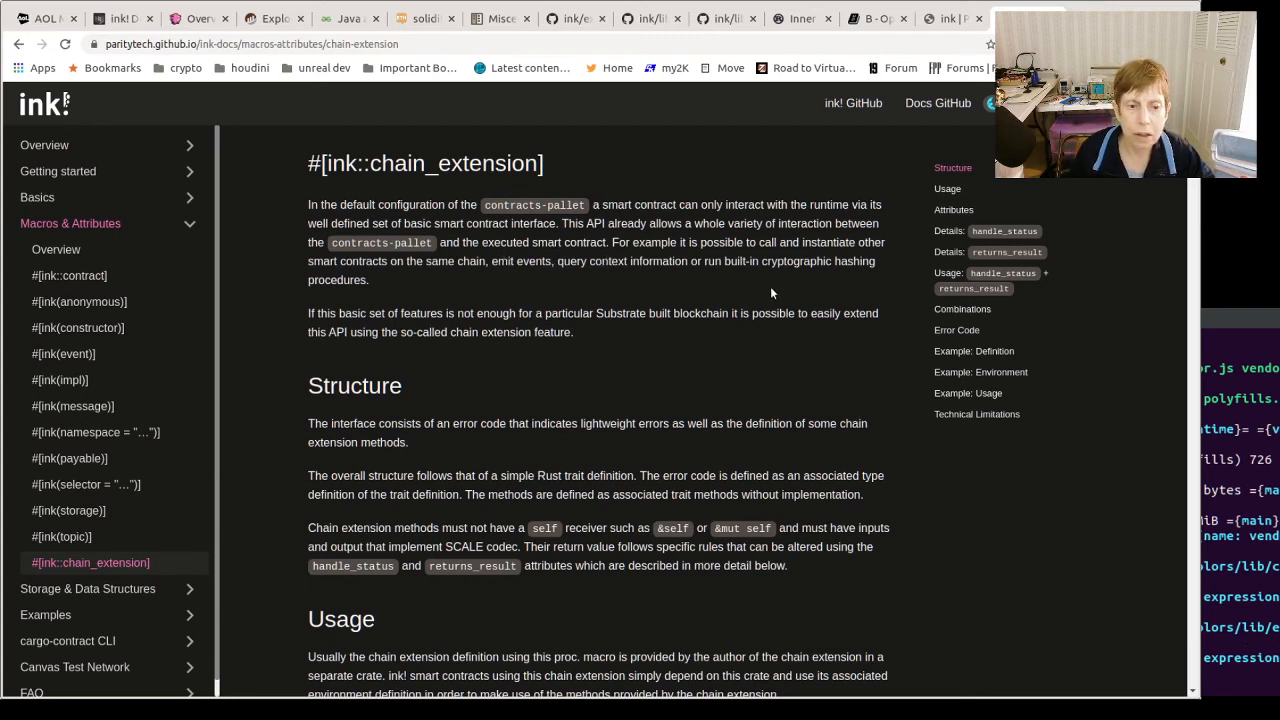
mouse_move(564, 328)
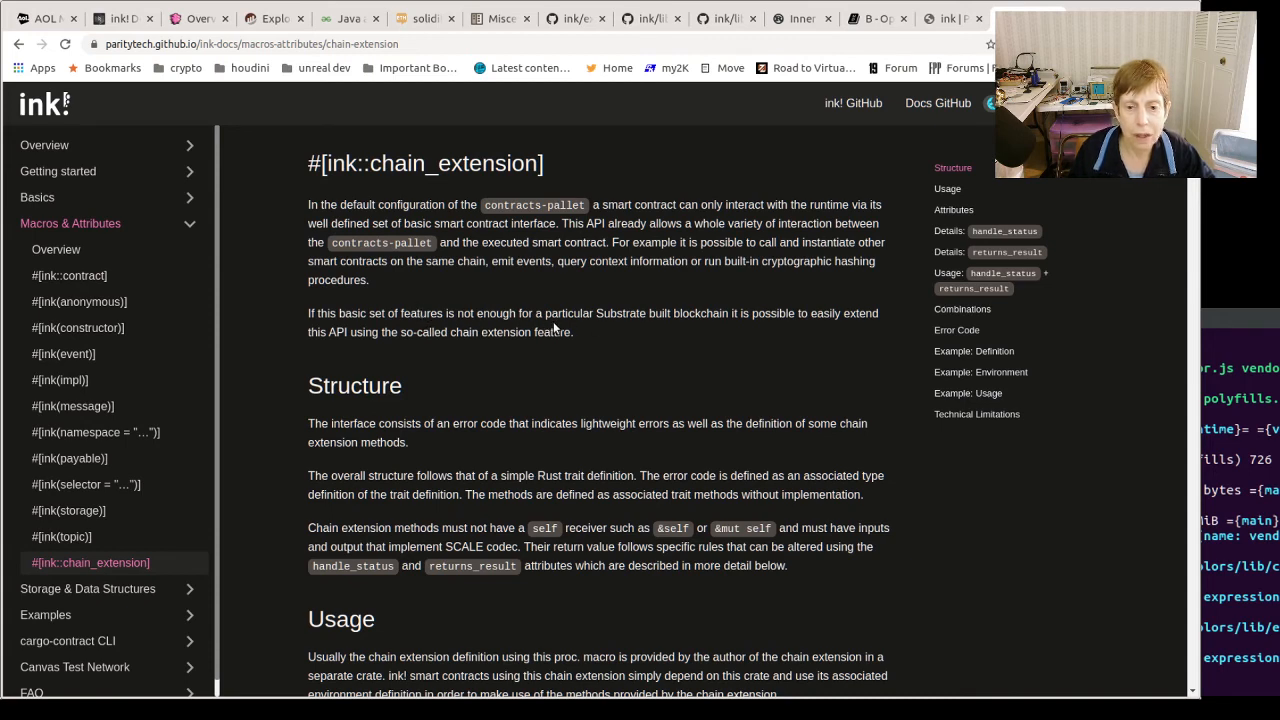
mouse_move(804, 328)
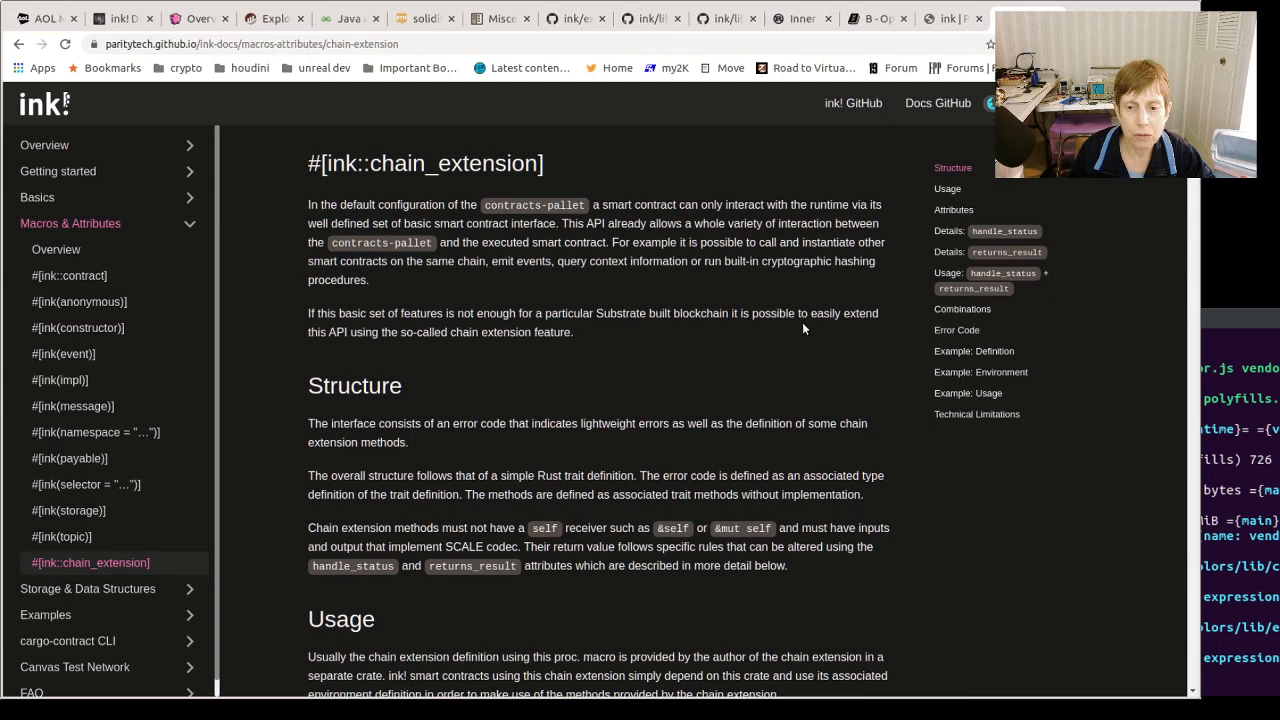
mouse_move(520, 368)
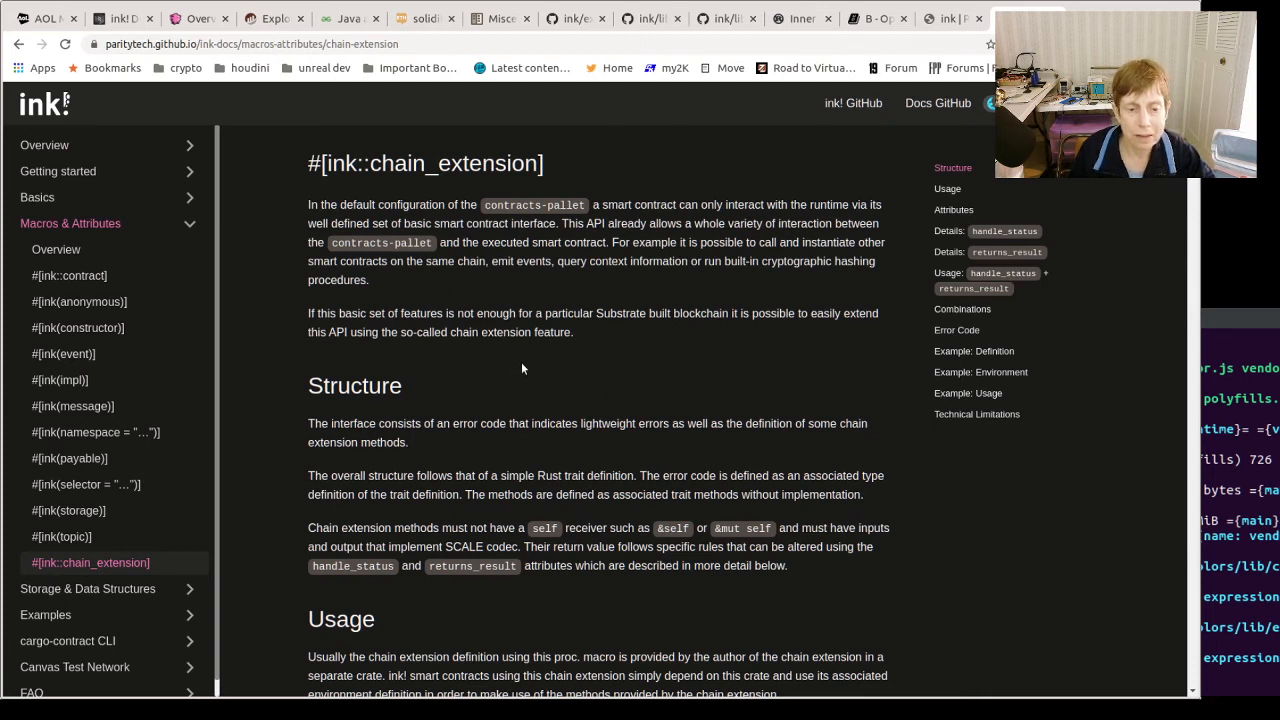
mouse_move(510, 350)
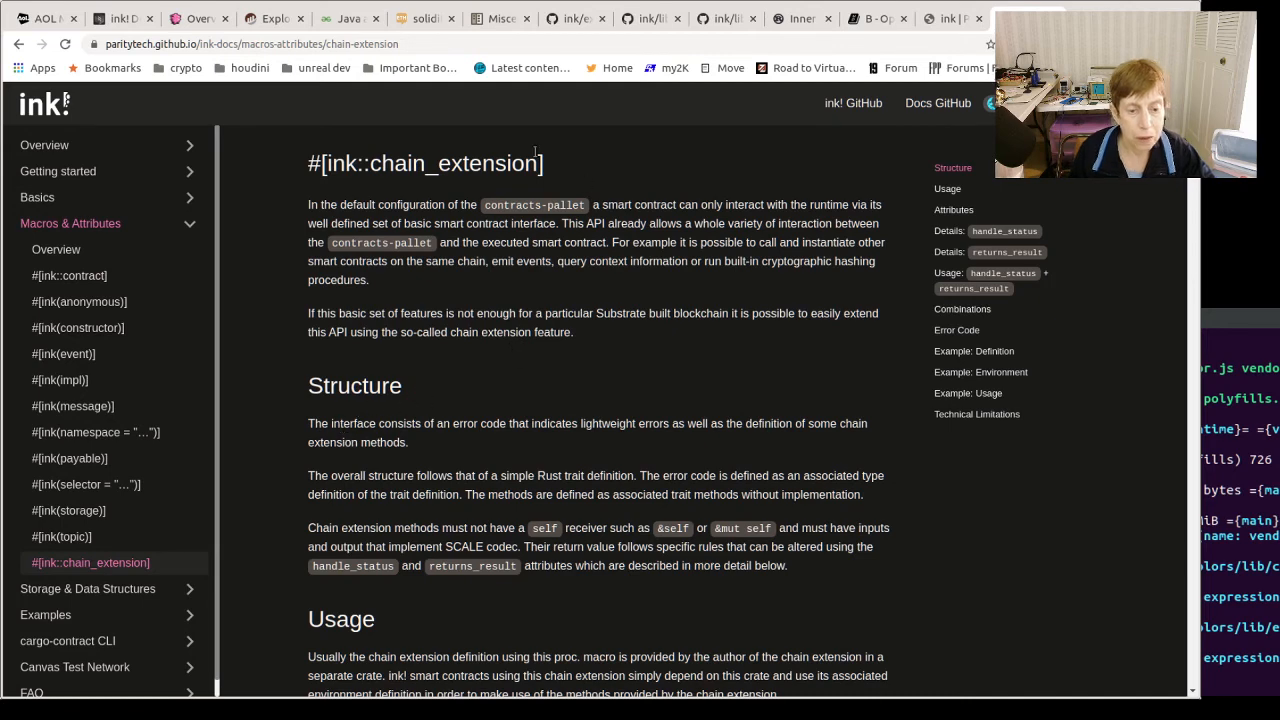
mouse_move(488, 300)
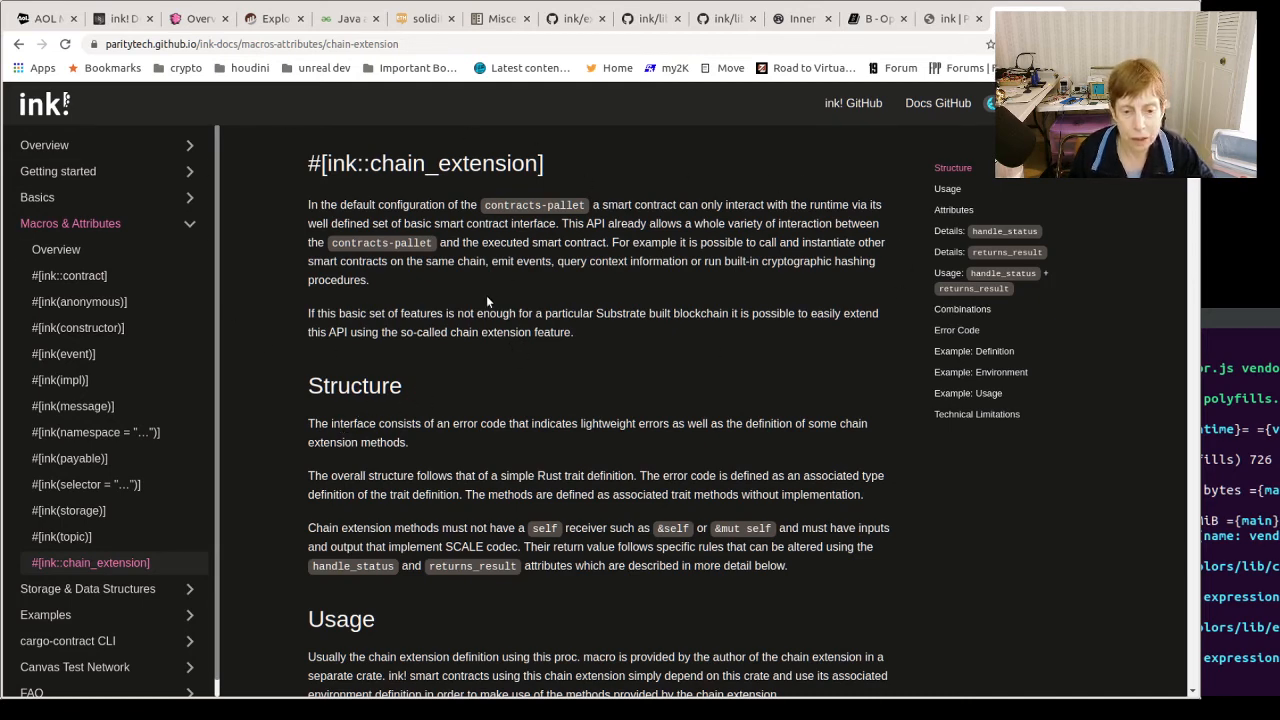
mouse_move(744, 316)
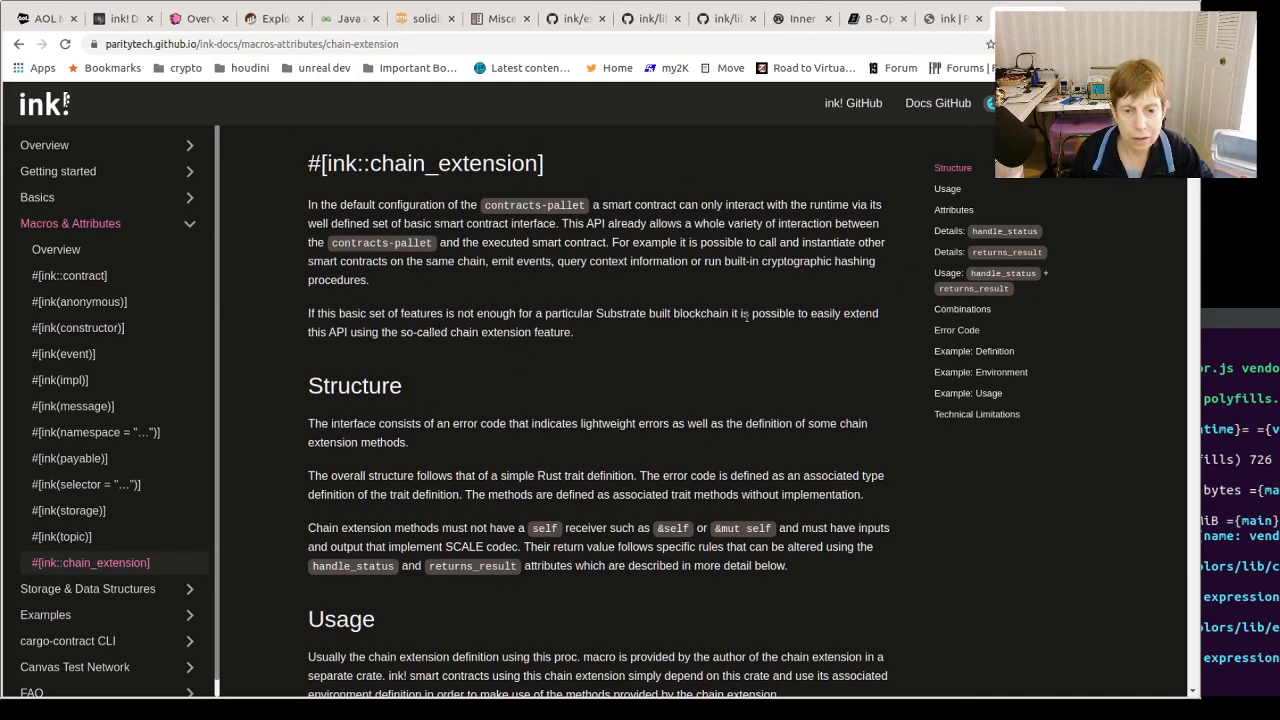
mouse_move(424, 292)
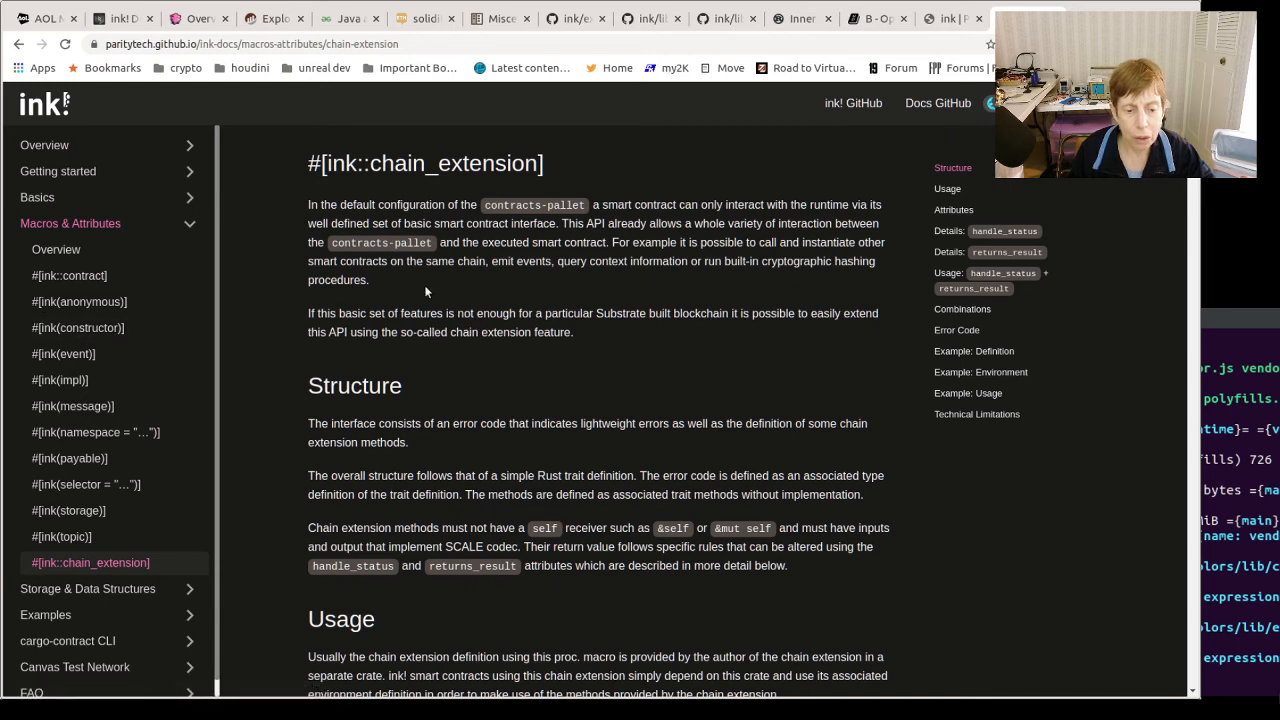
mouse_move(68, 510)
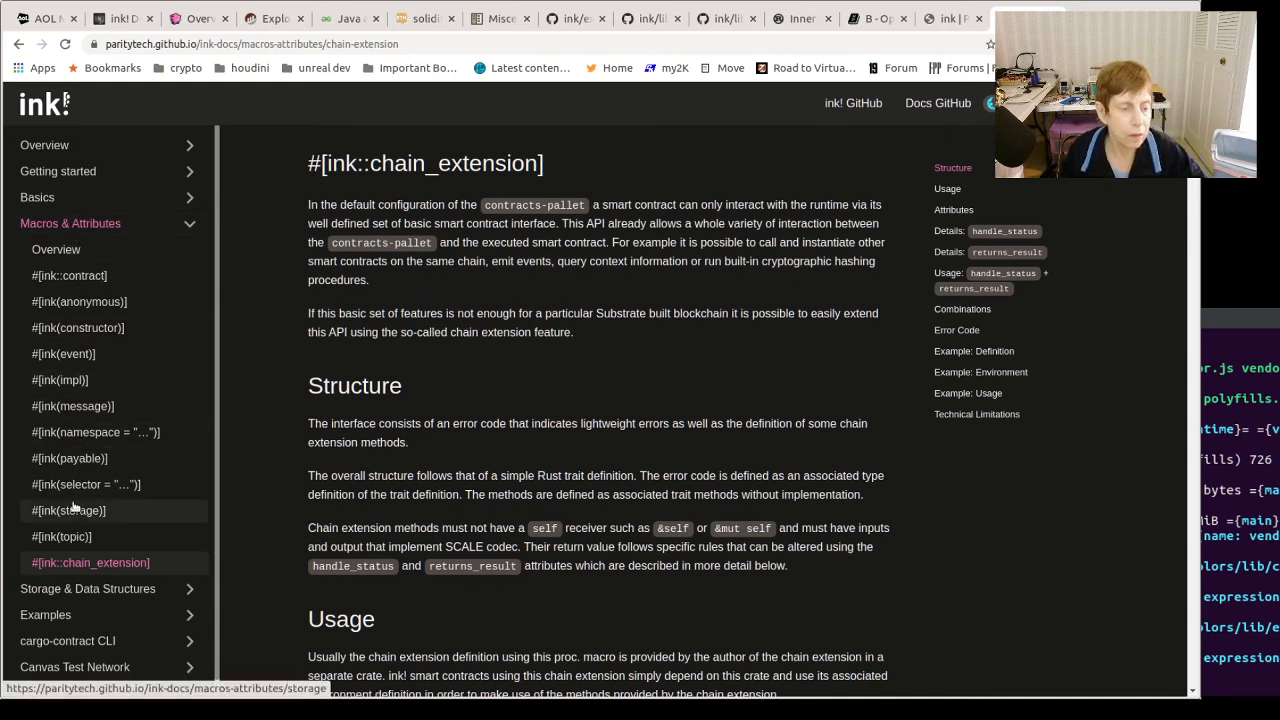
mouse_move(80, 300)
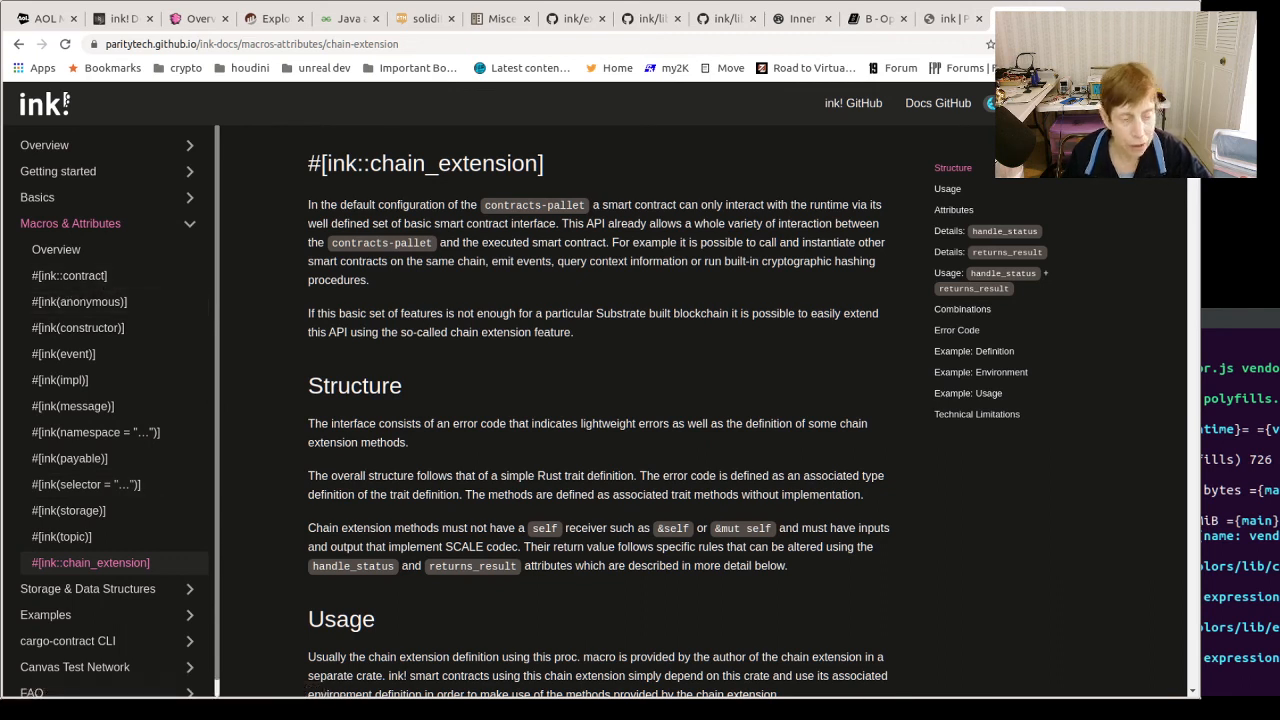
mouse_move(144, 380)
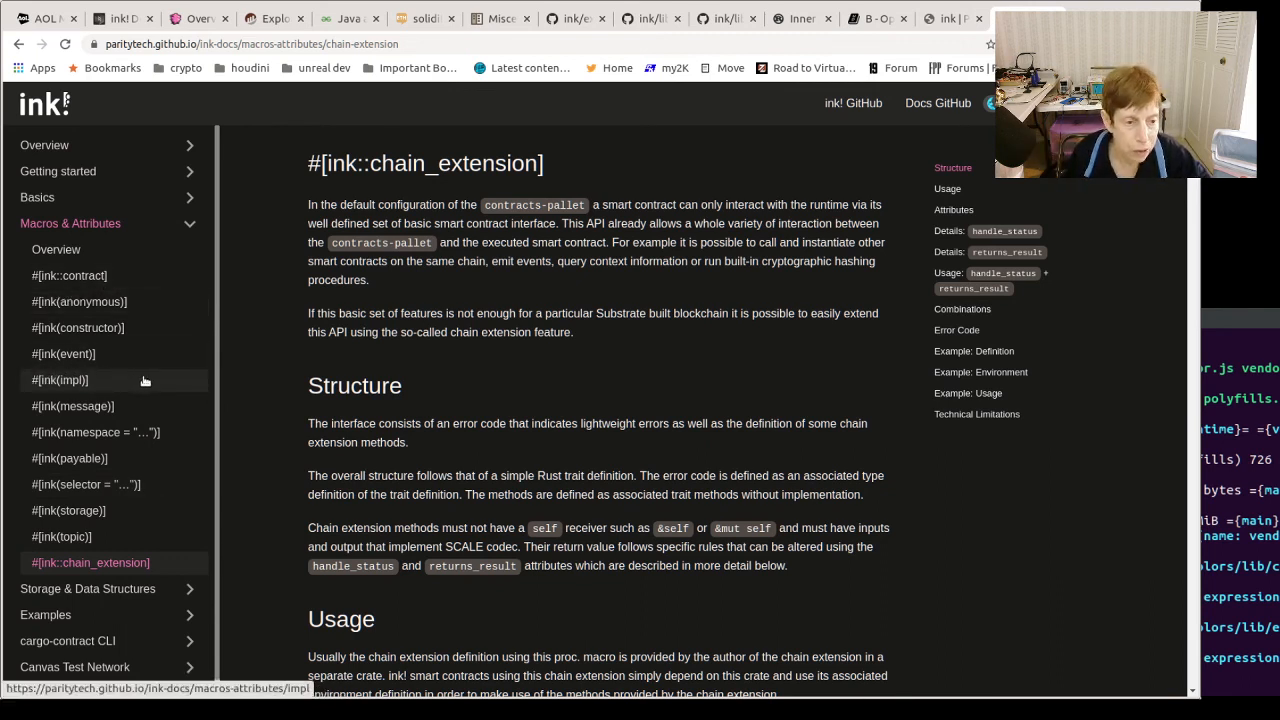
mouse_move(72, 406)
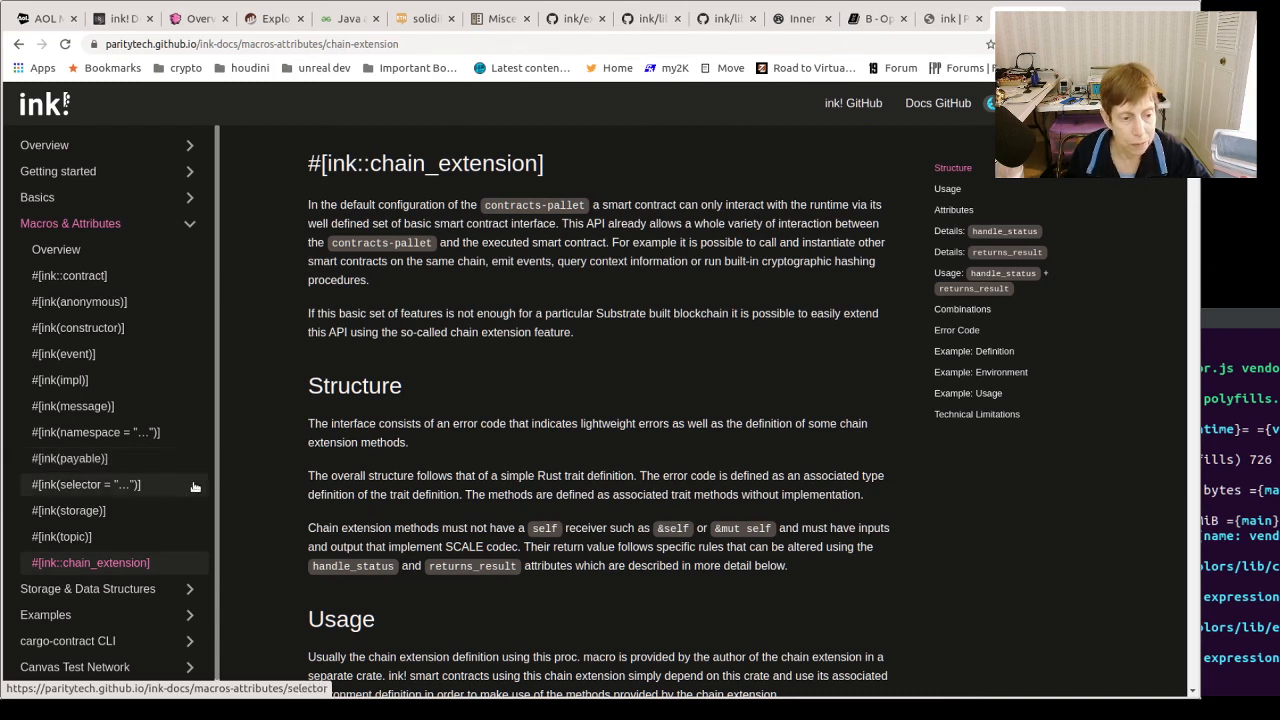
mouse_move(68, 510)
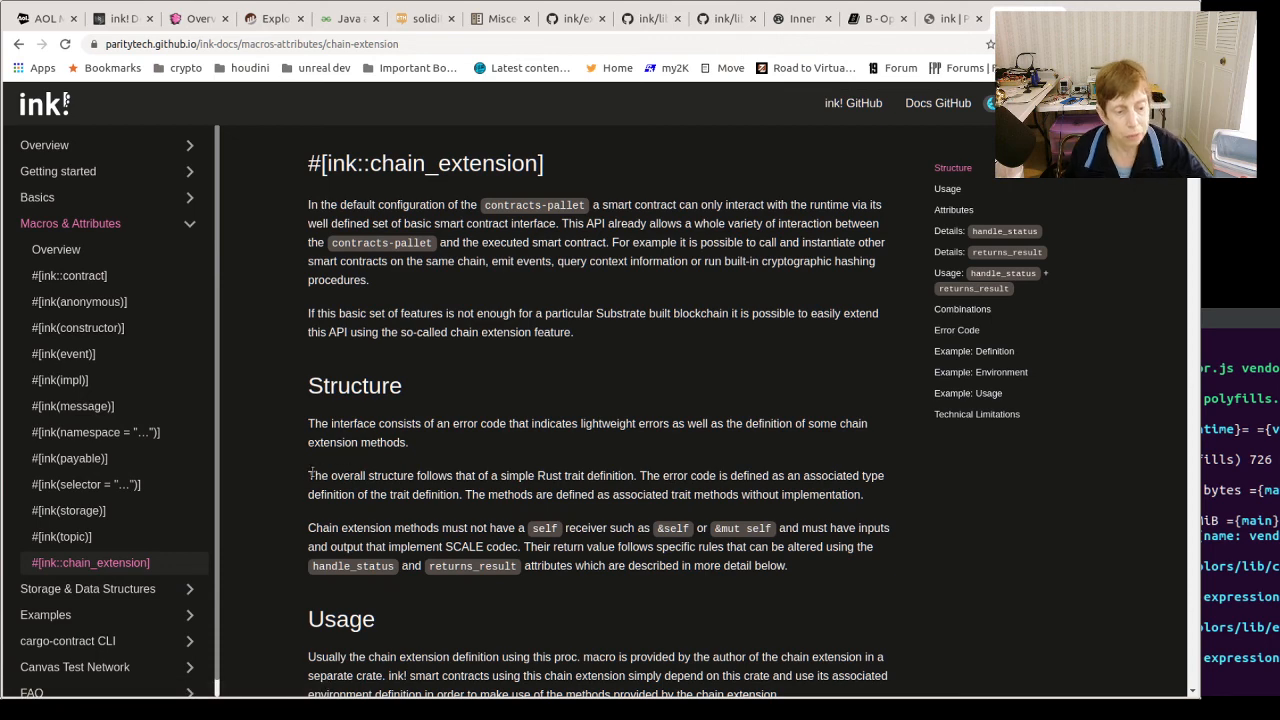
mouse_move(896, 318)
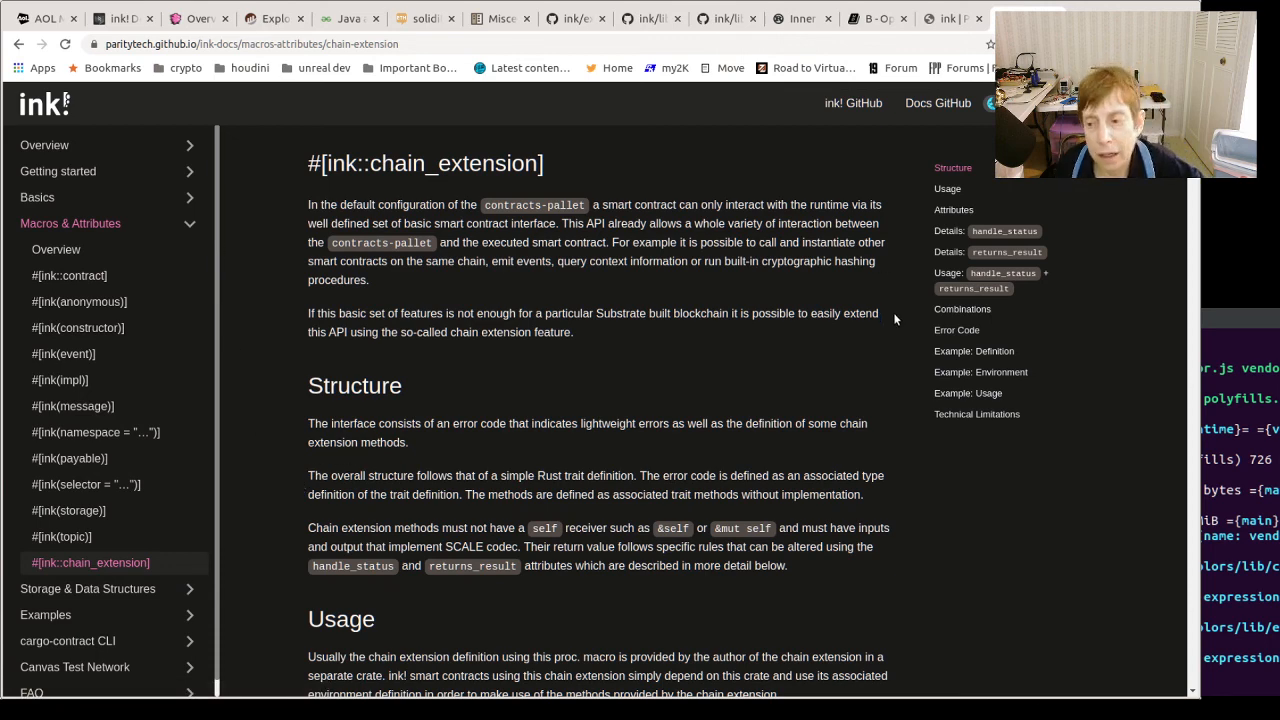
mouse_move(826, 324)
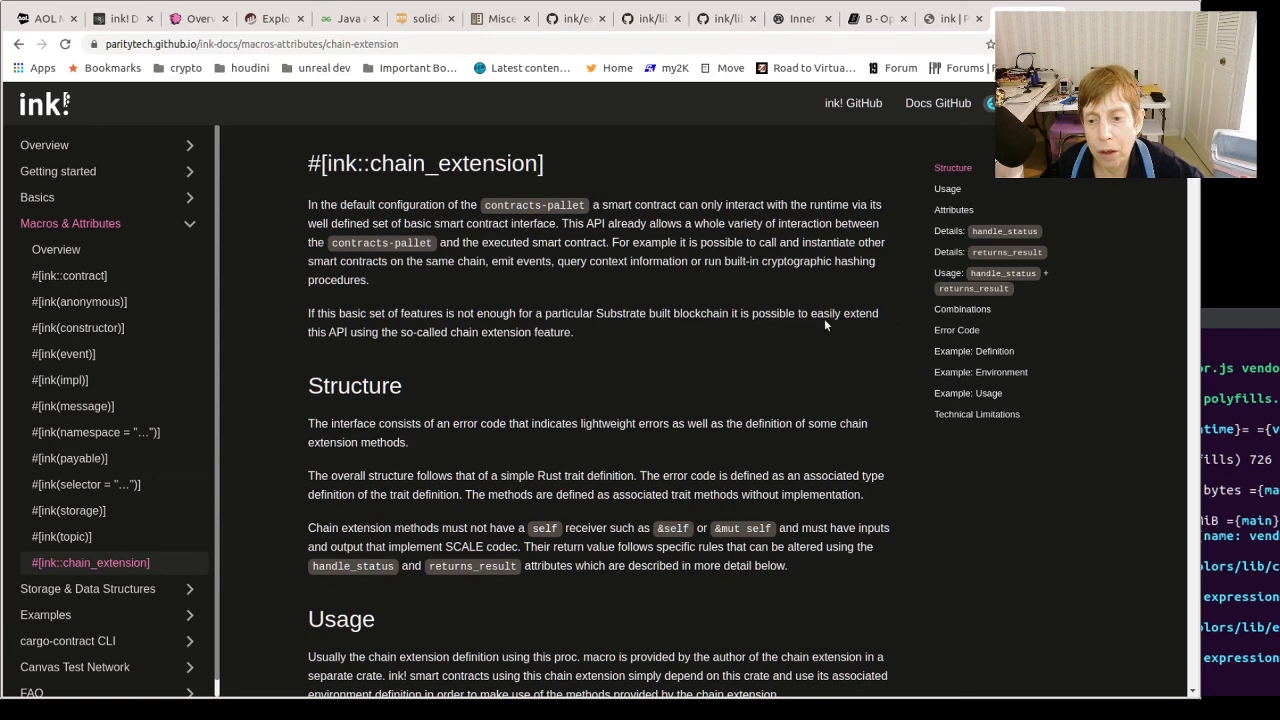
mouse_move(490, 150)
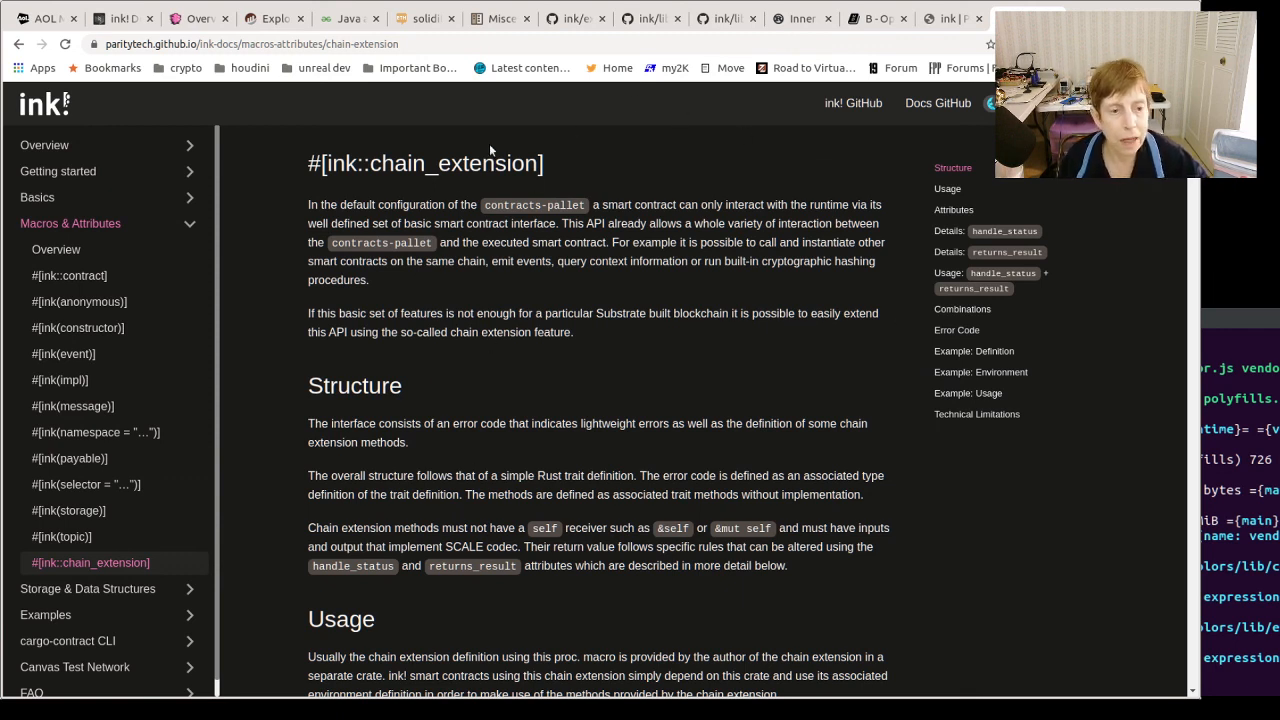
mouse_move(694, 220)
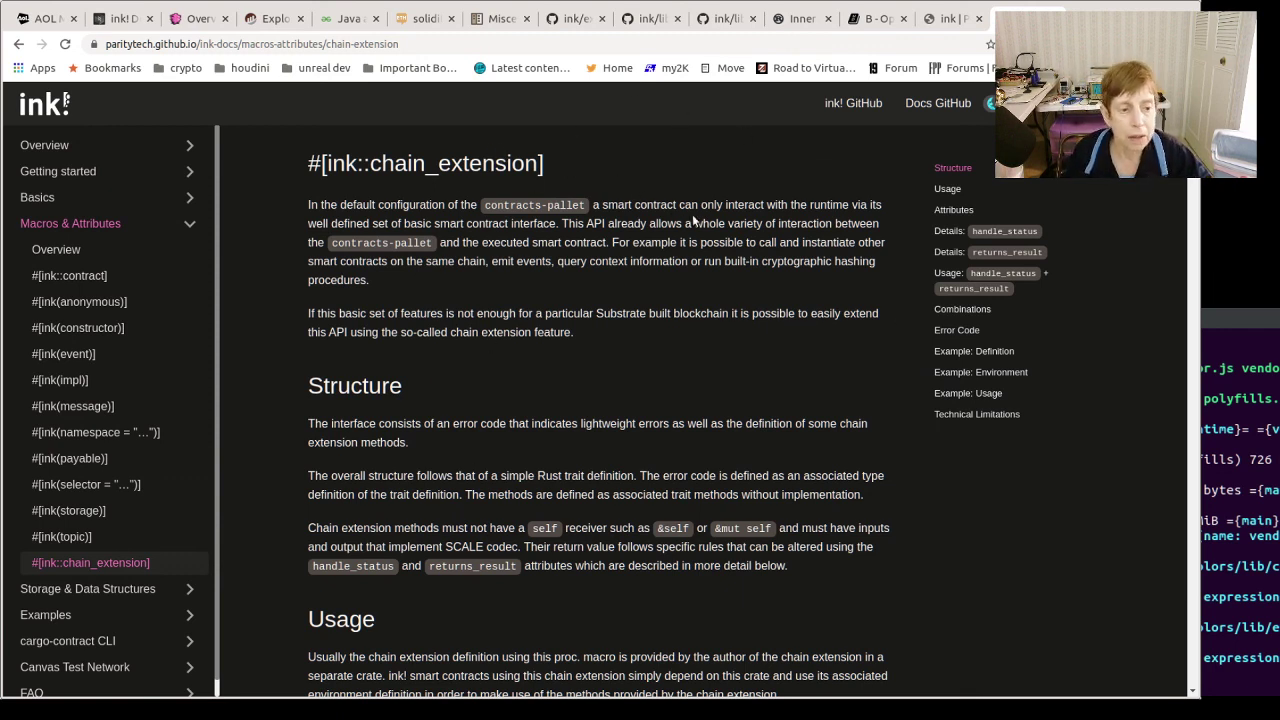
mouse_move(1108, 368)
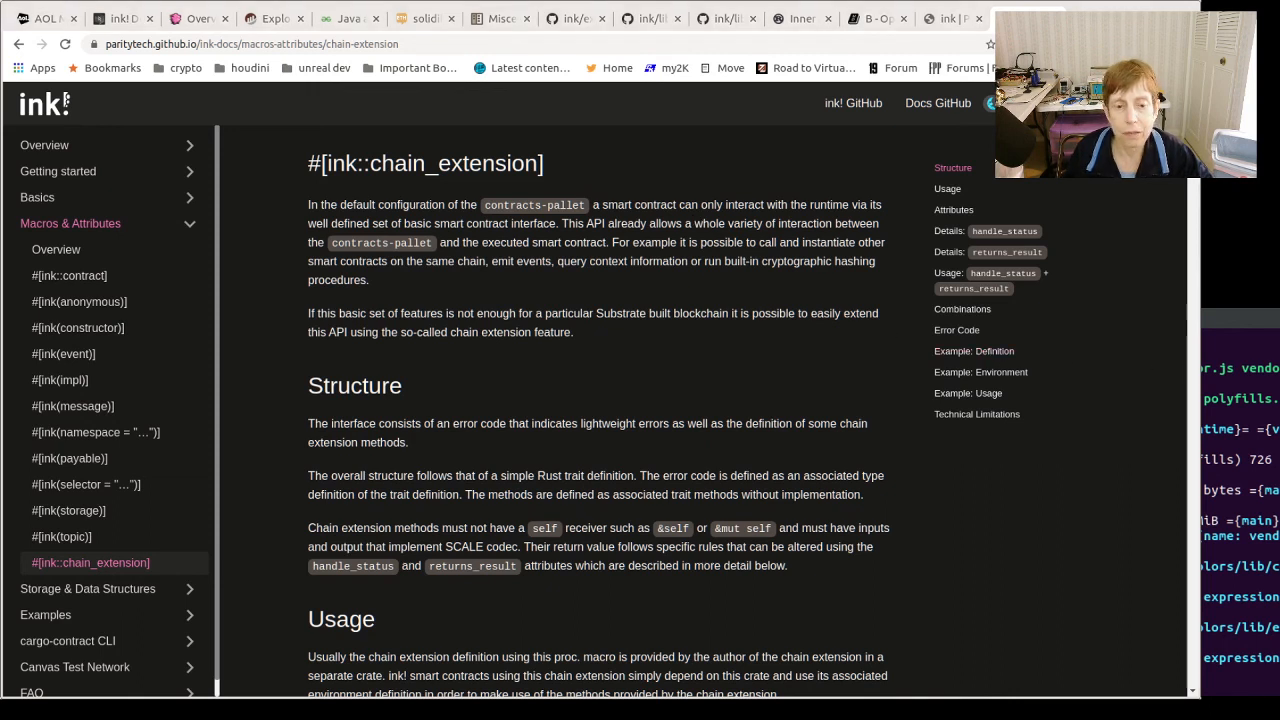
mouse_move(1050, 652)
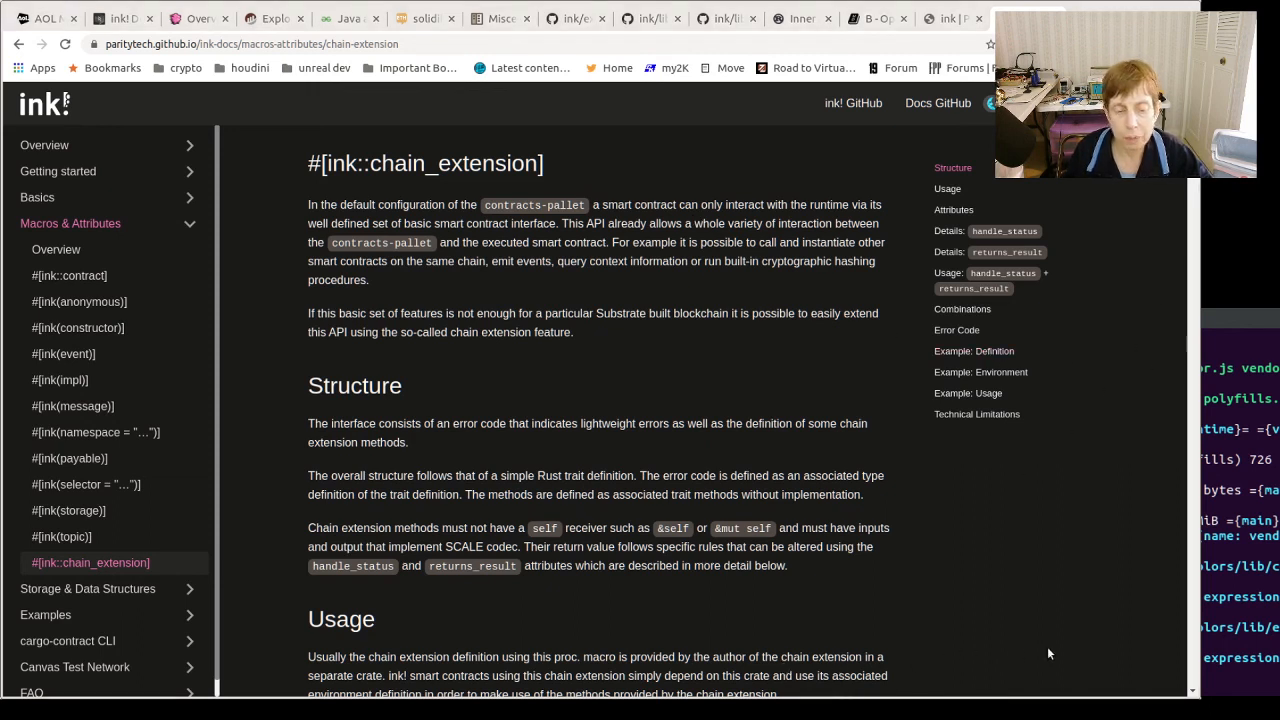
mouse_move(1162, 630)
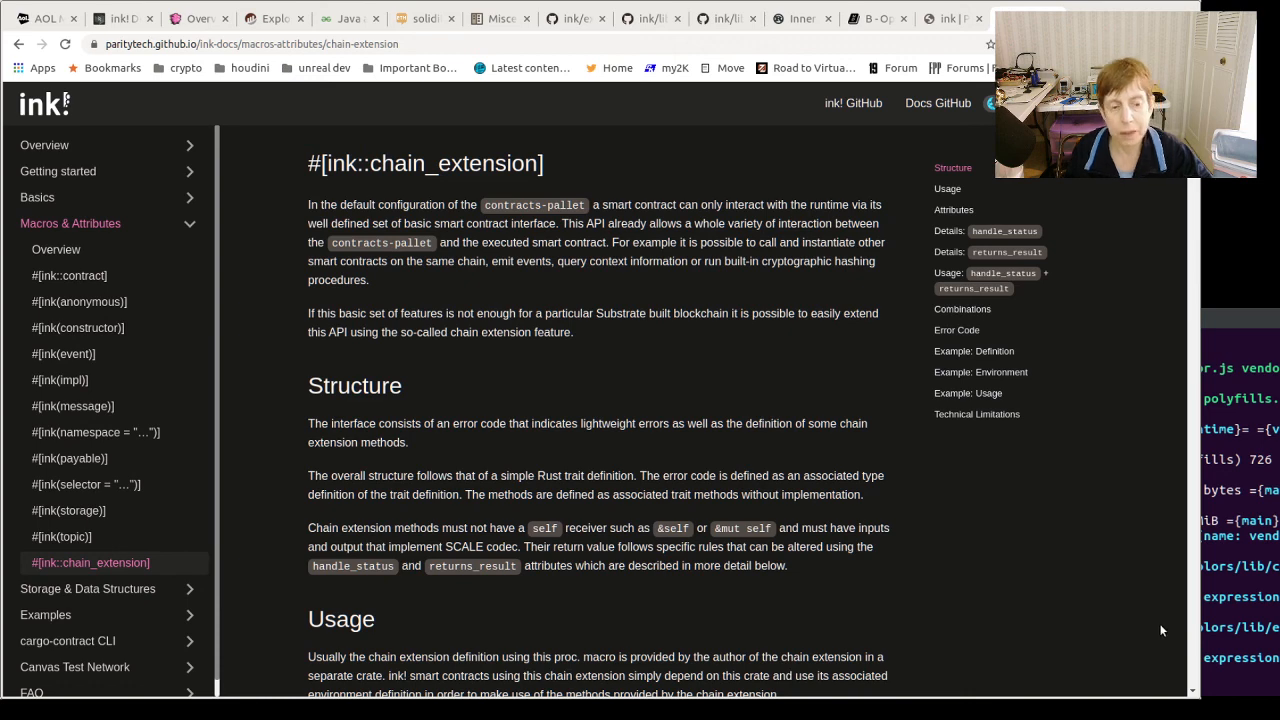